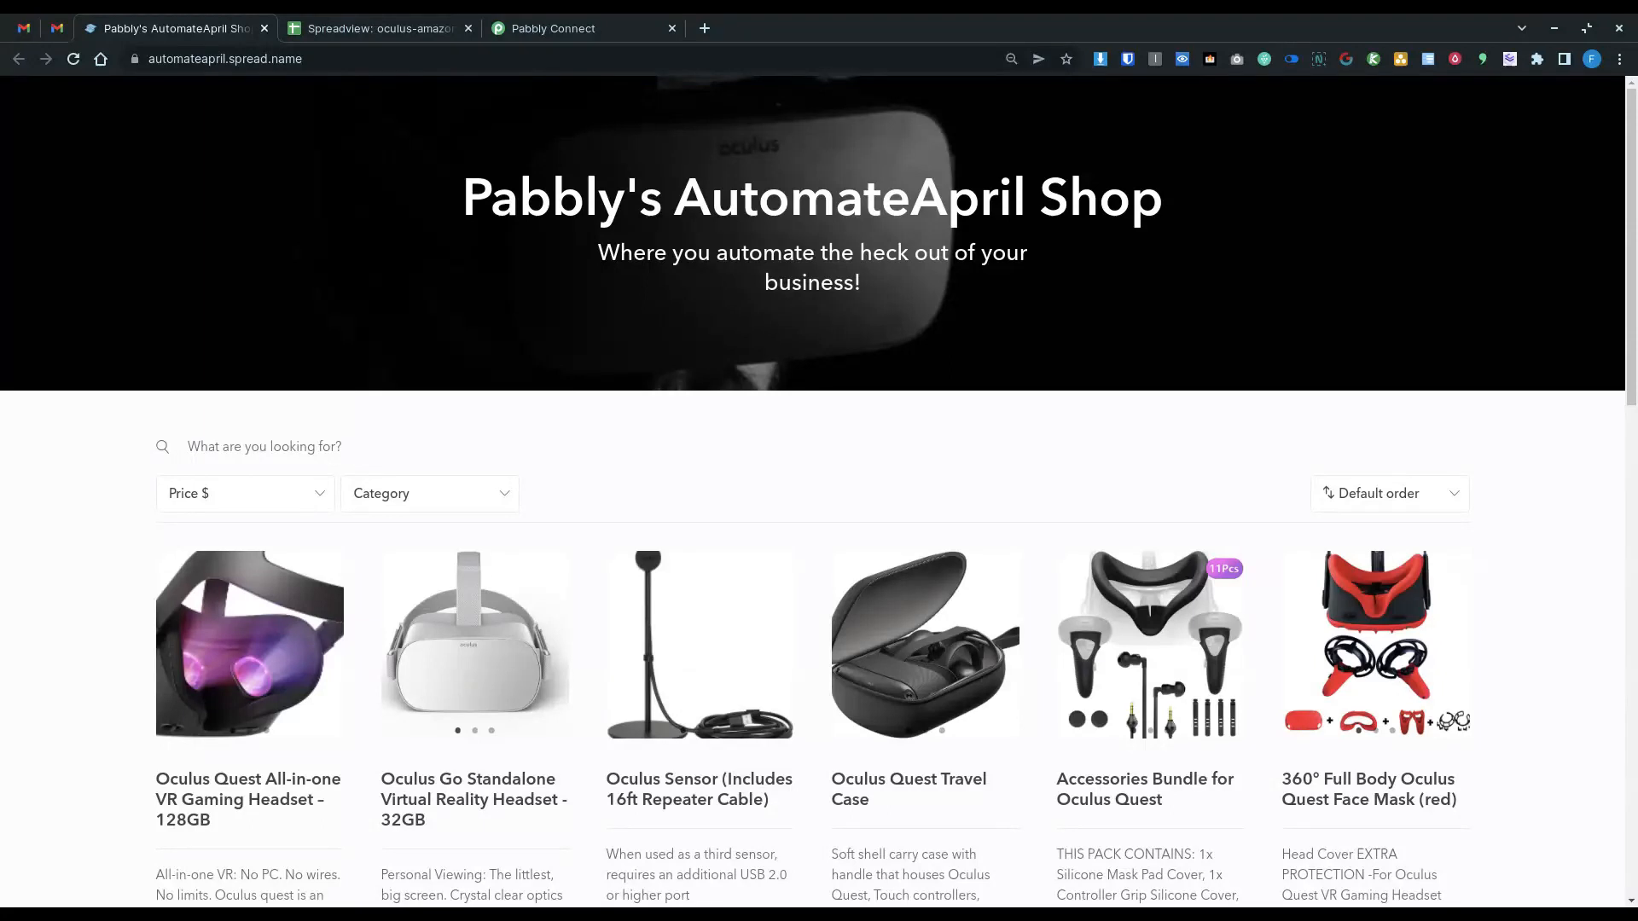
mouse_move(881, 425)
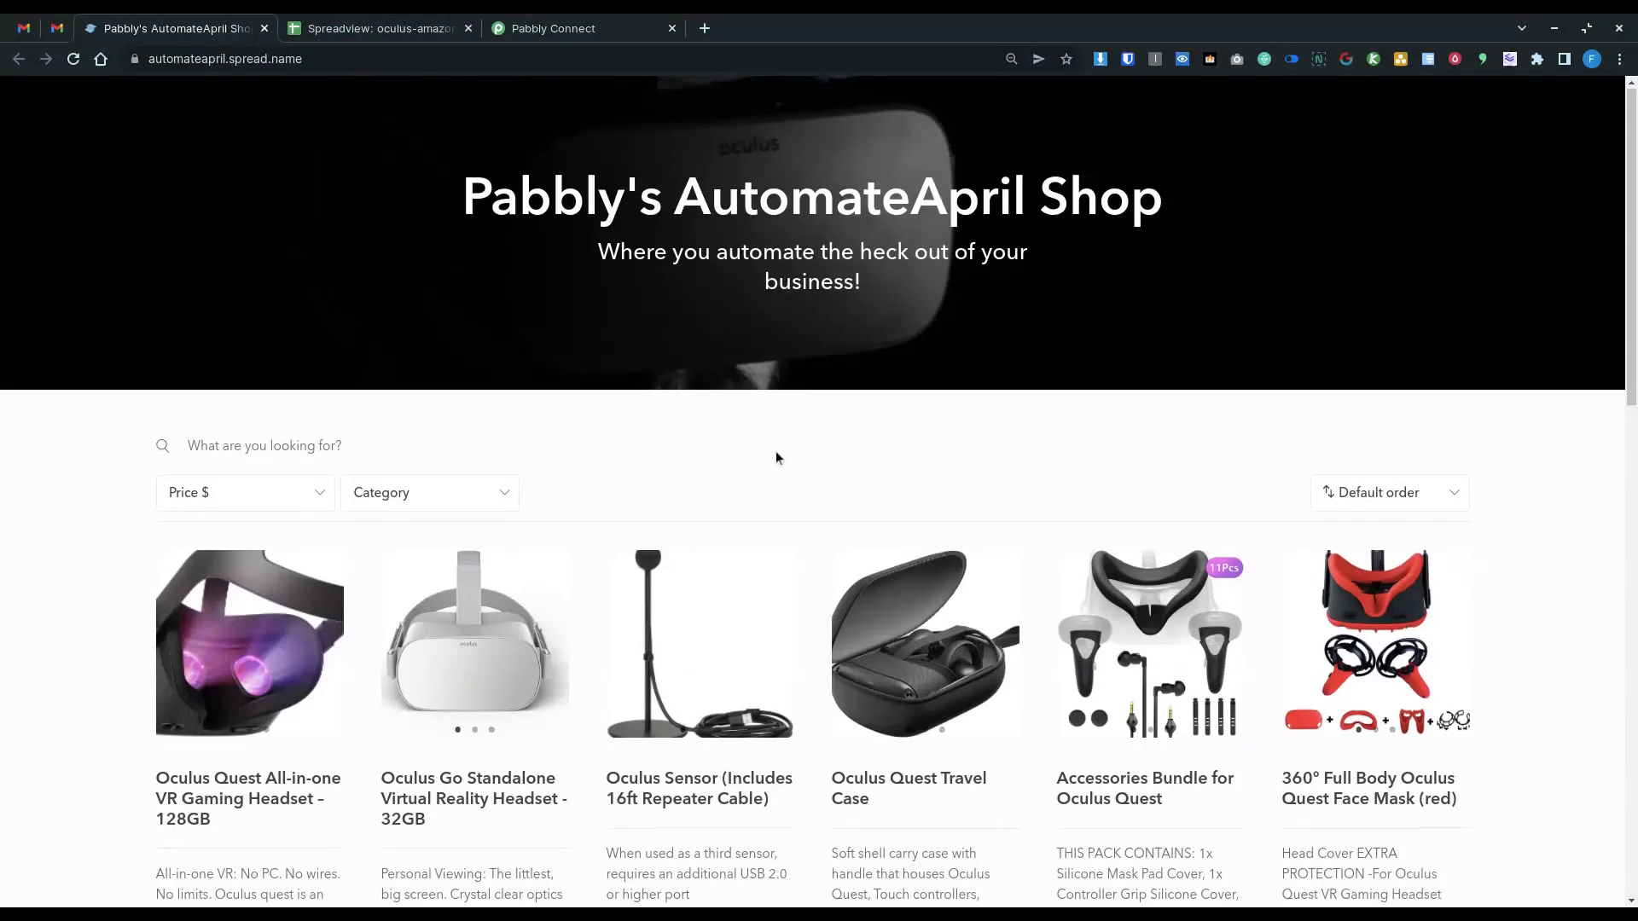
Review the four workflow steps: SpreadSimple webhook, delay, Google Sheets lookup and SMTP email
scroll(down, 3)
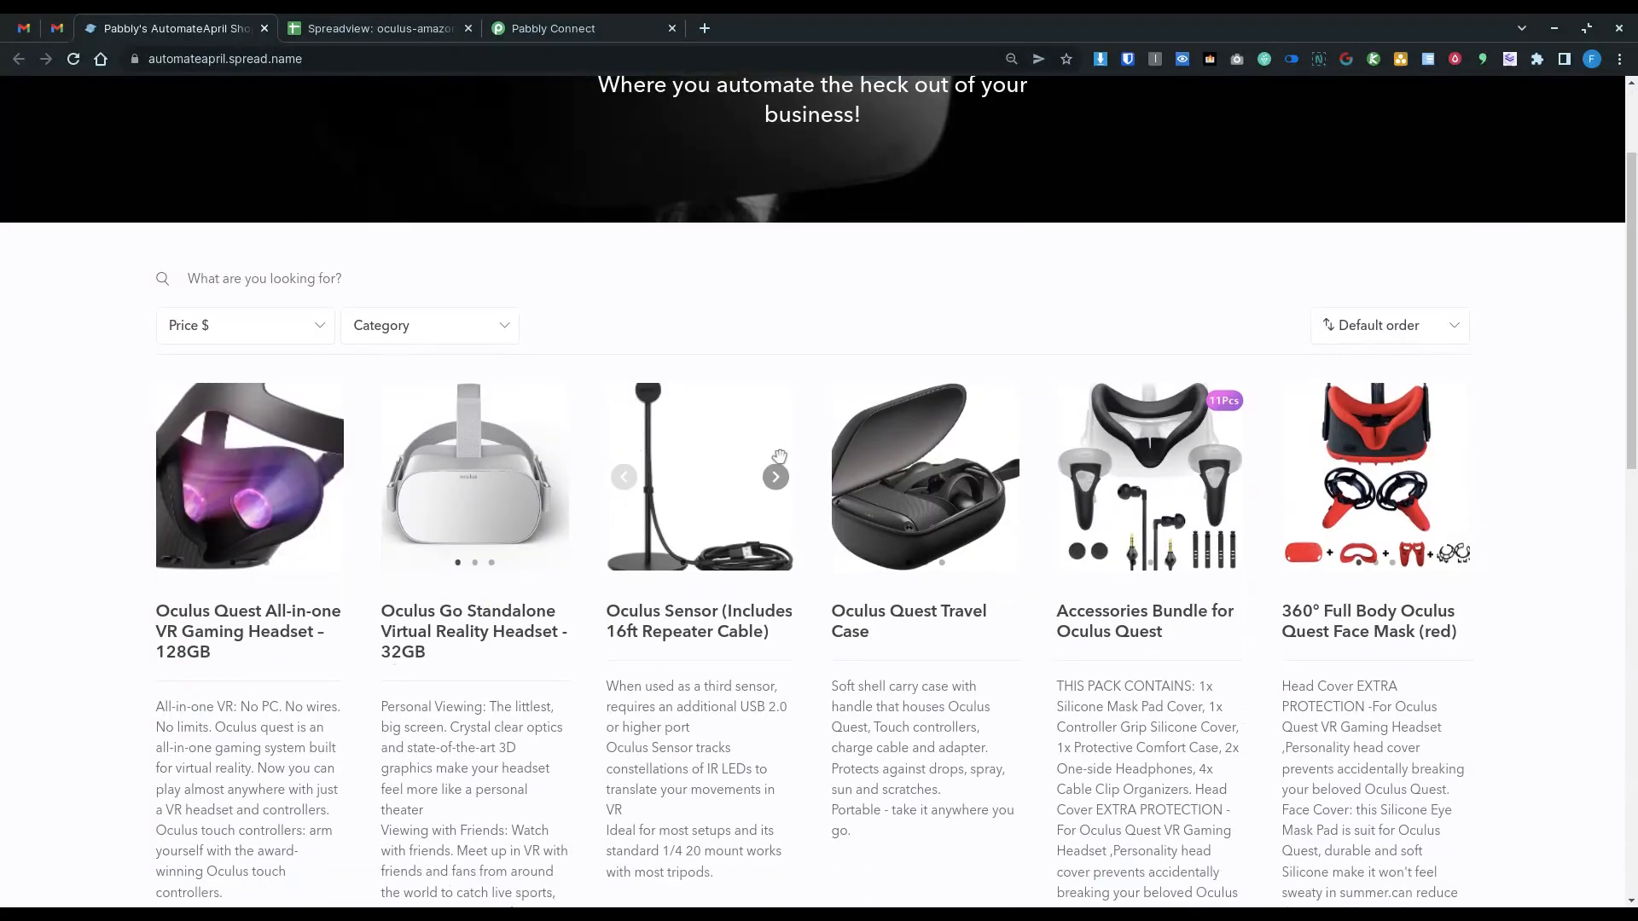
scroll(down, 3)
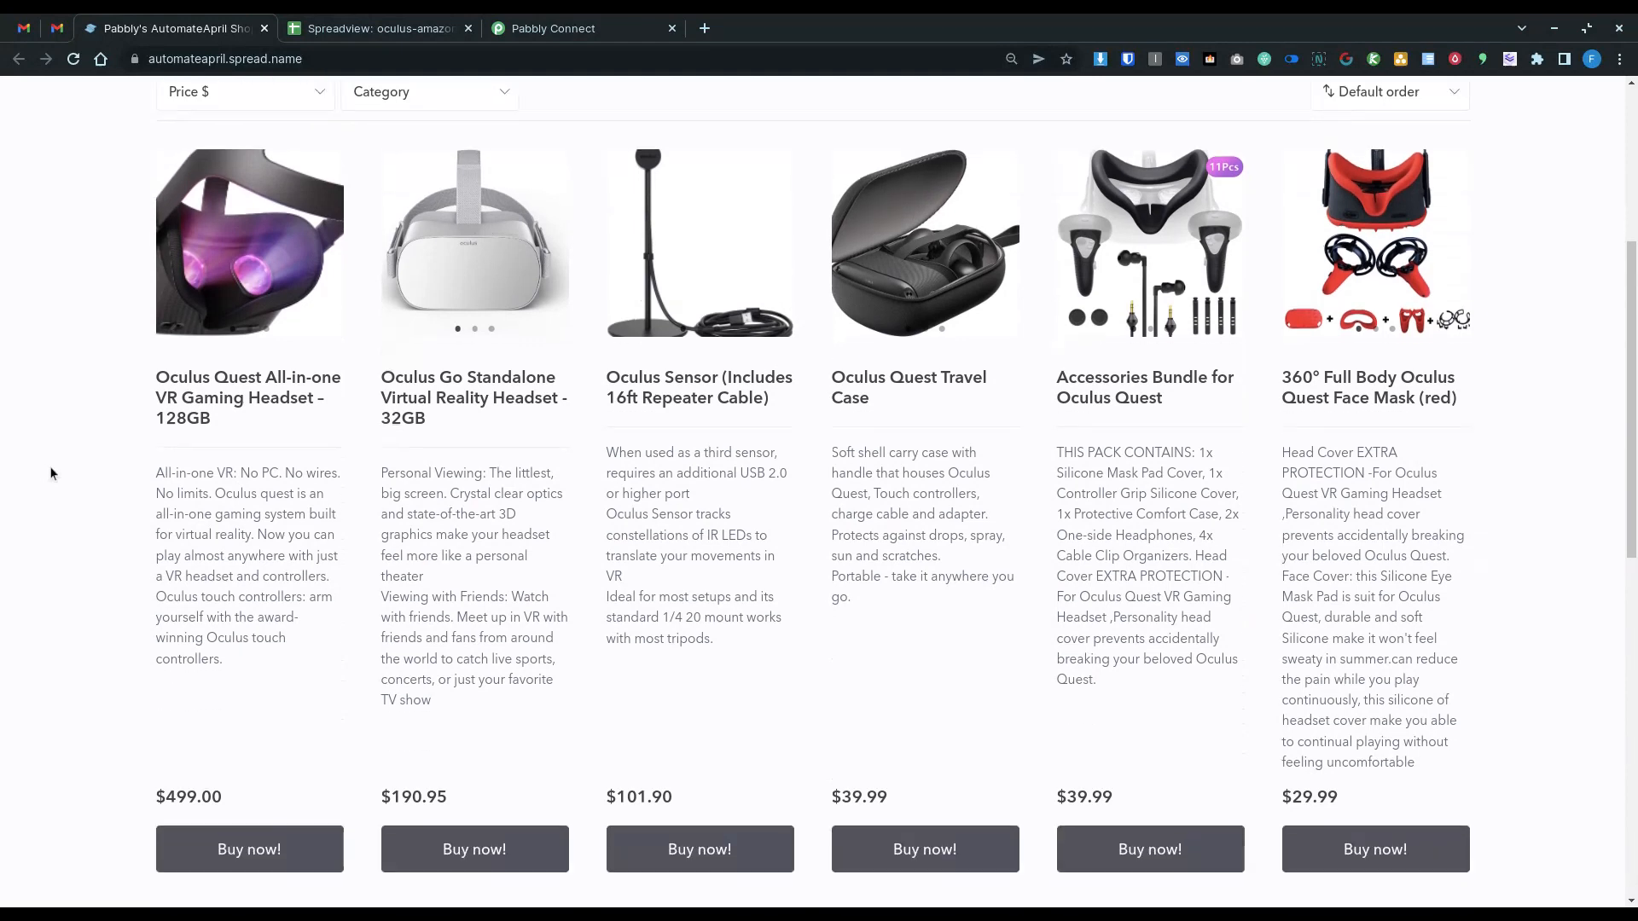
scroll(up, 3)
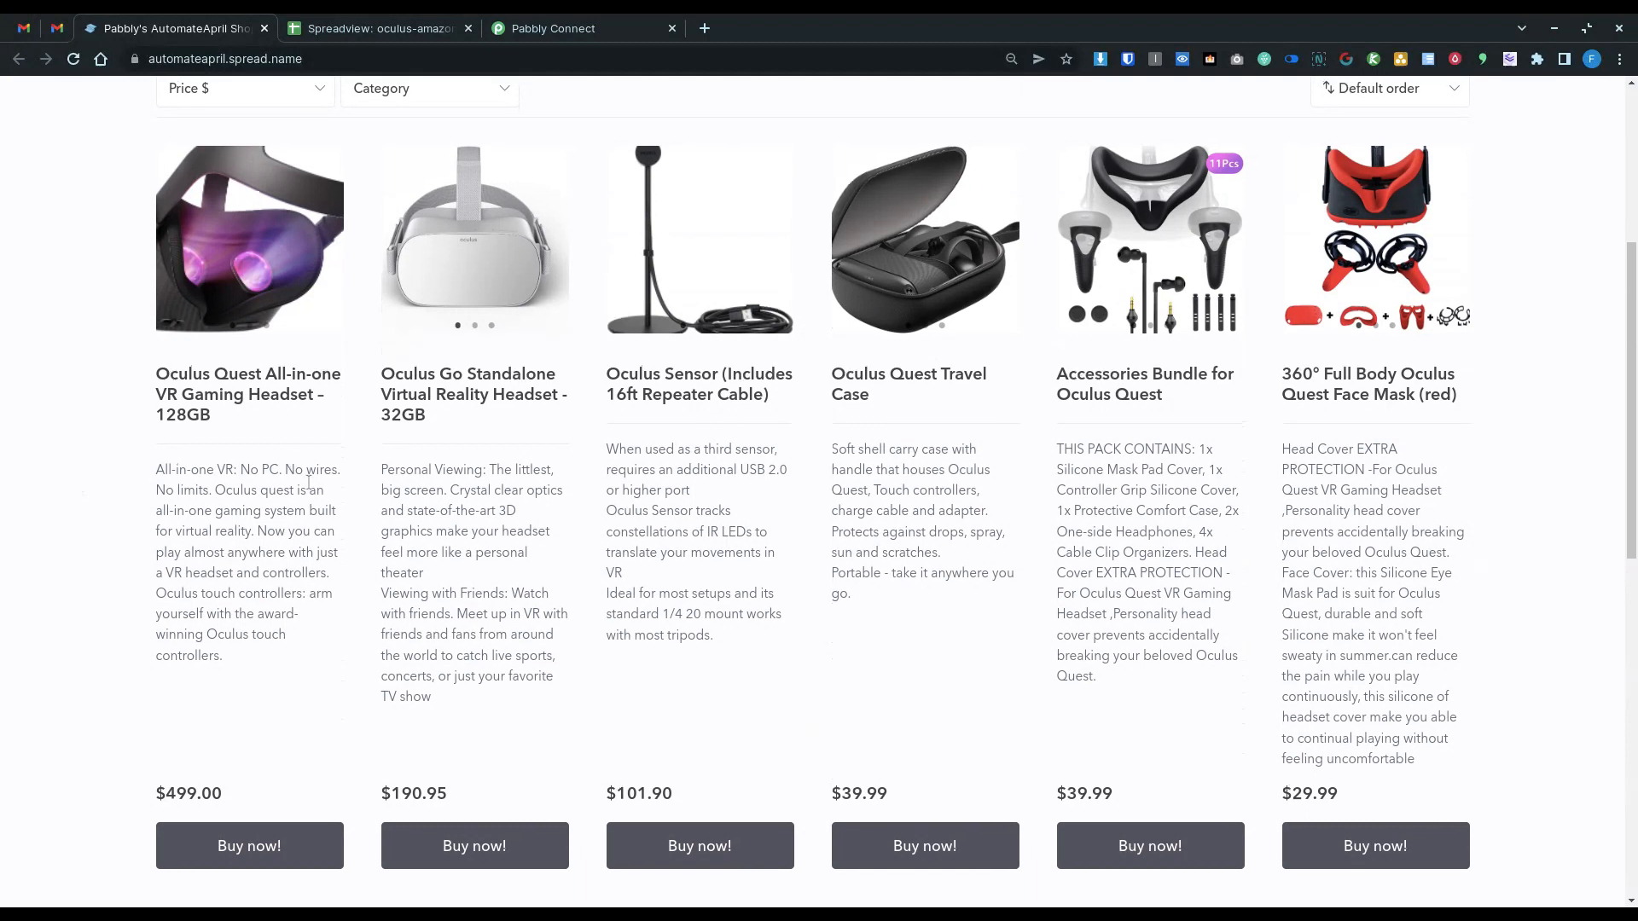
scroll(up, 3)
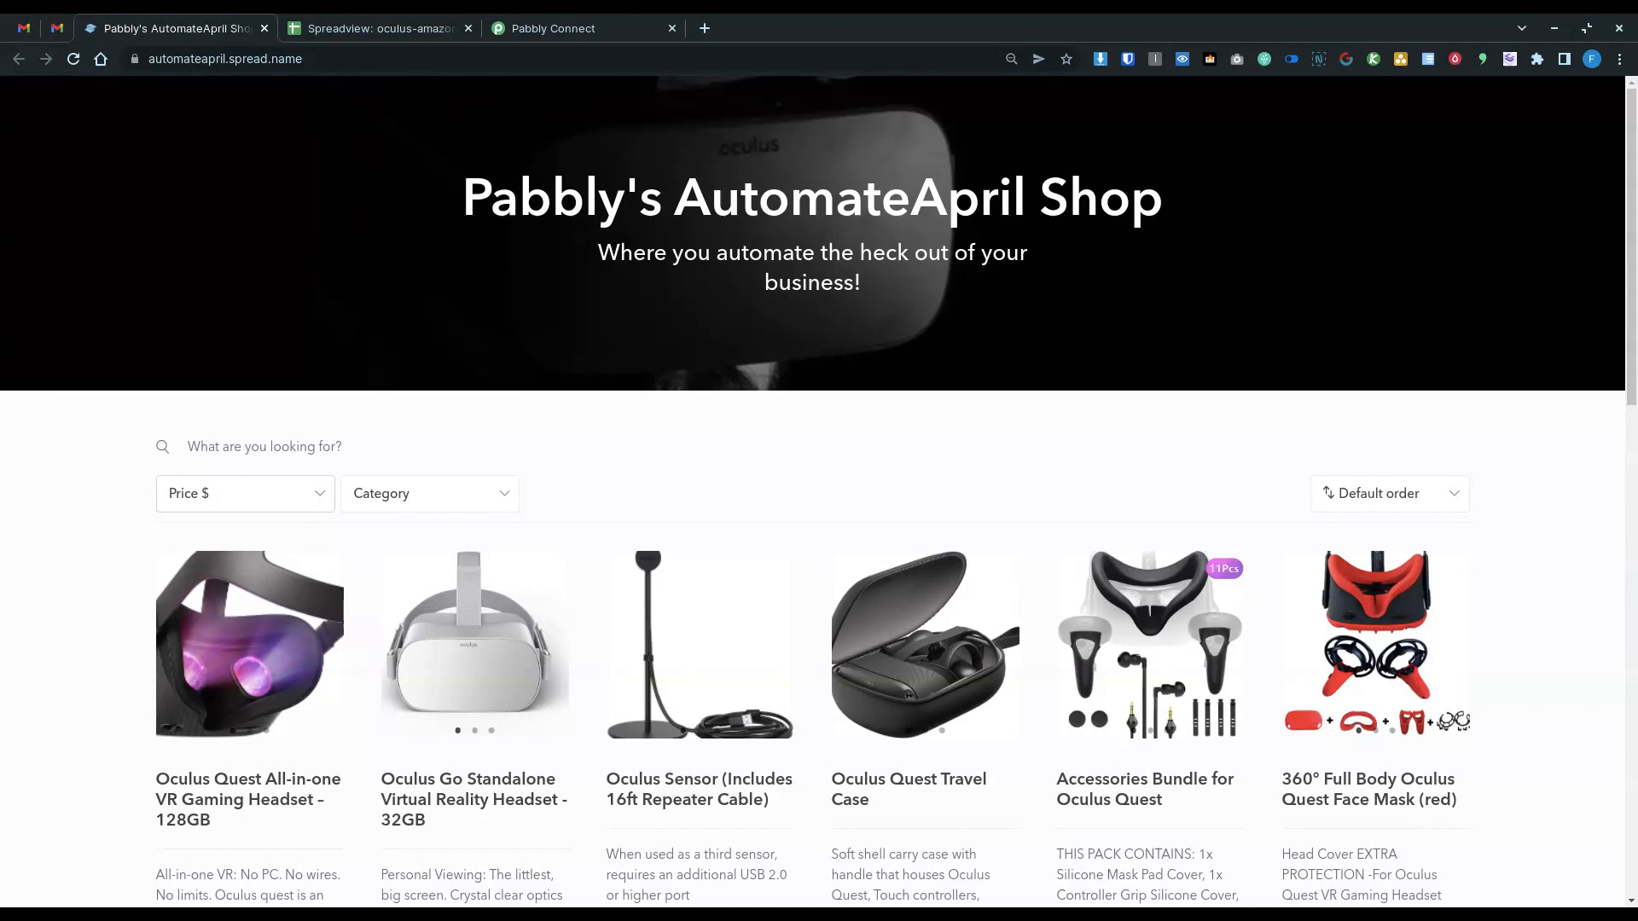
mouse_move(291, 394)
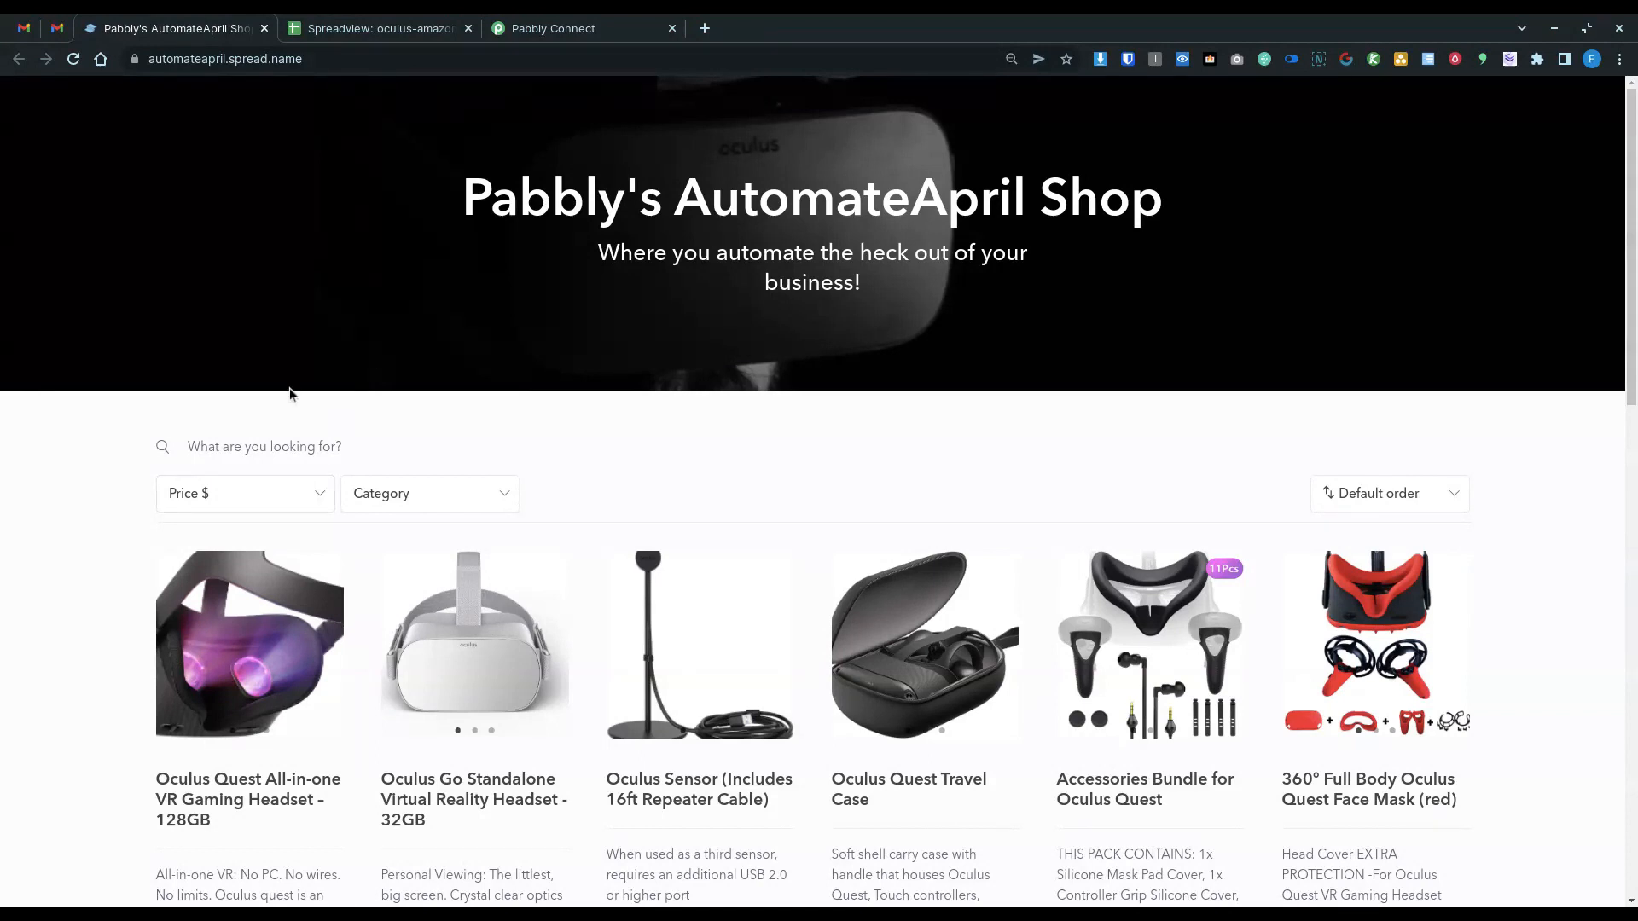
scroll(down, 3)
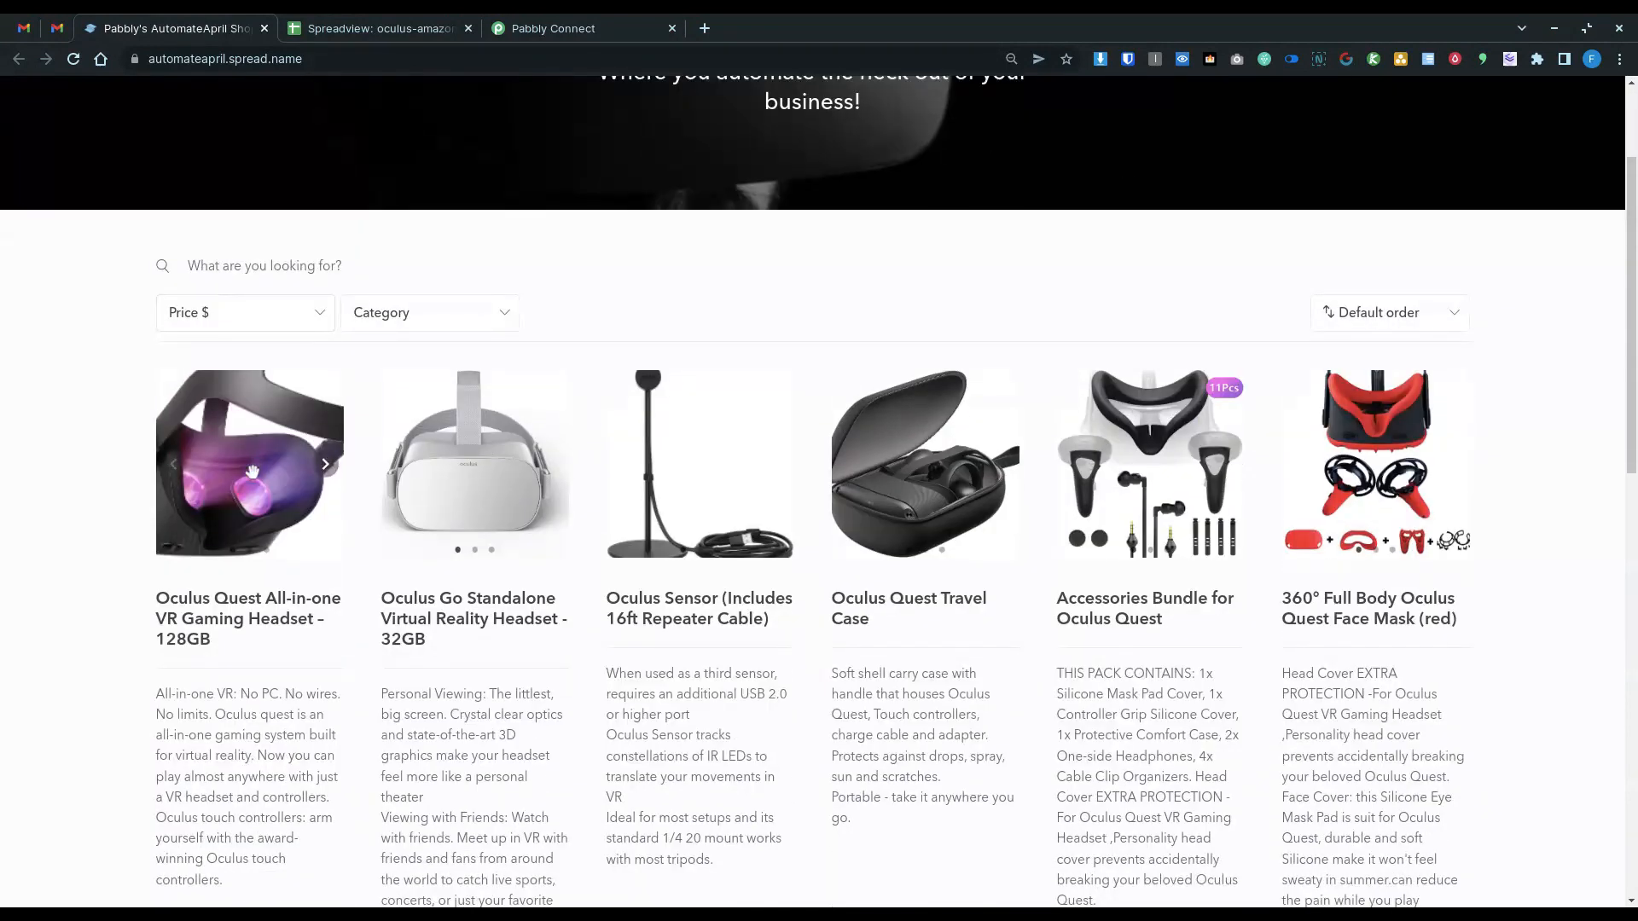
scroll(down, 3)
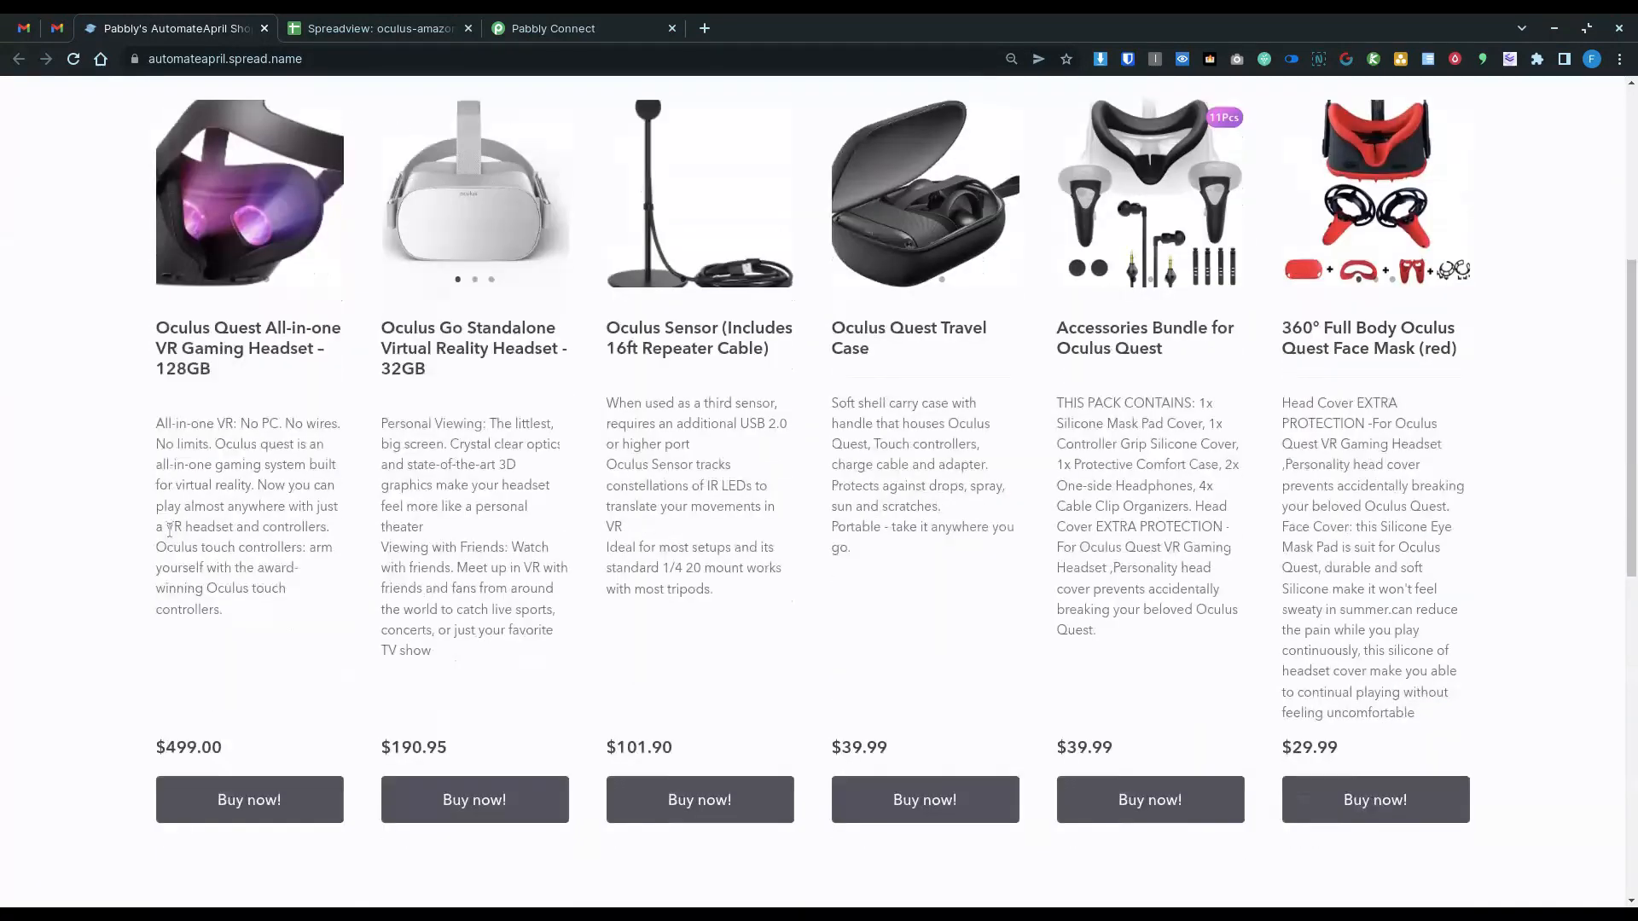
scroll(up, 3)
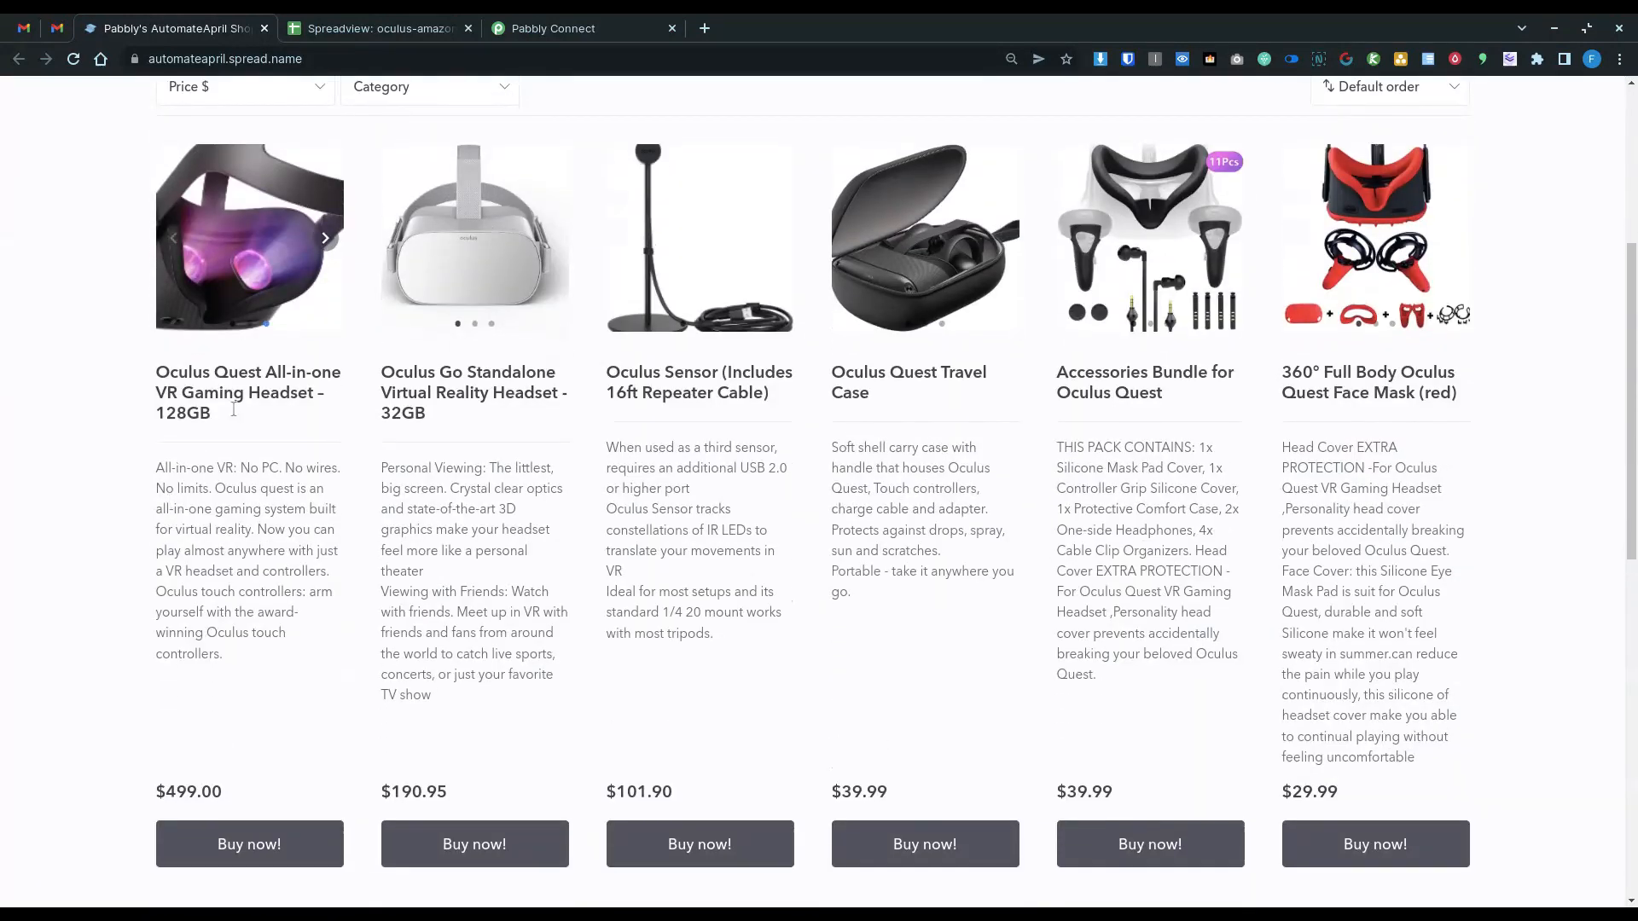
mouse_move(249, 844)
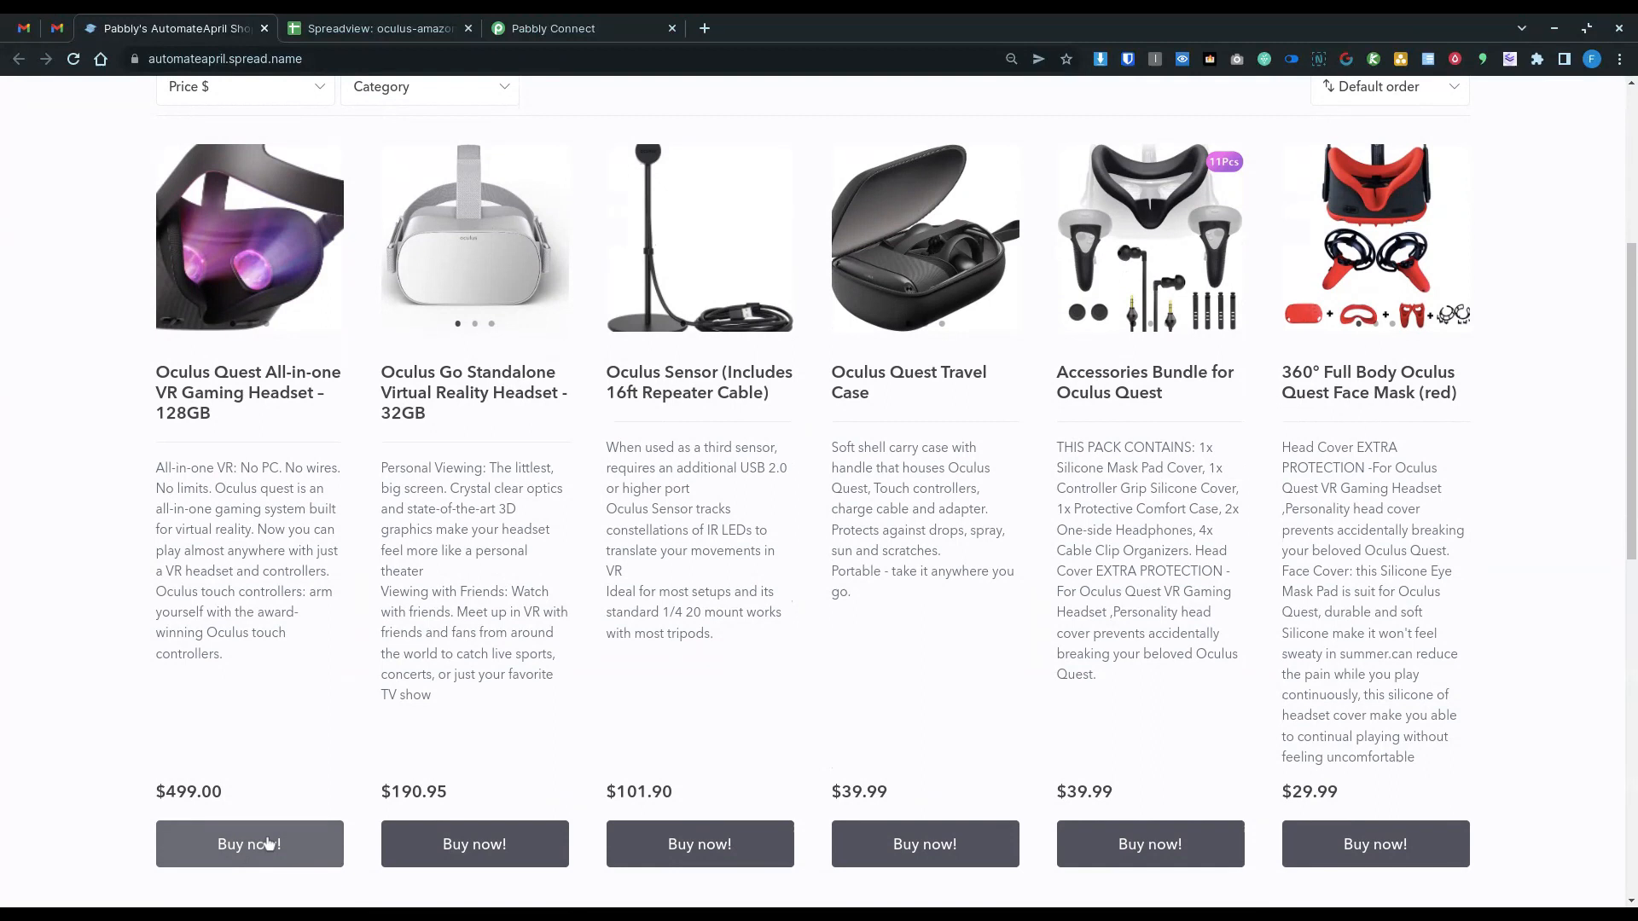
mouse_move(491, 136)
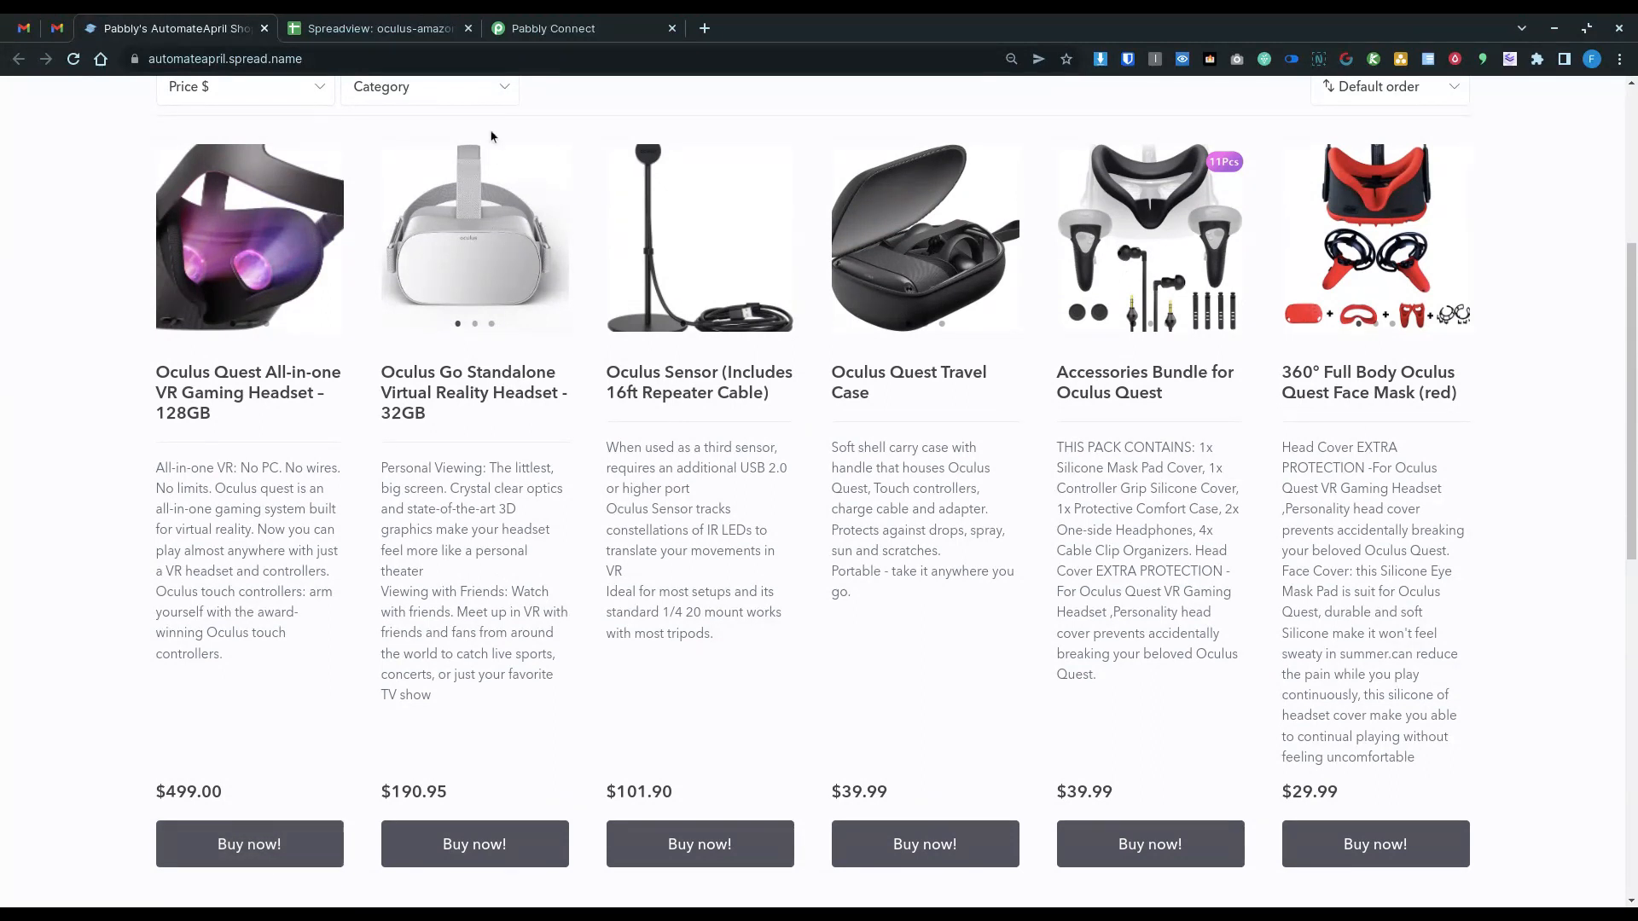
click(580, 28)
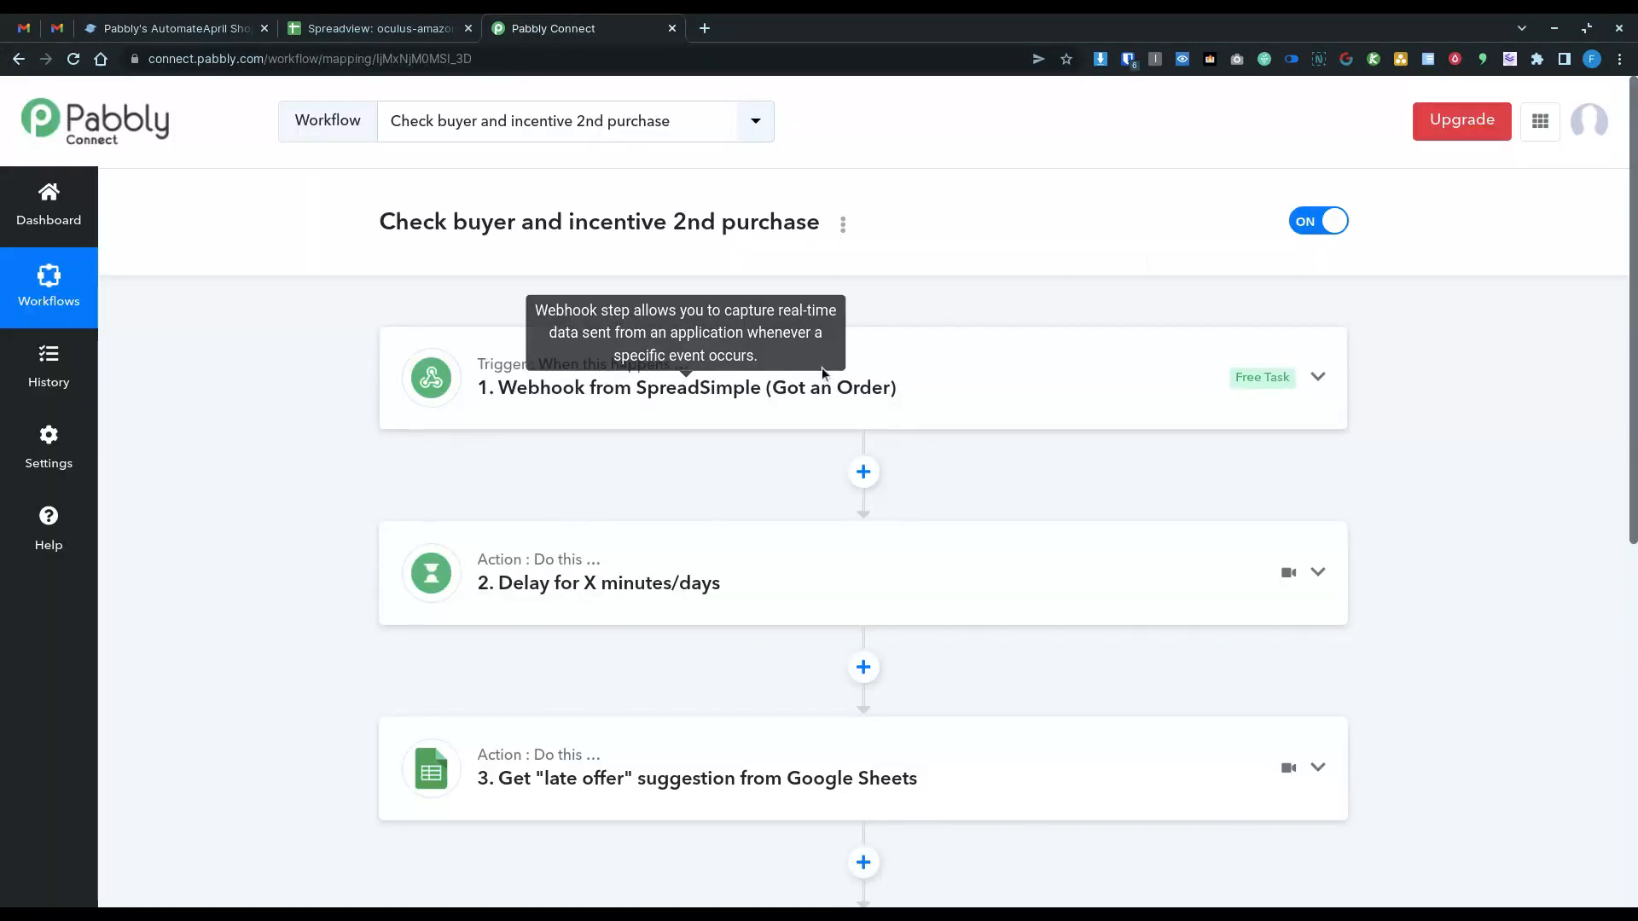
mouse_move(472, 470)
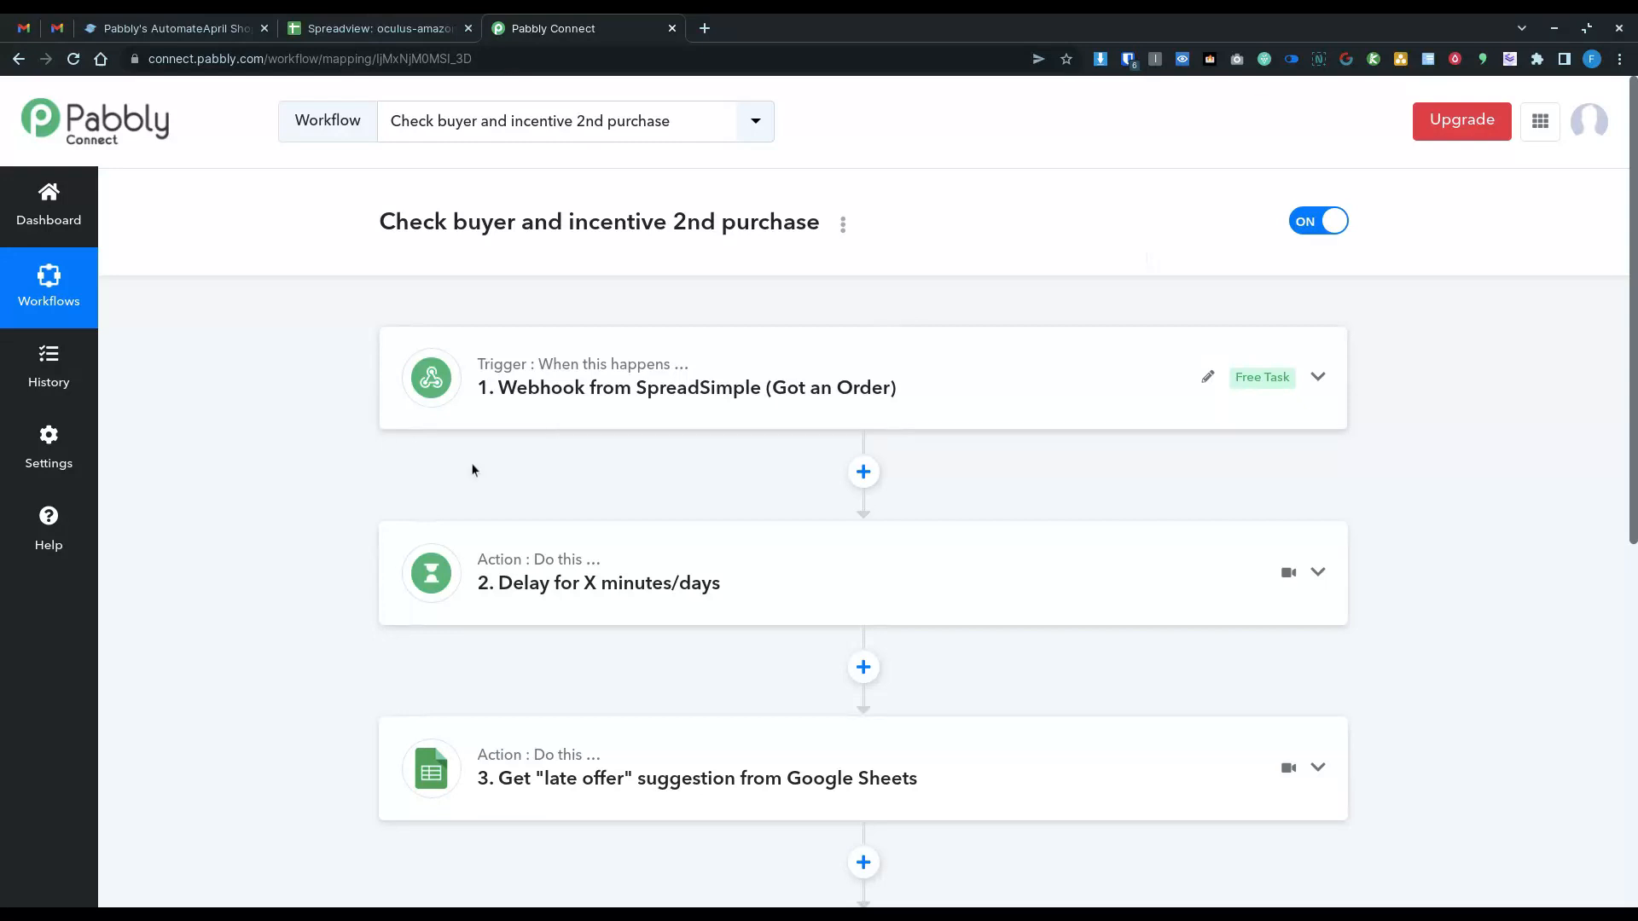
scroll(down, 3)
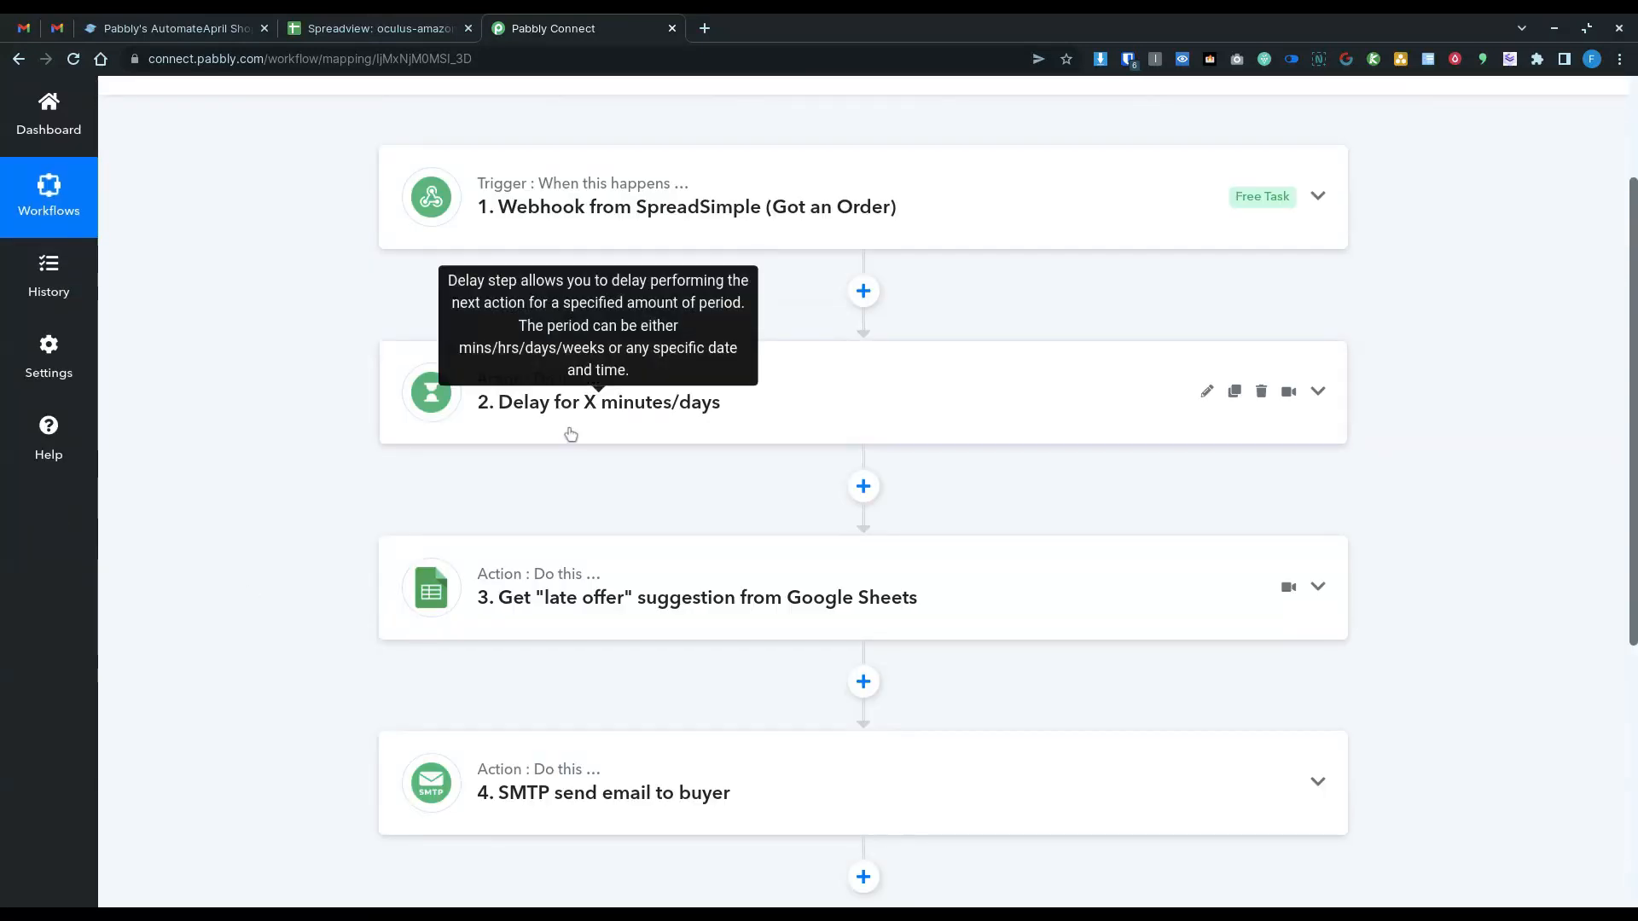
mouse_move(679, 423)
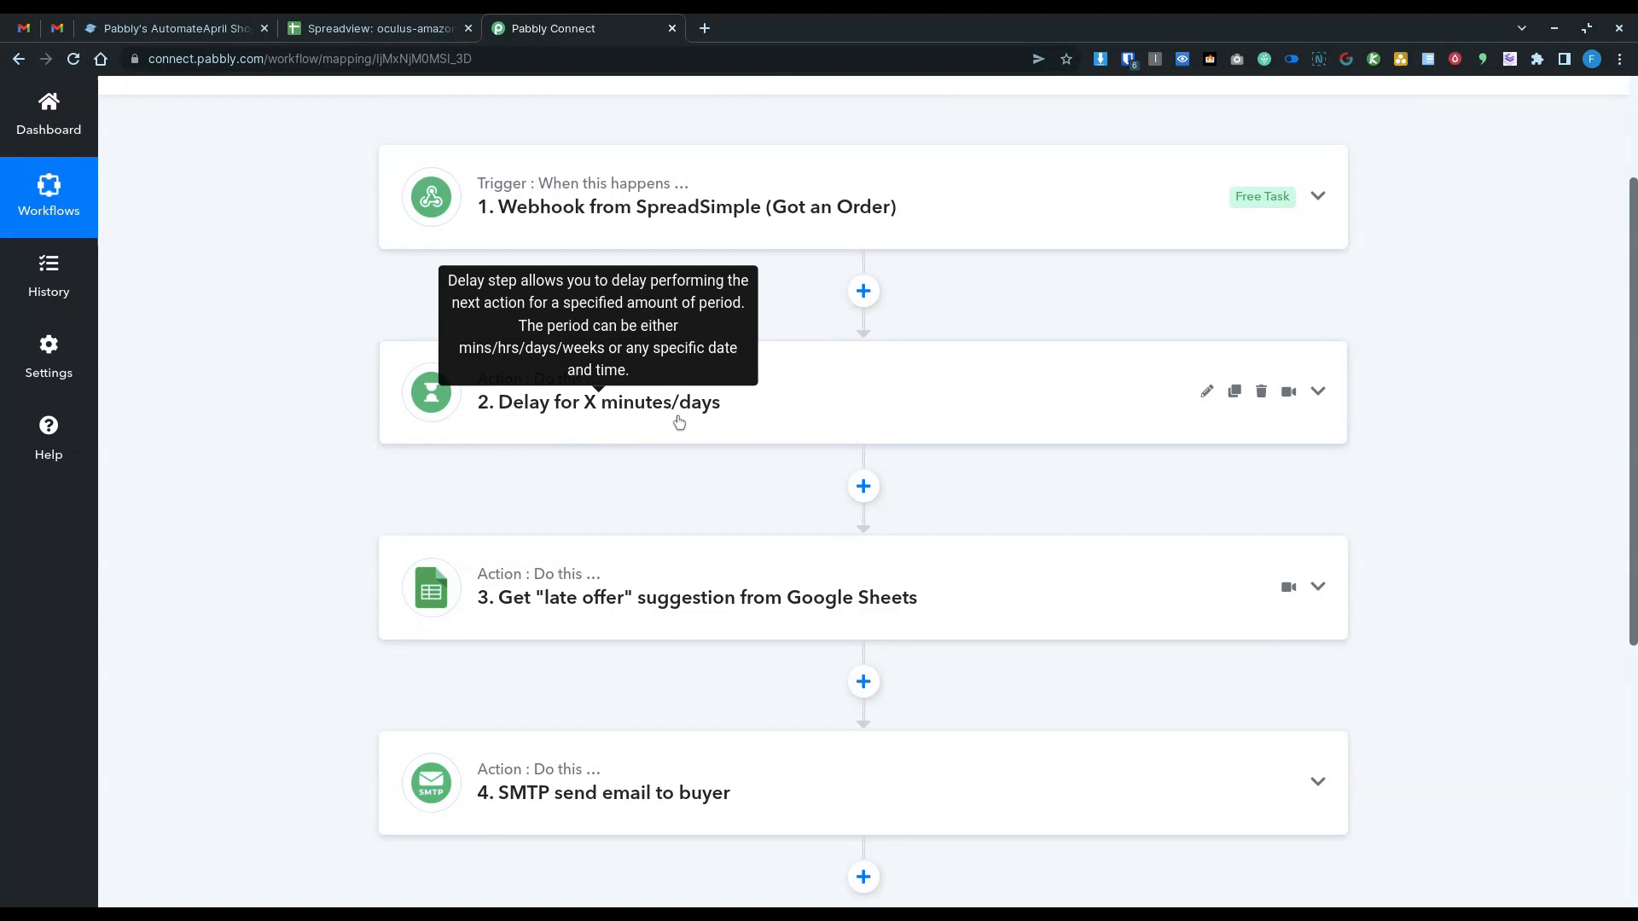
scroll(down, 3)
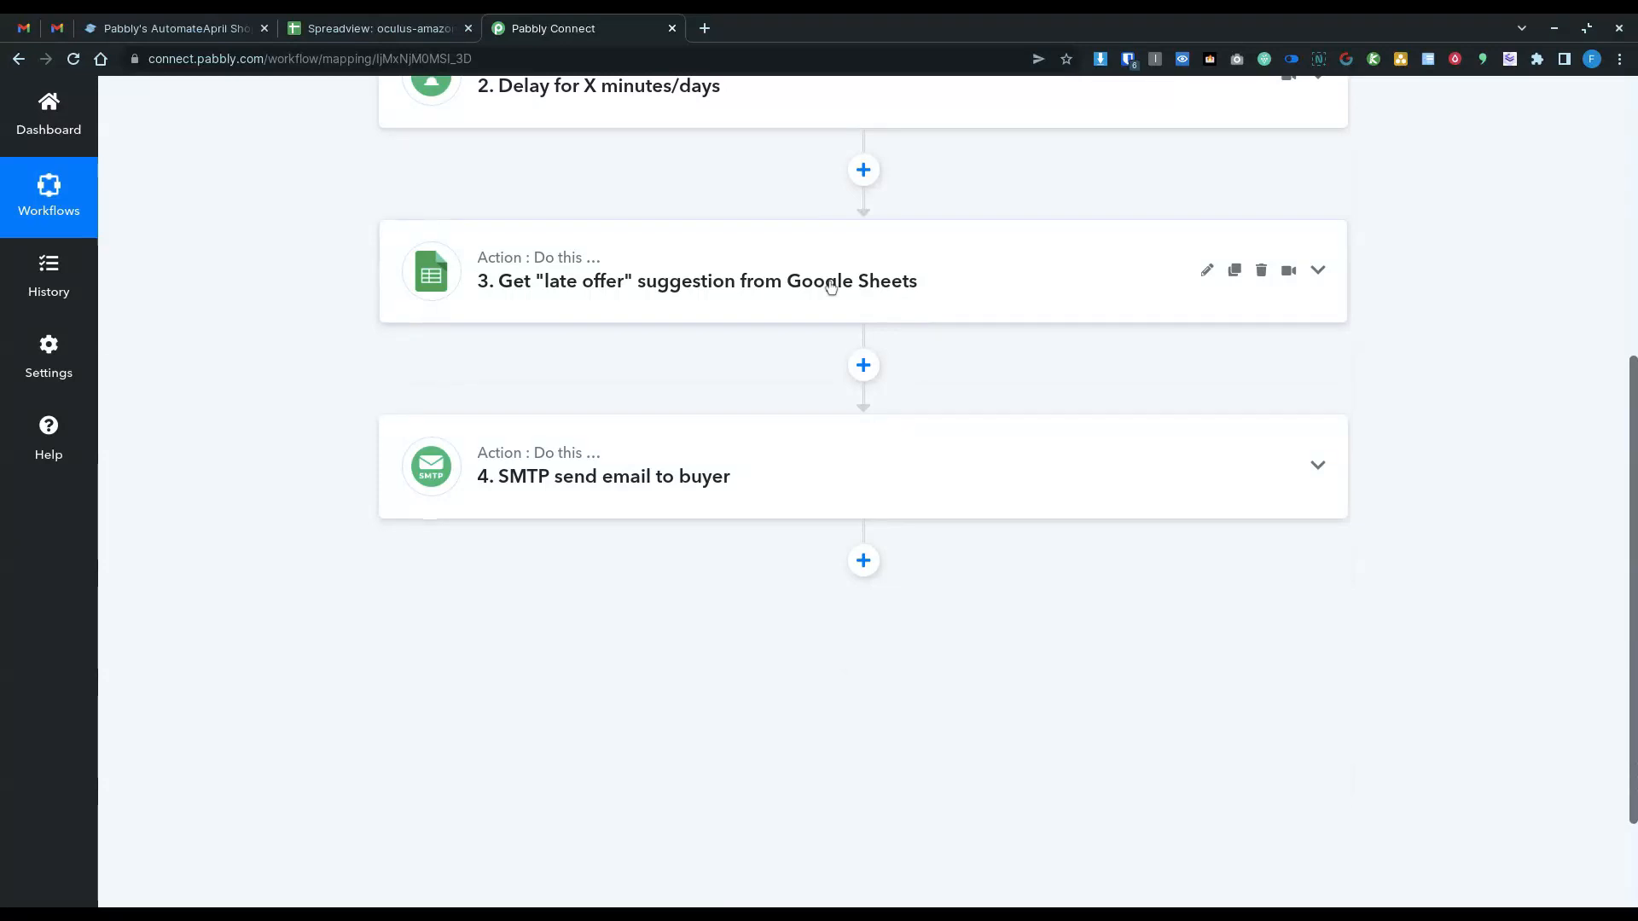
mouse_move(750, 395)
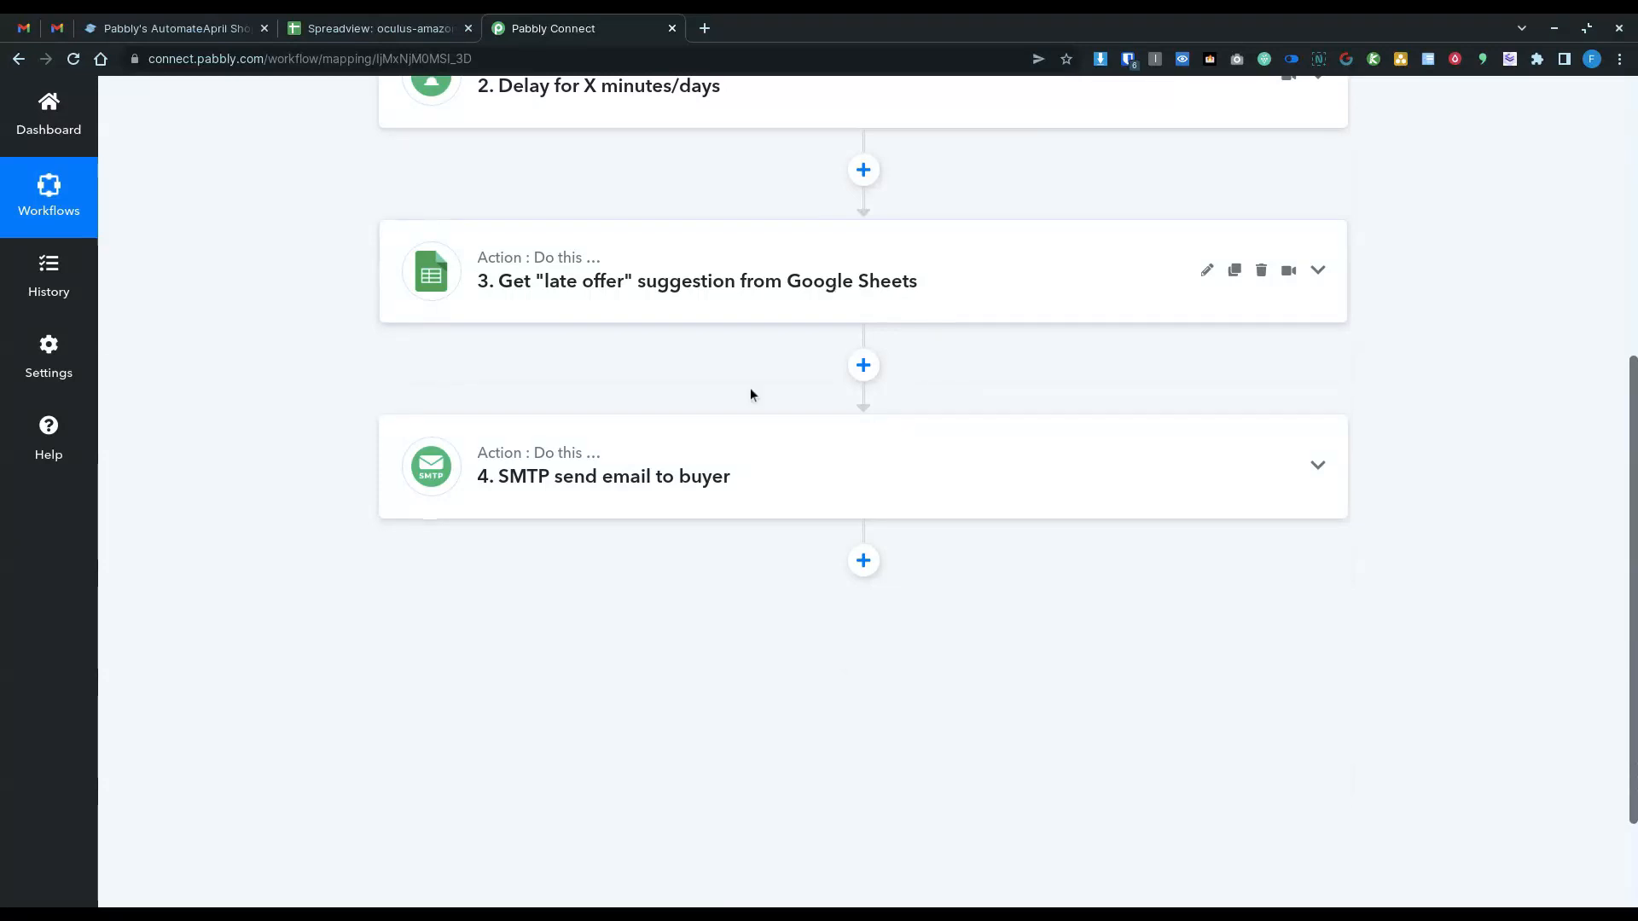
mouse_move(773, 480)
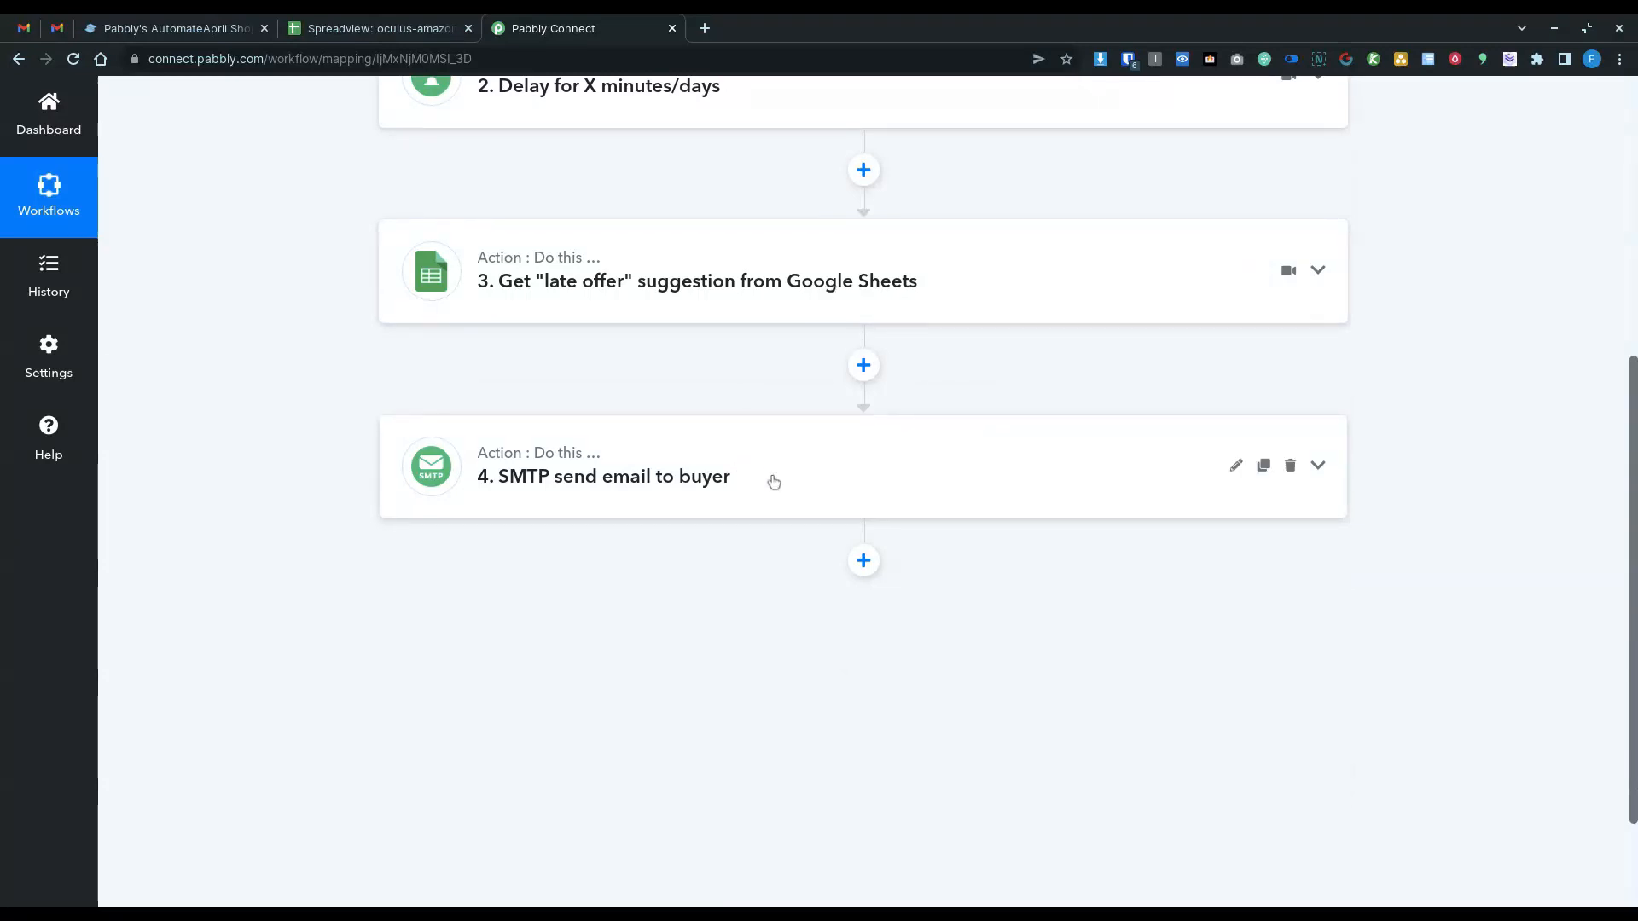
mouse_move(750, 481)
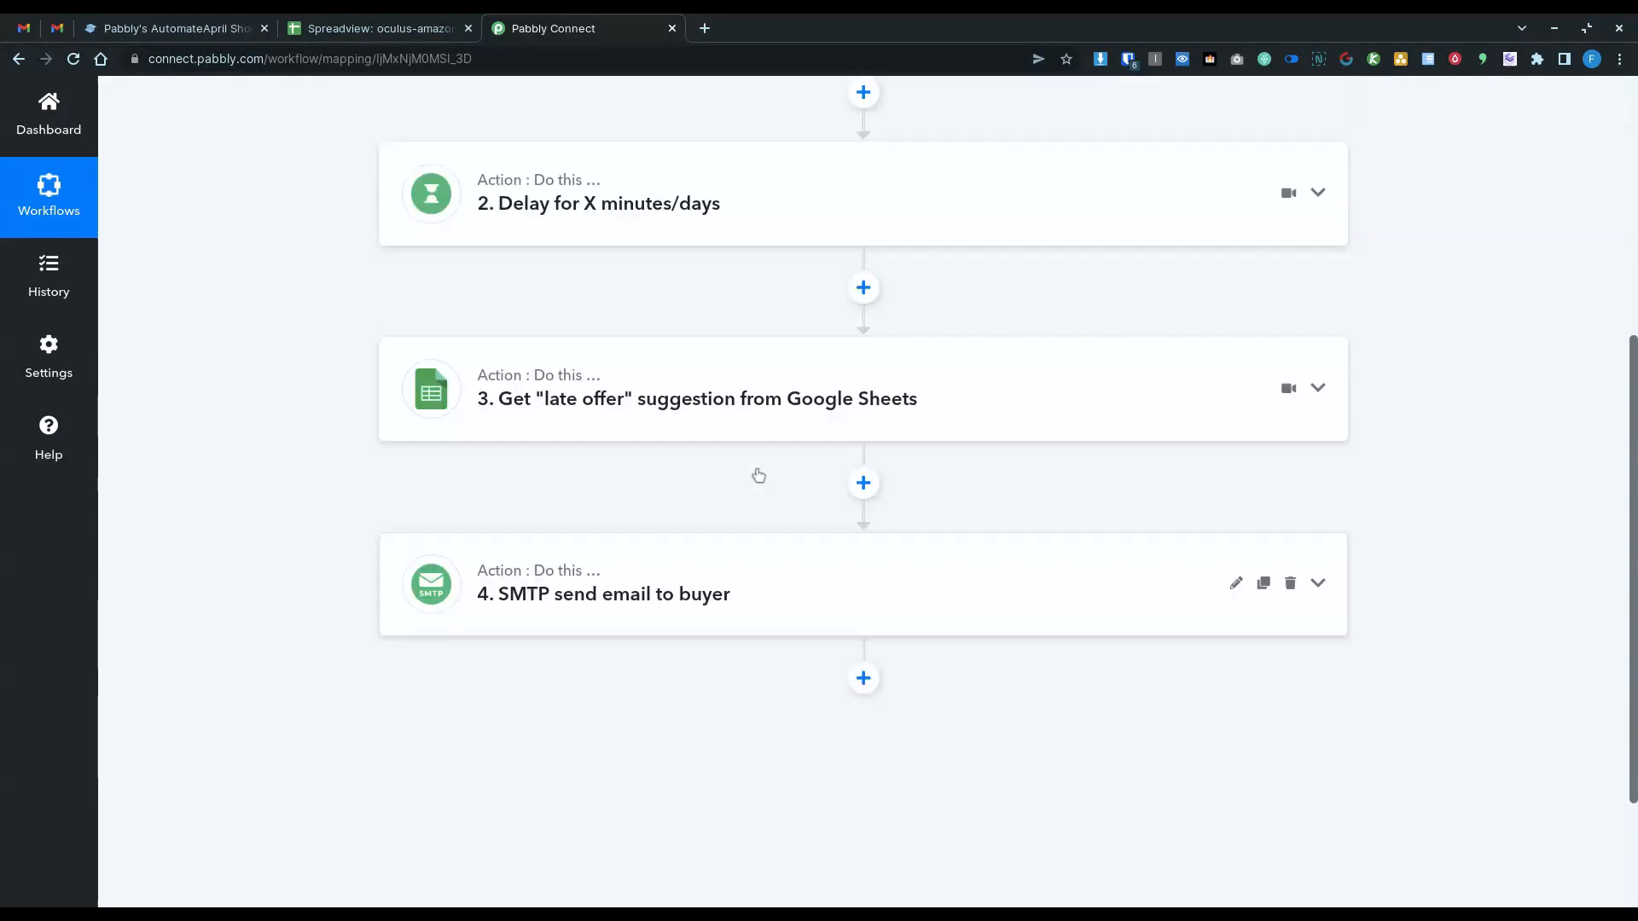
scroll(up, 3)
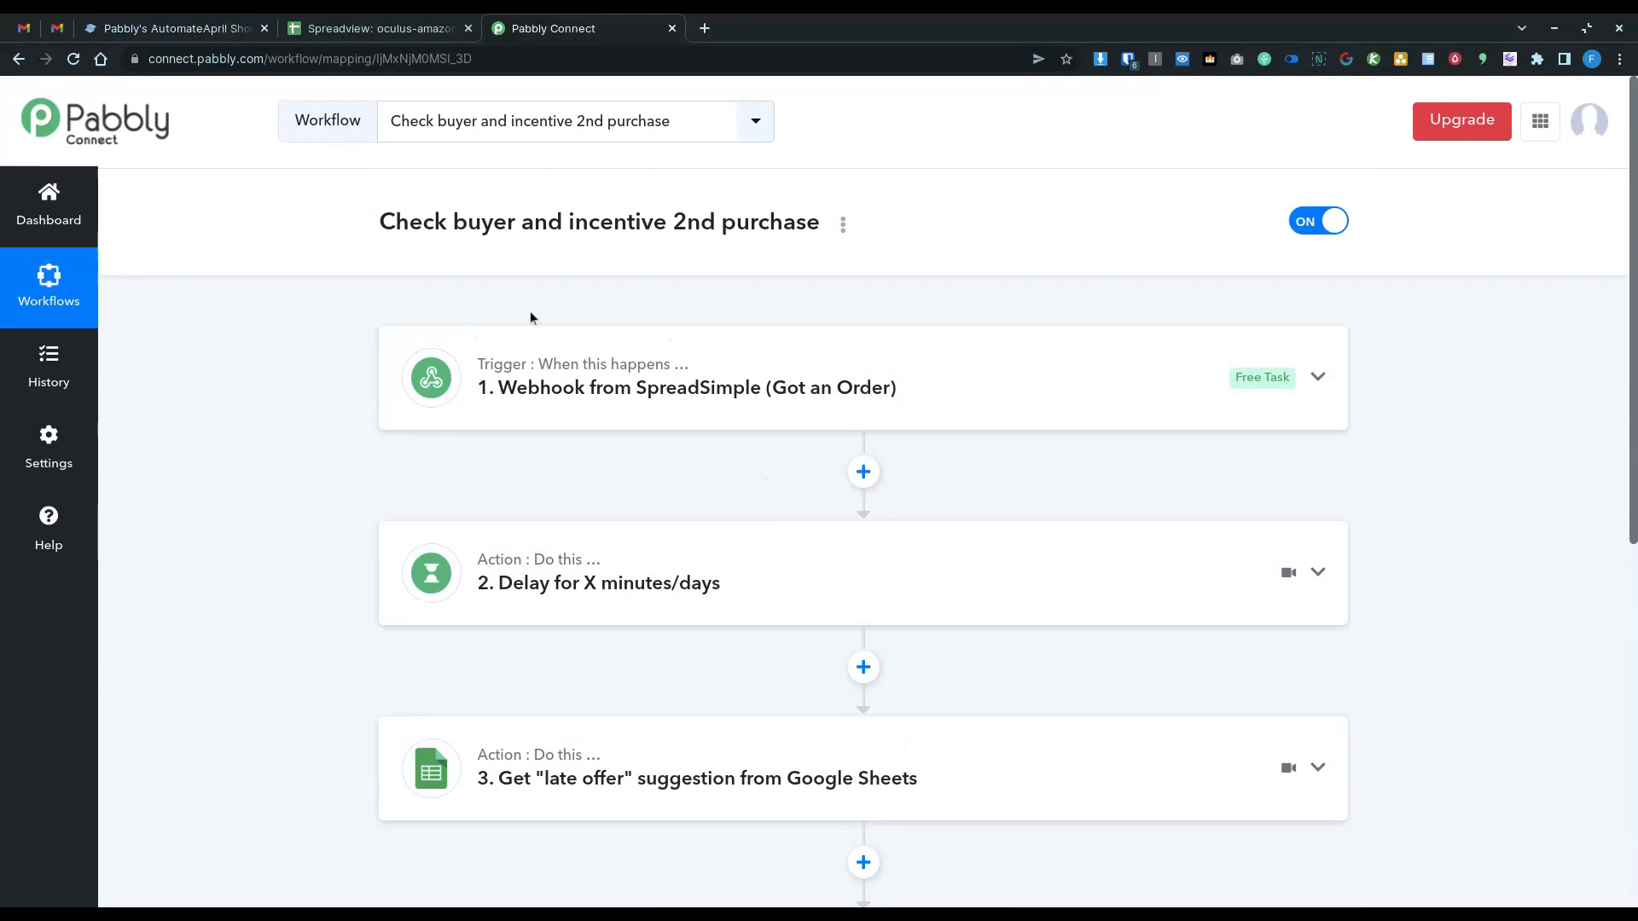
mouse_move(173, 28)
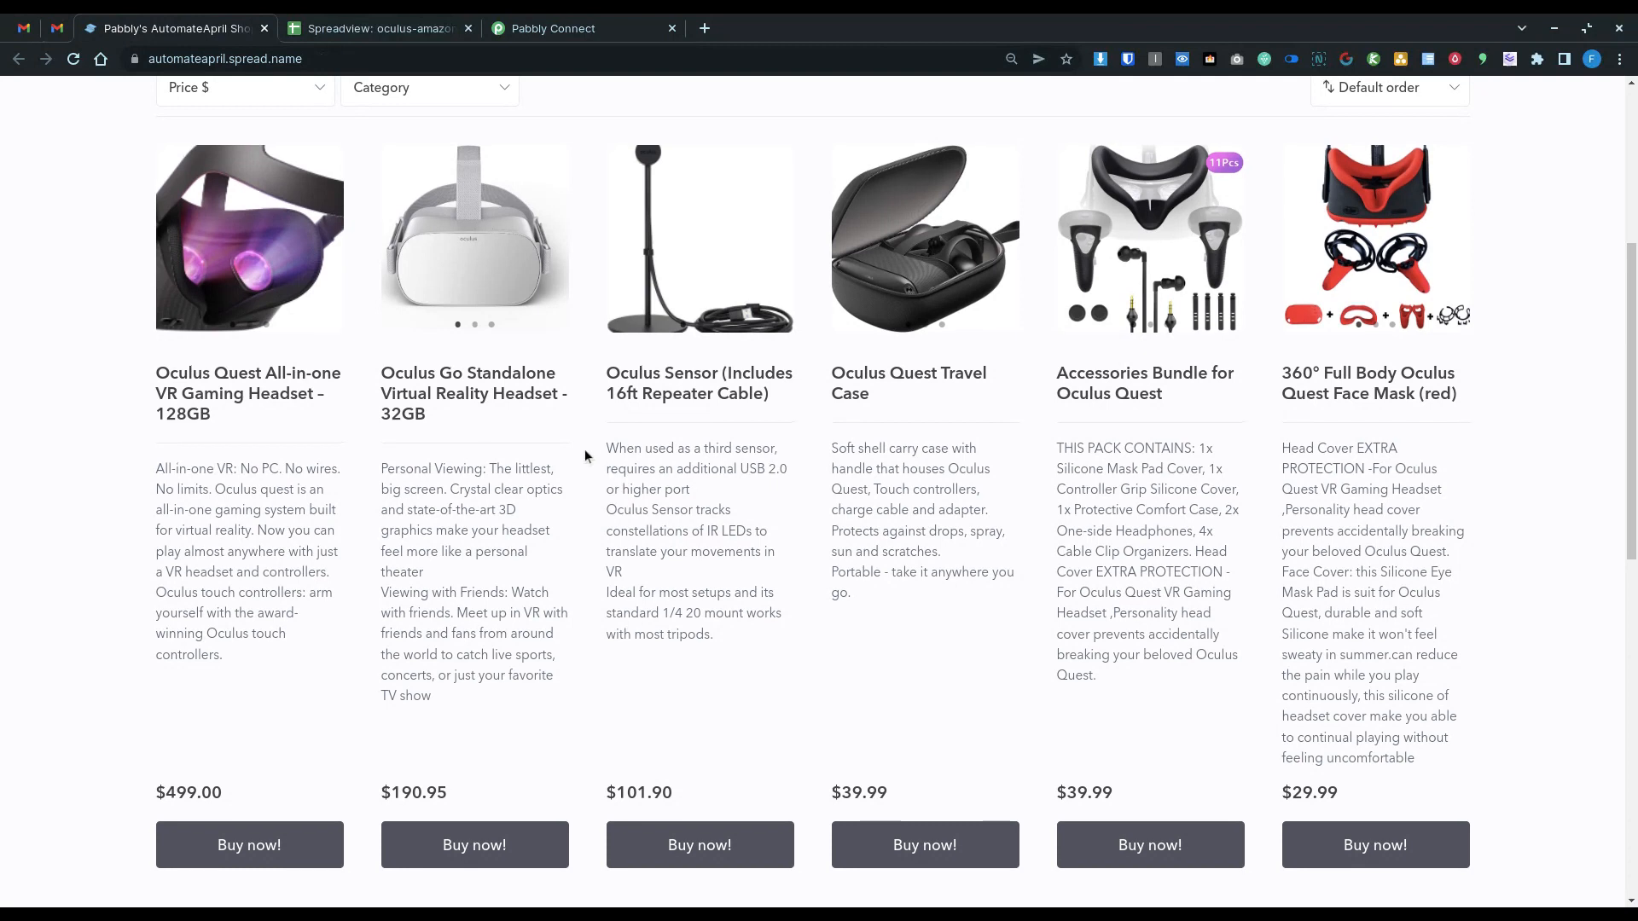
Scroll the AutomateApril storefront down to the Oculus products and their Buy now buttons
scroll(down, 3)
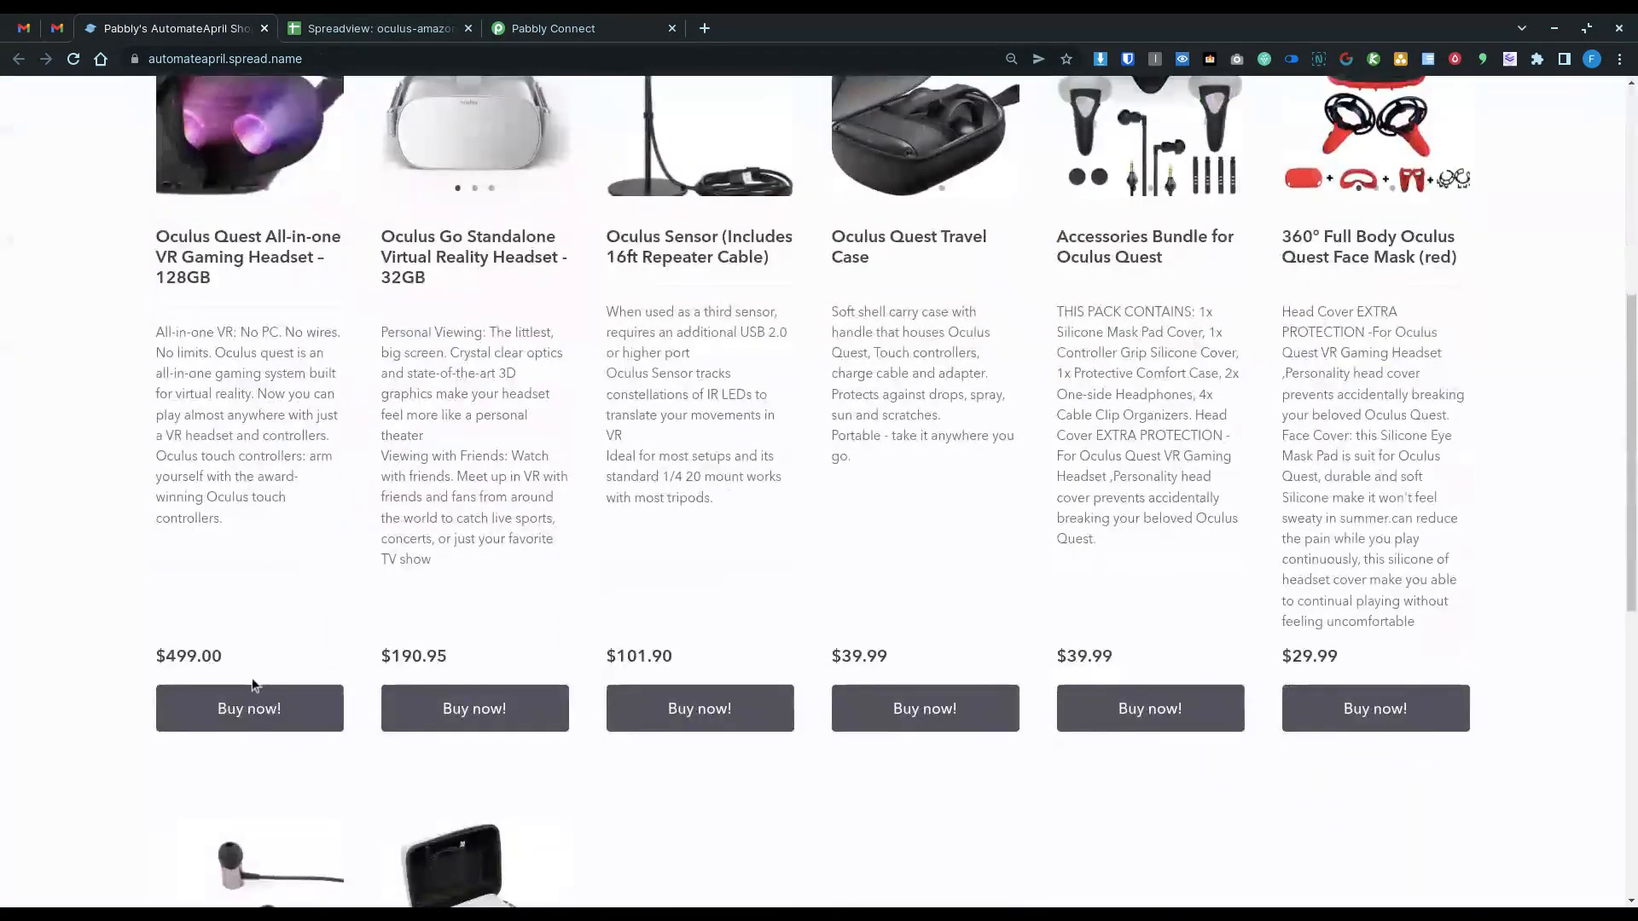
mouse_move(720, 318)
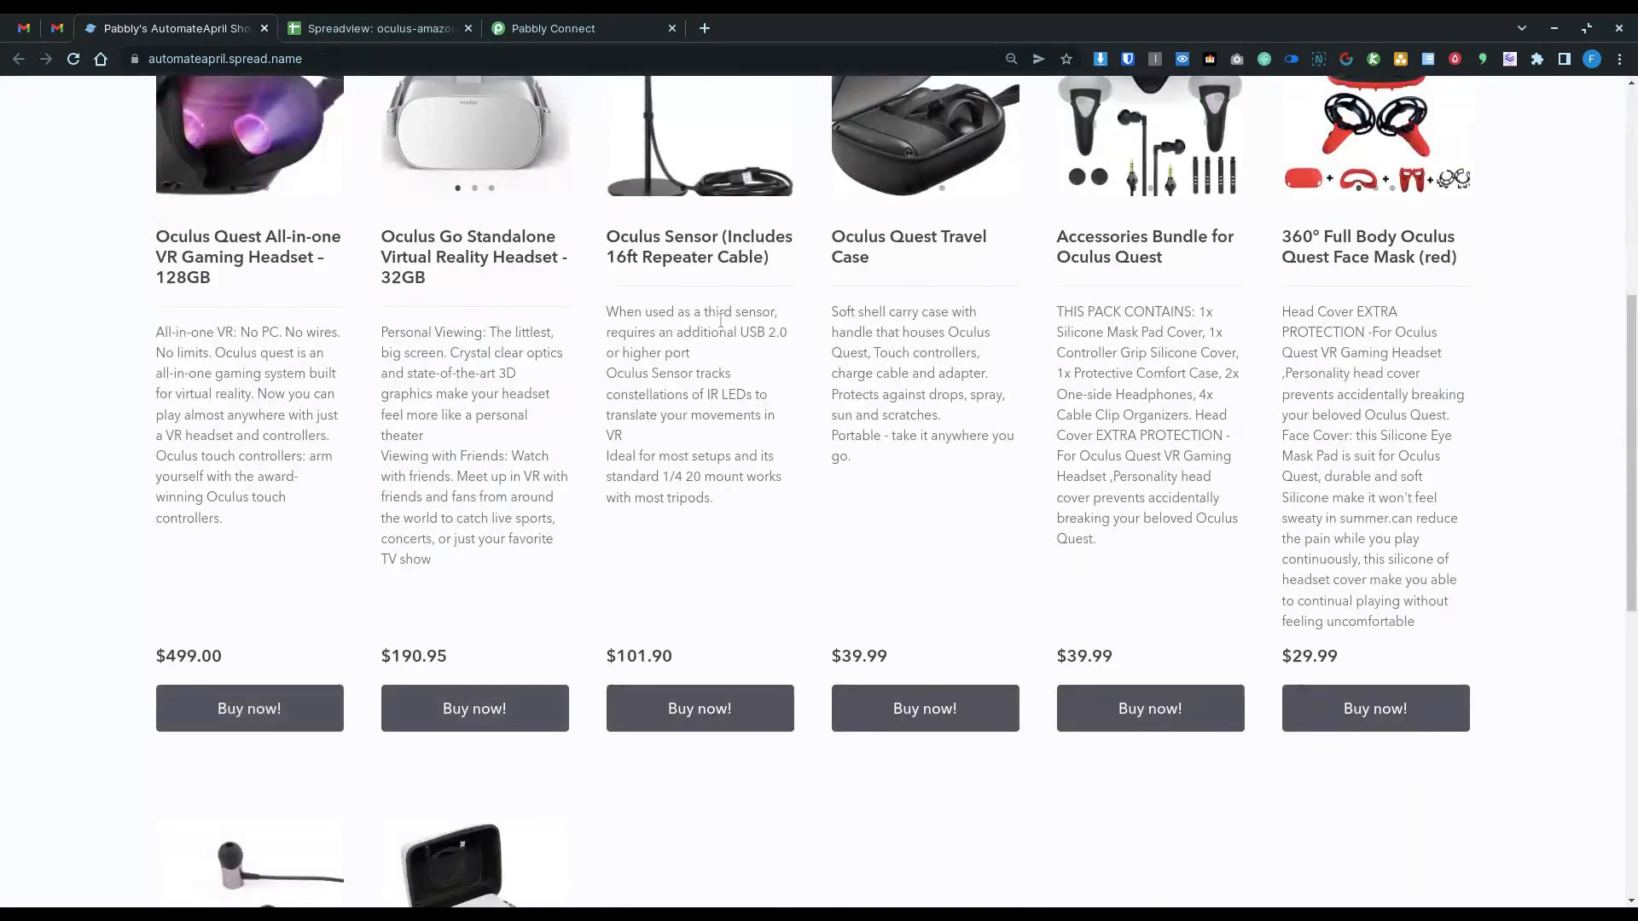
mouse_move(736, 734)
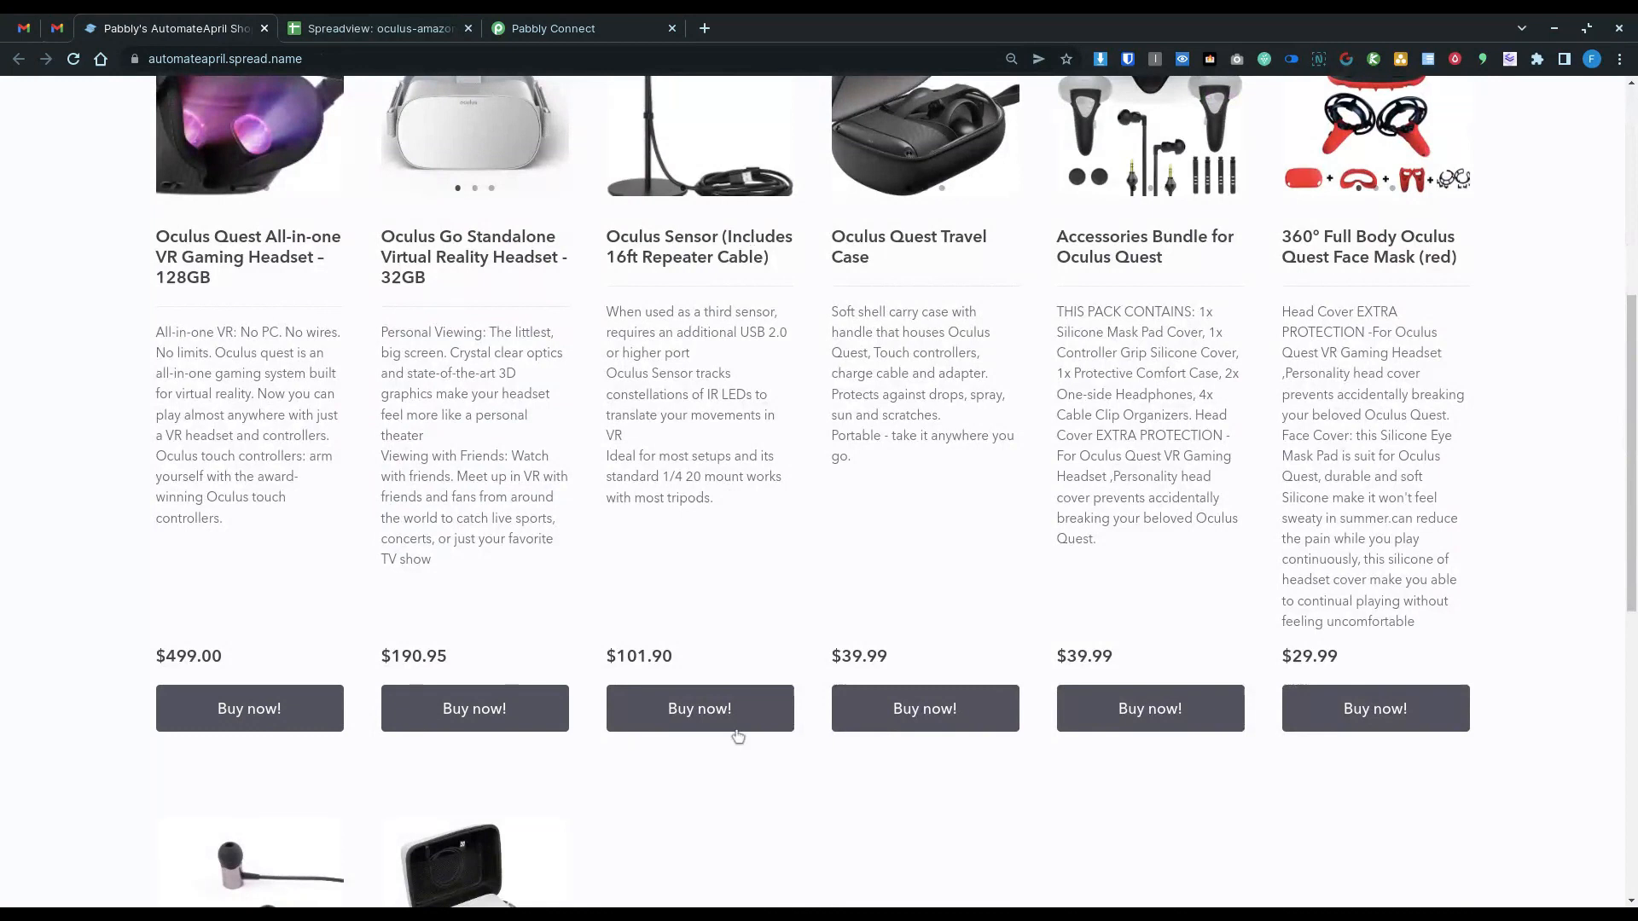
click(699, 708)
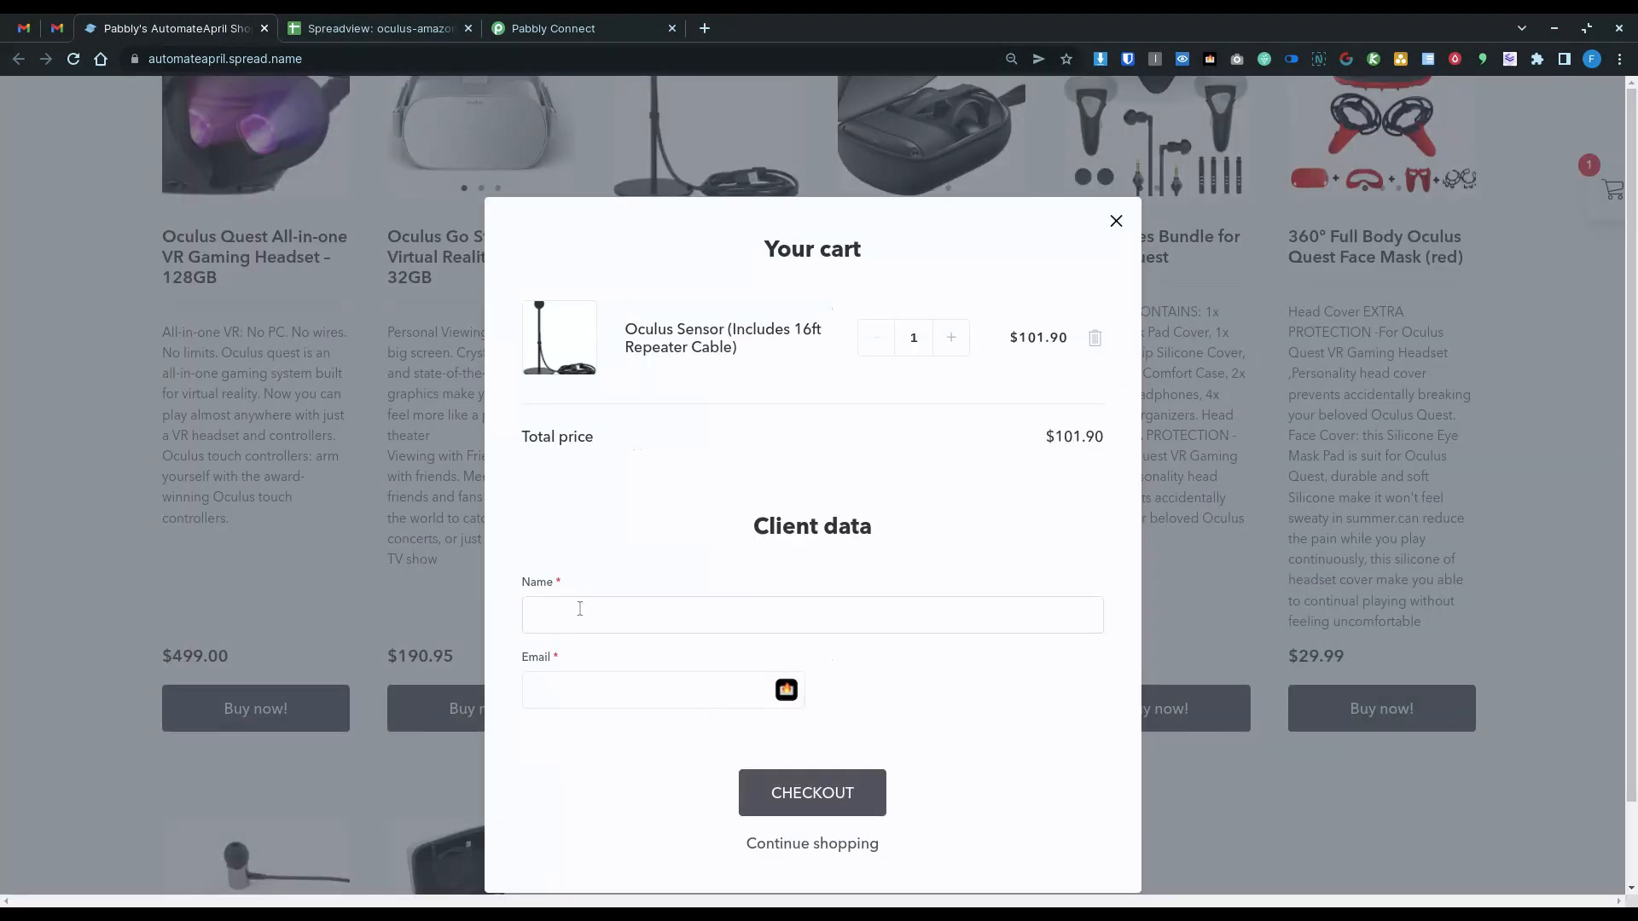
click(811, 614)
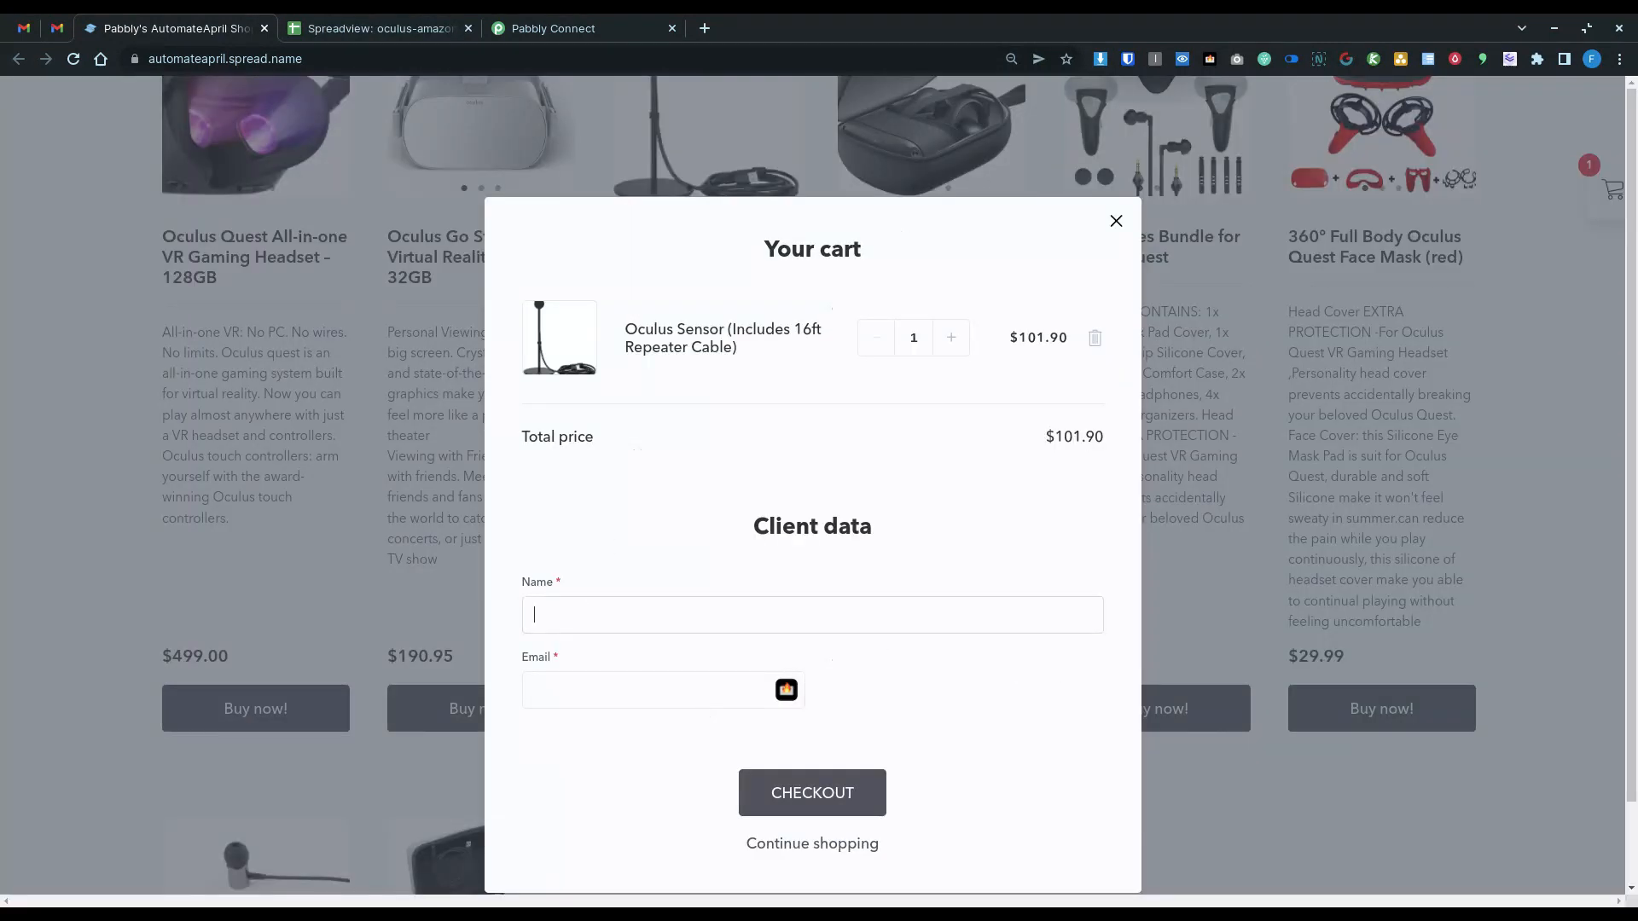
text(Neer)
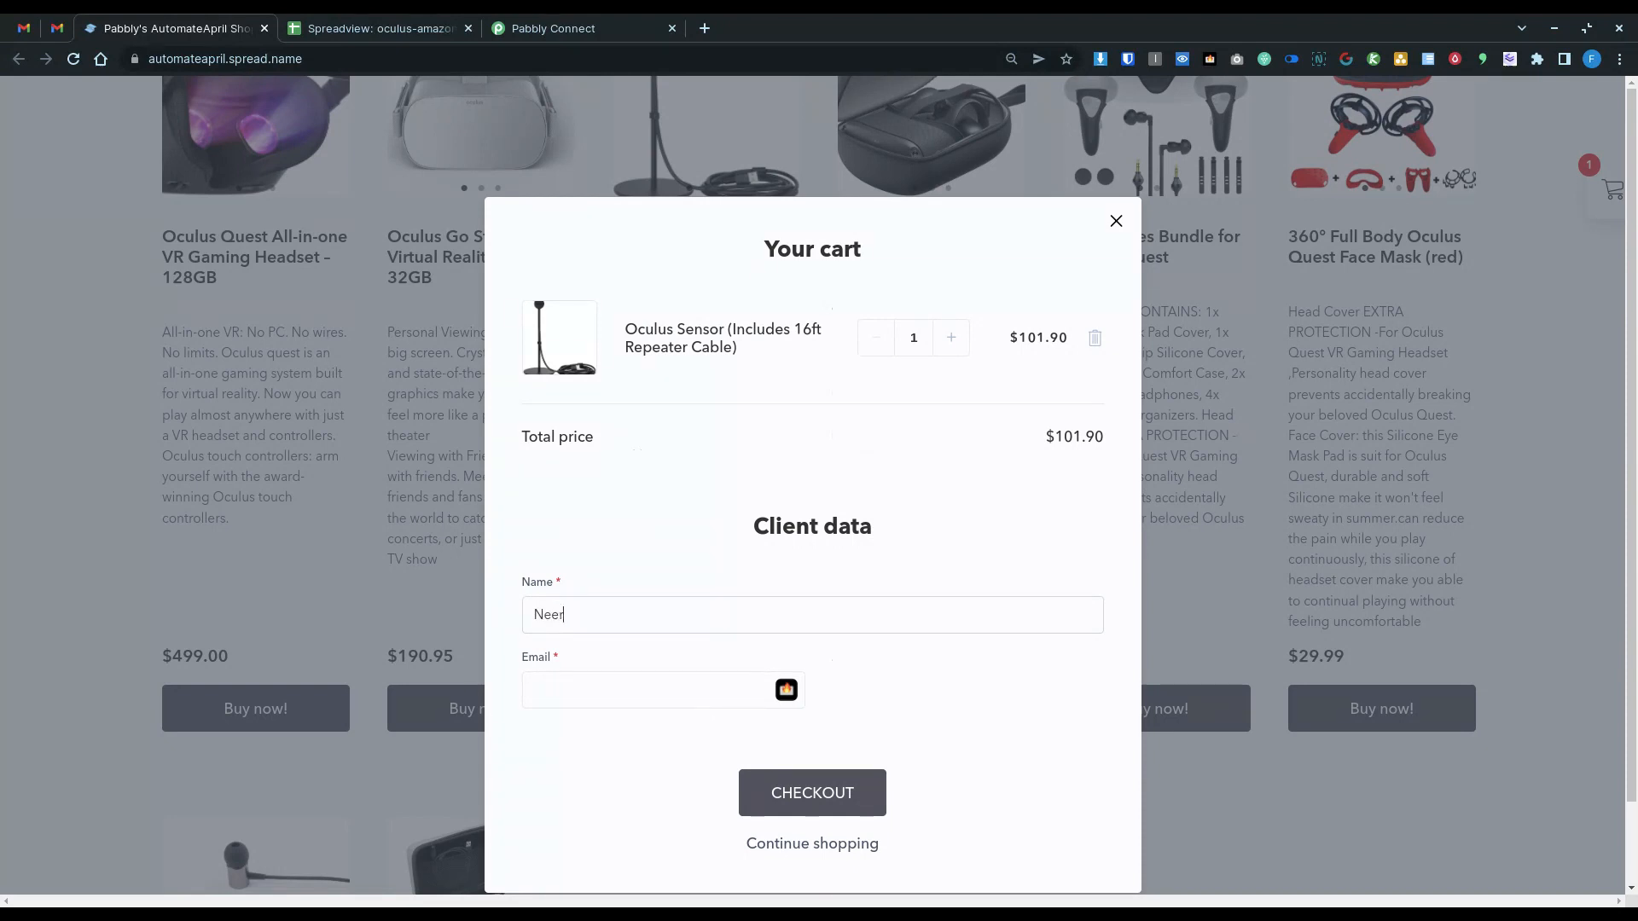
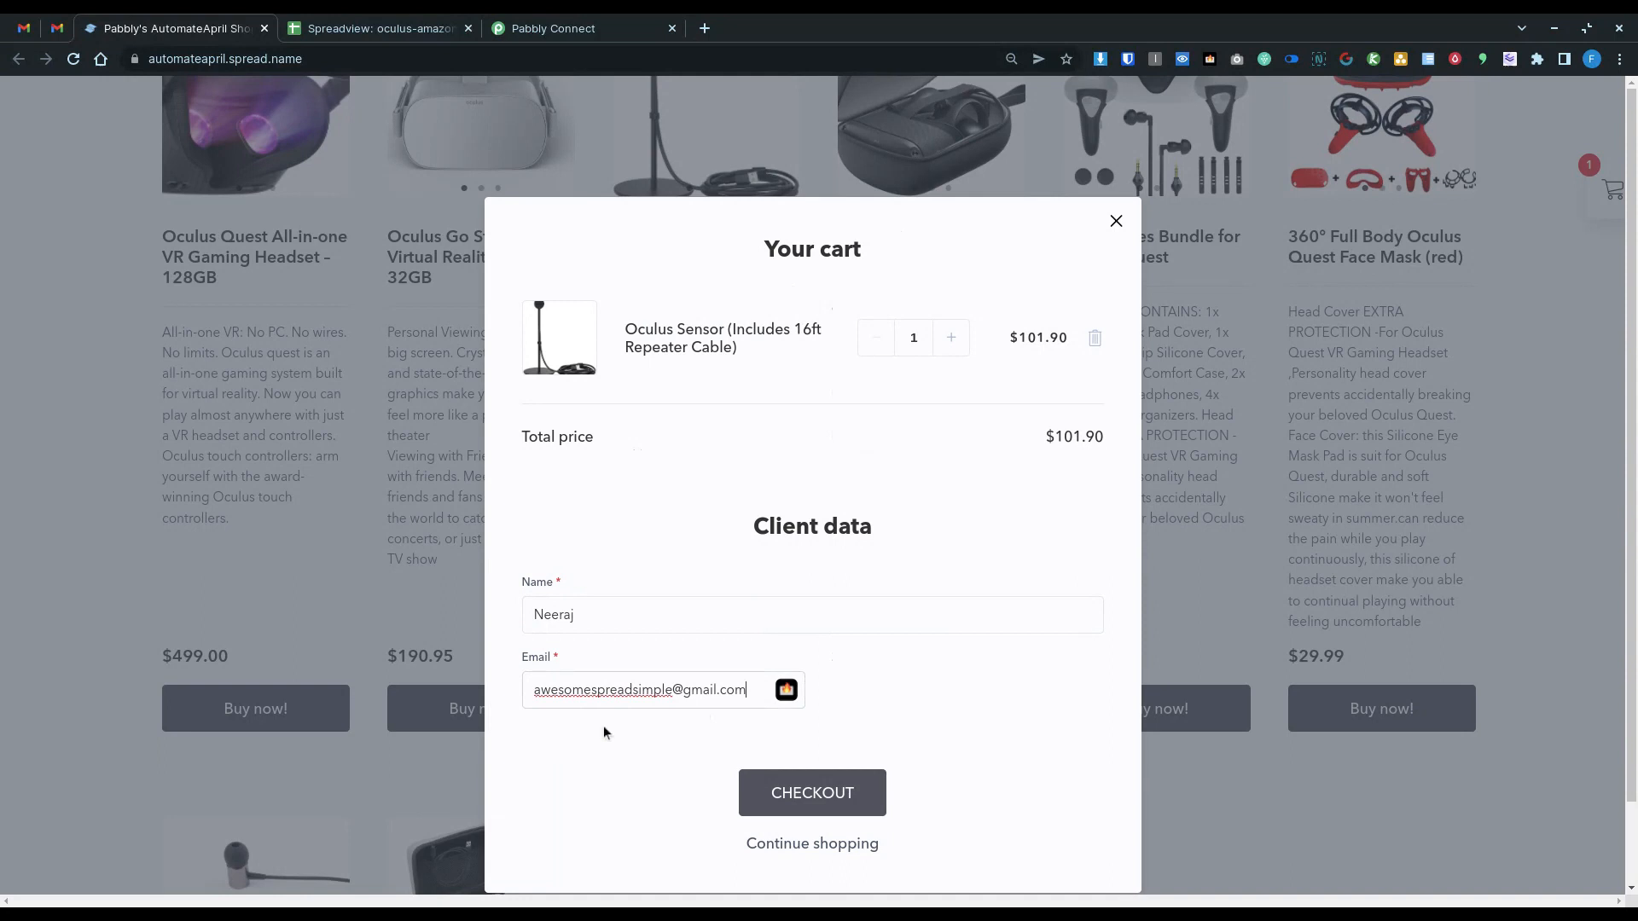
mouse_move(544, 708)
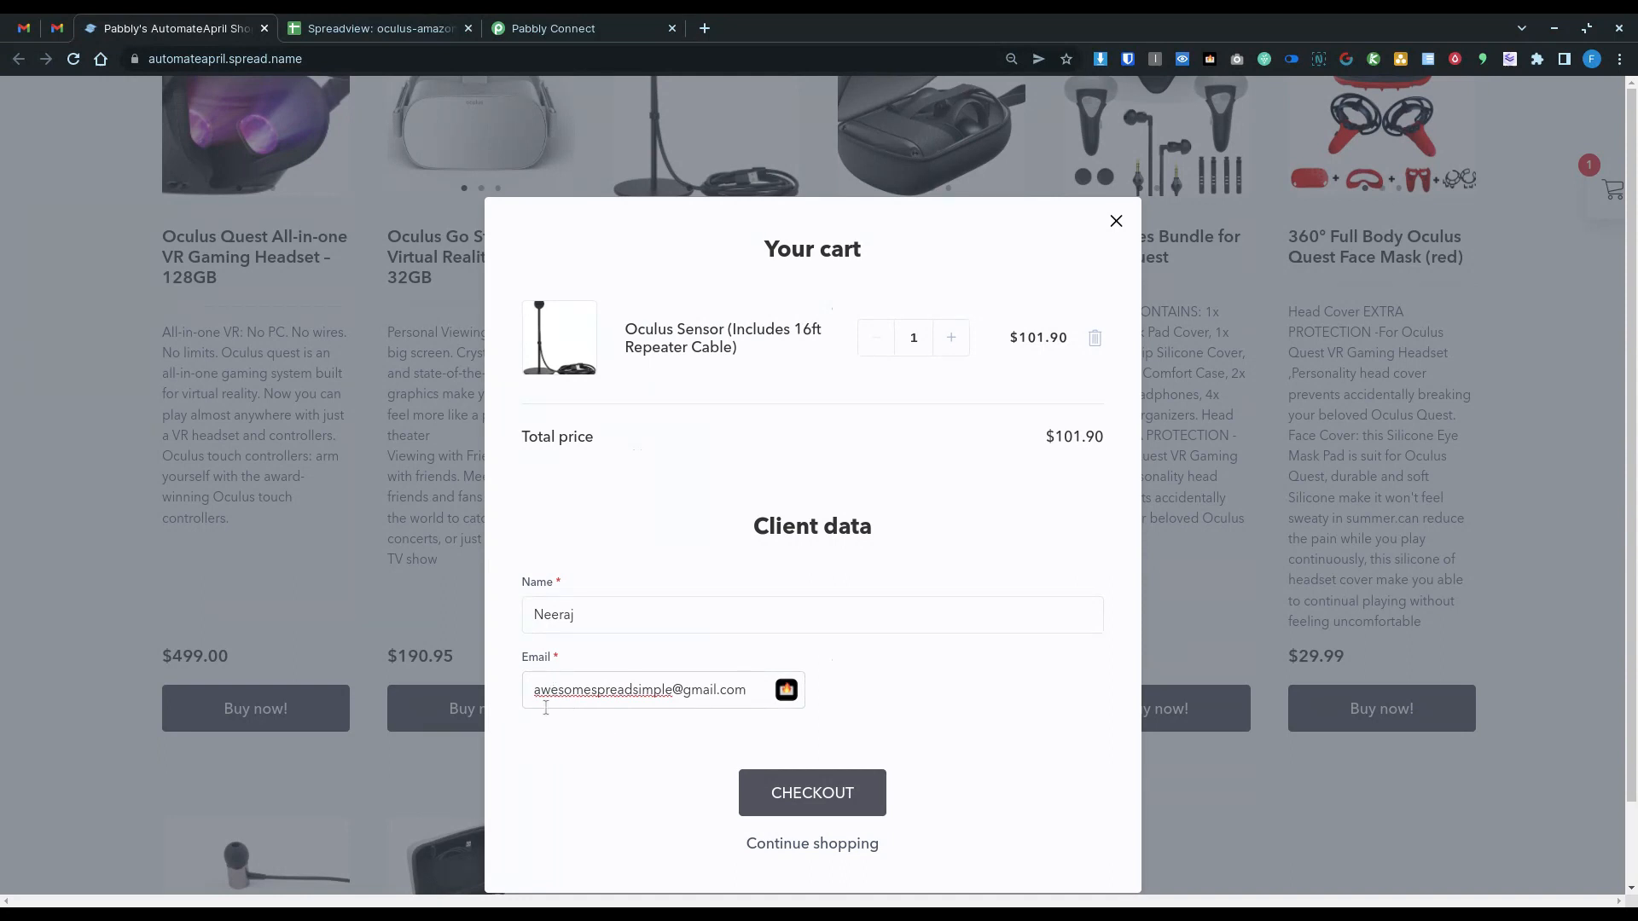
mouse_move(666, 731)
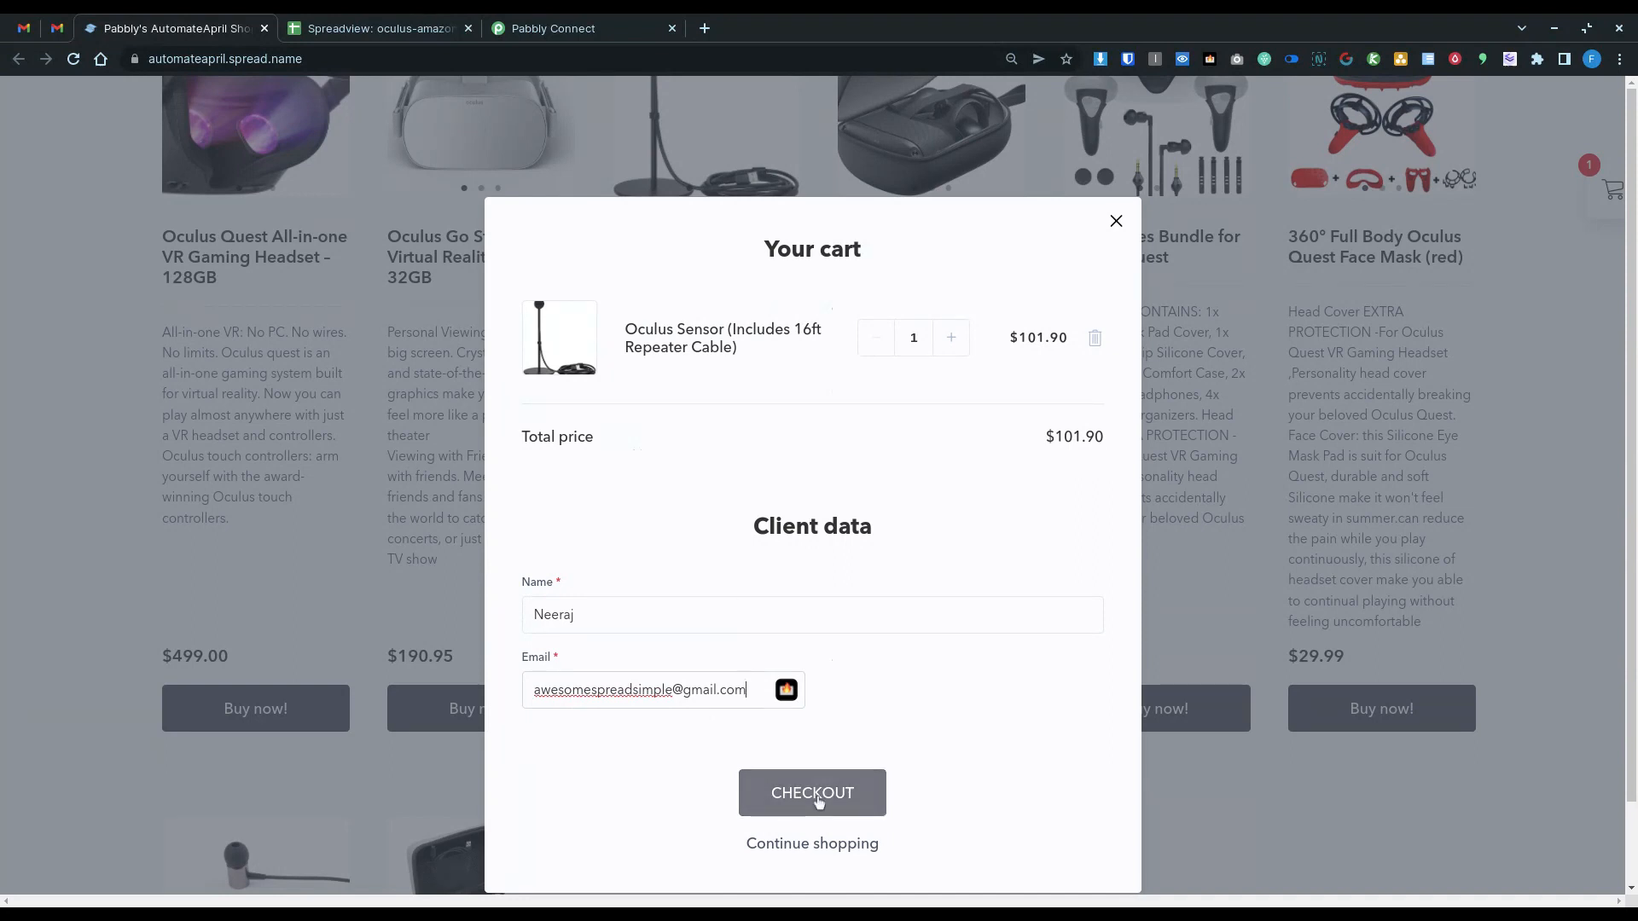
click(811, 792)
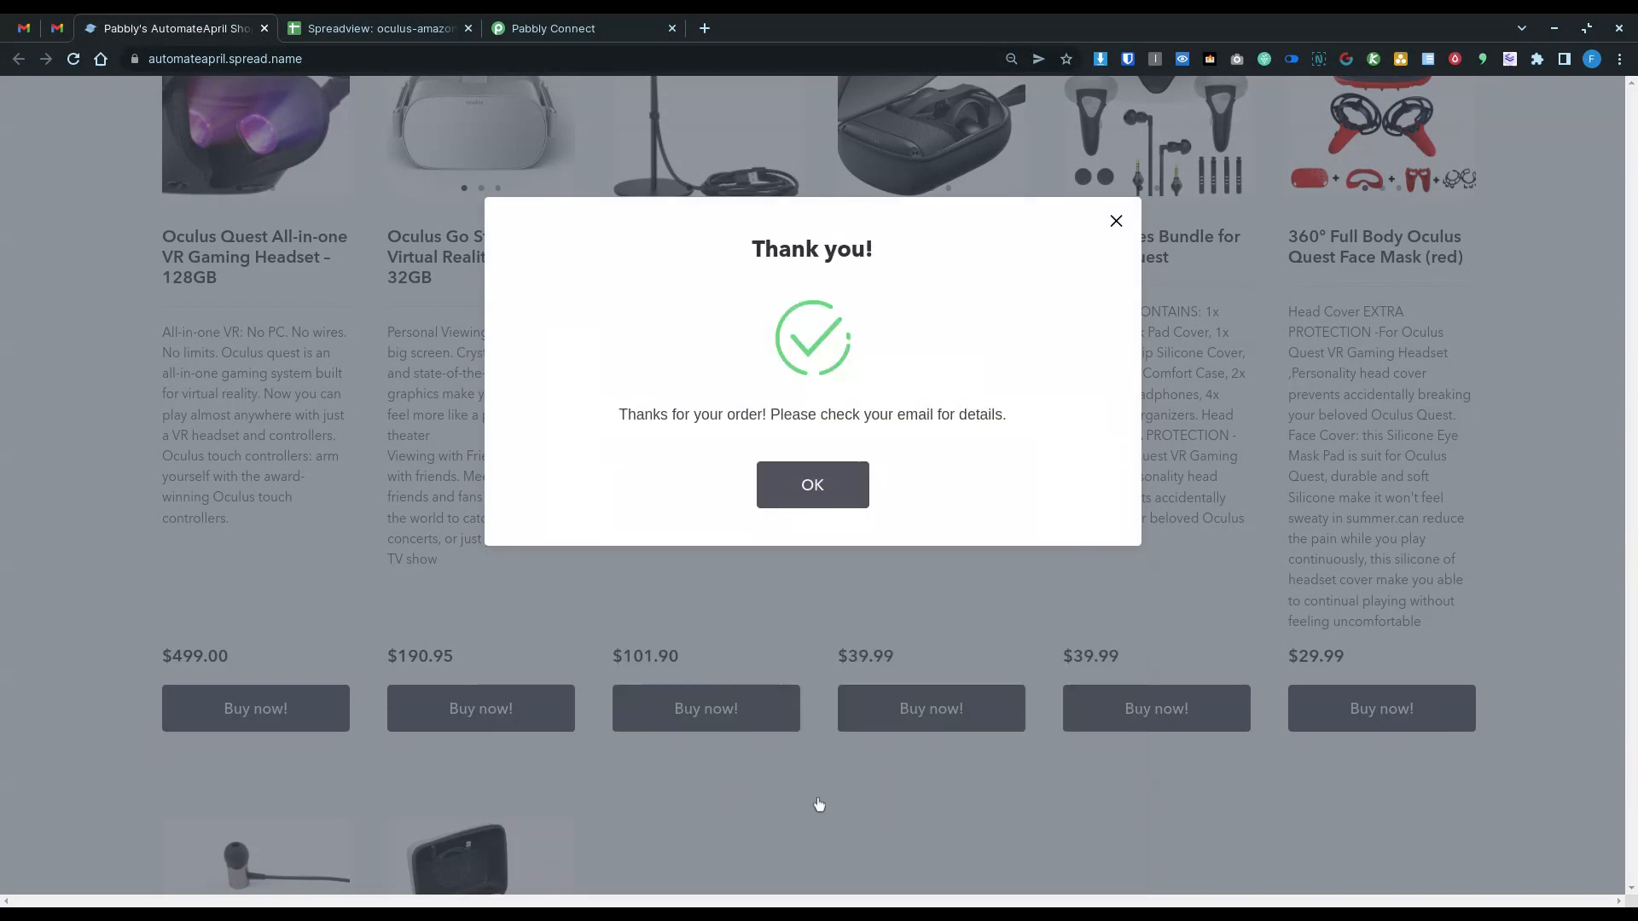
mouse_move(808, 525)
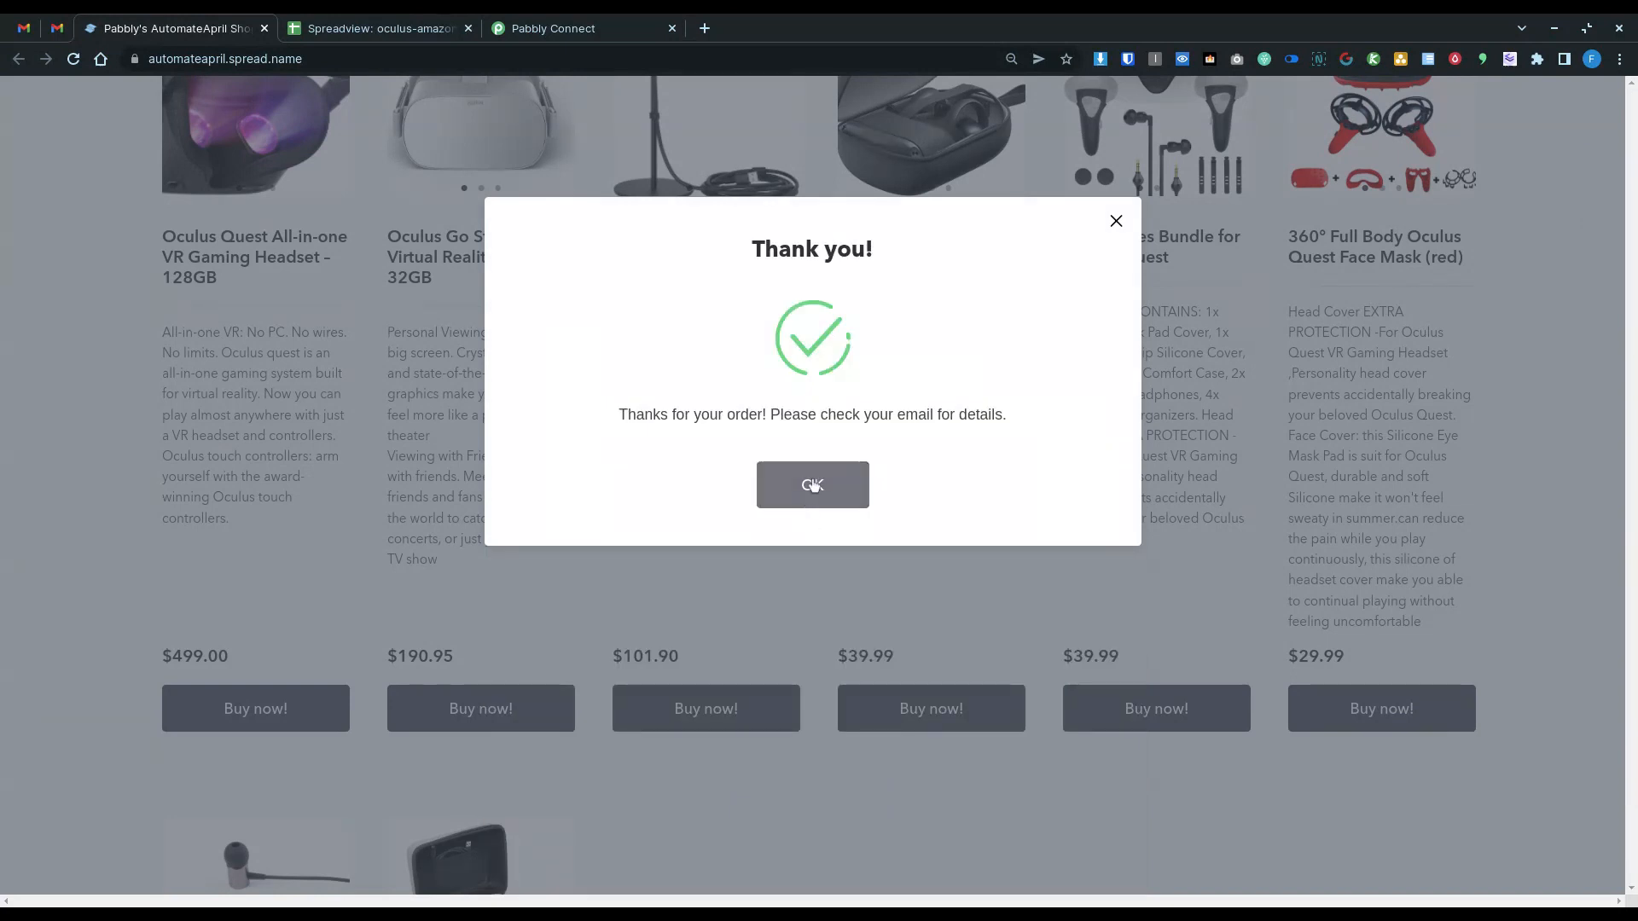
mouse_move(811, 484)
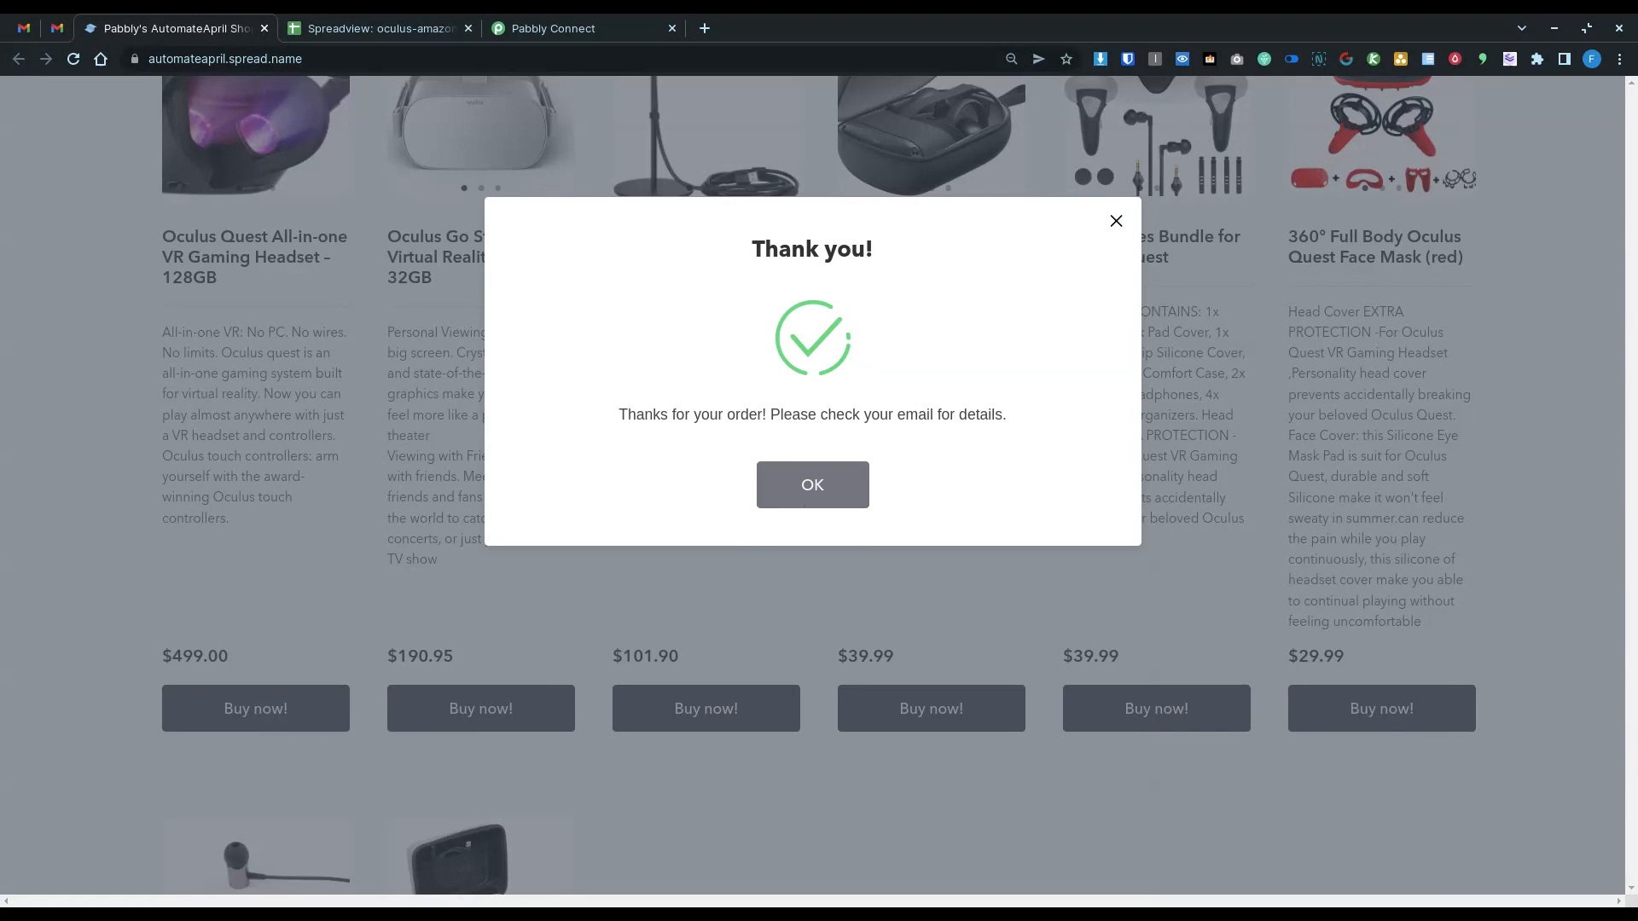
click(811, 484)
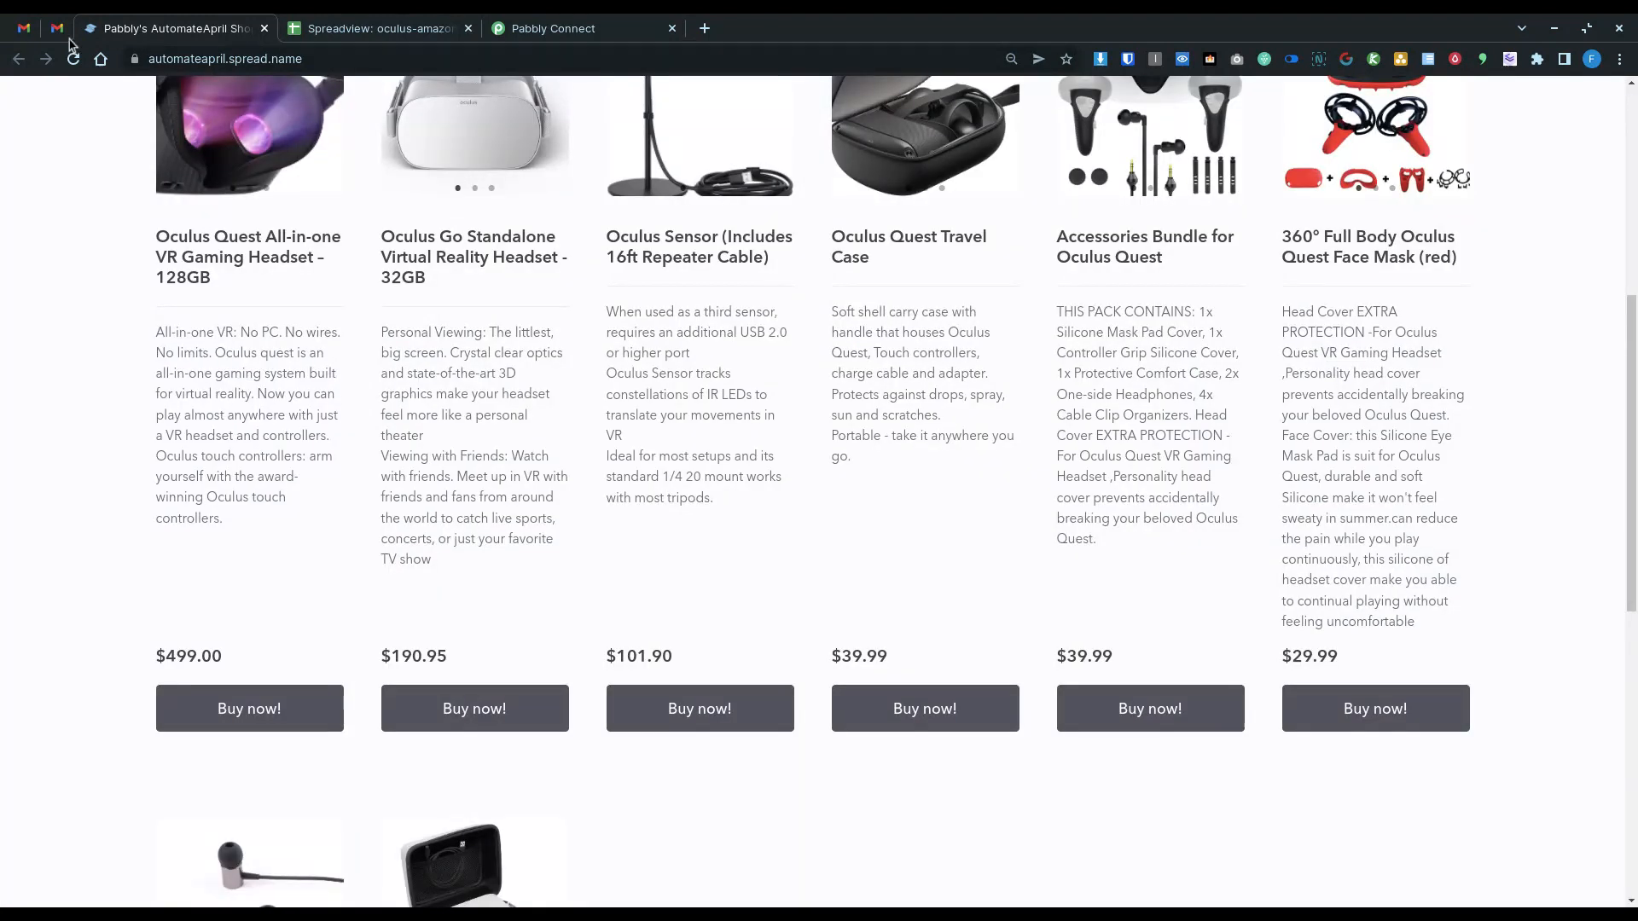
click(54, 28)
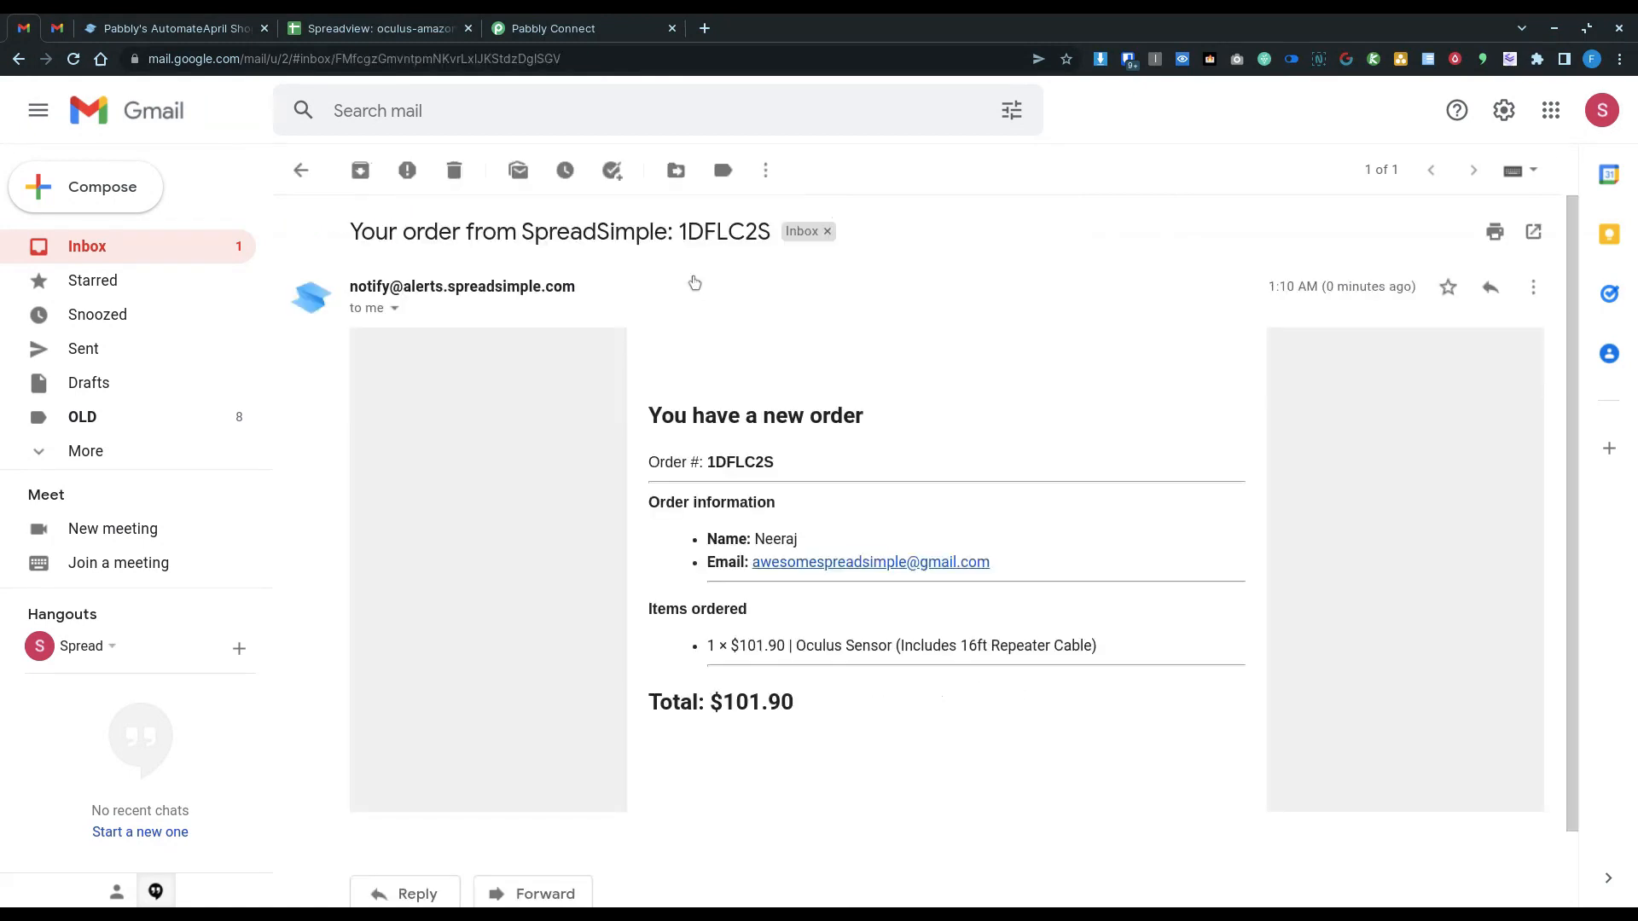
mouse_move(870, 562)
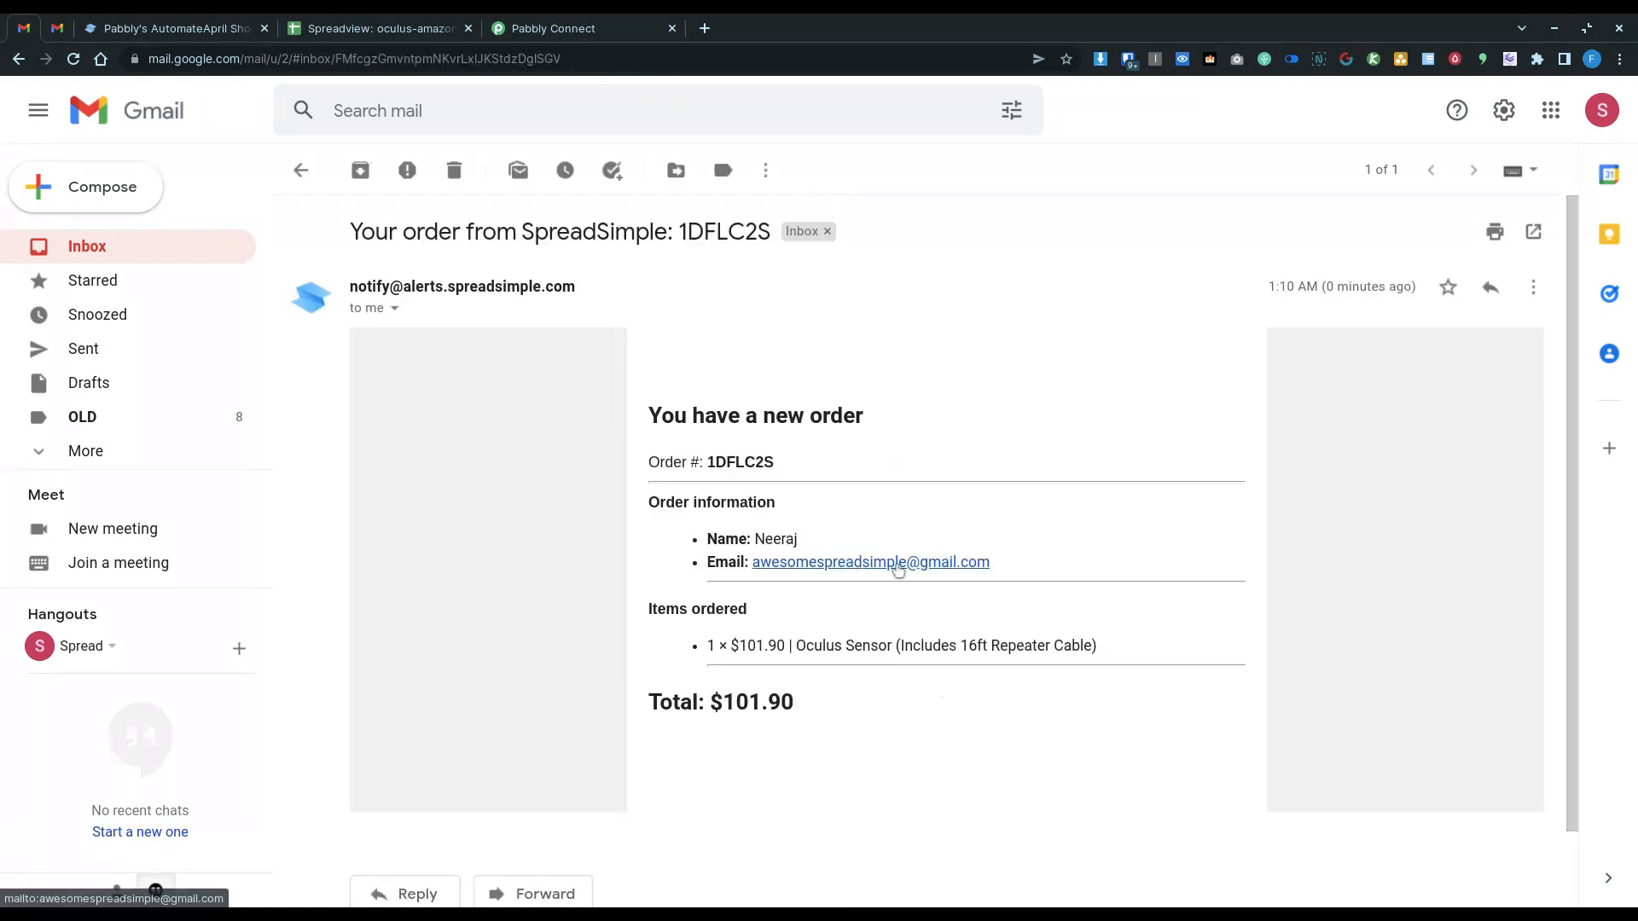
mouse_move(464, 462)
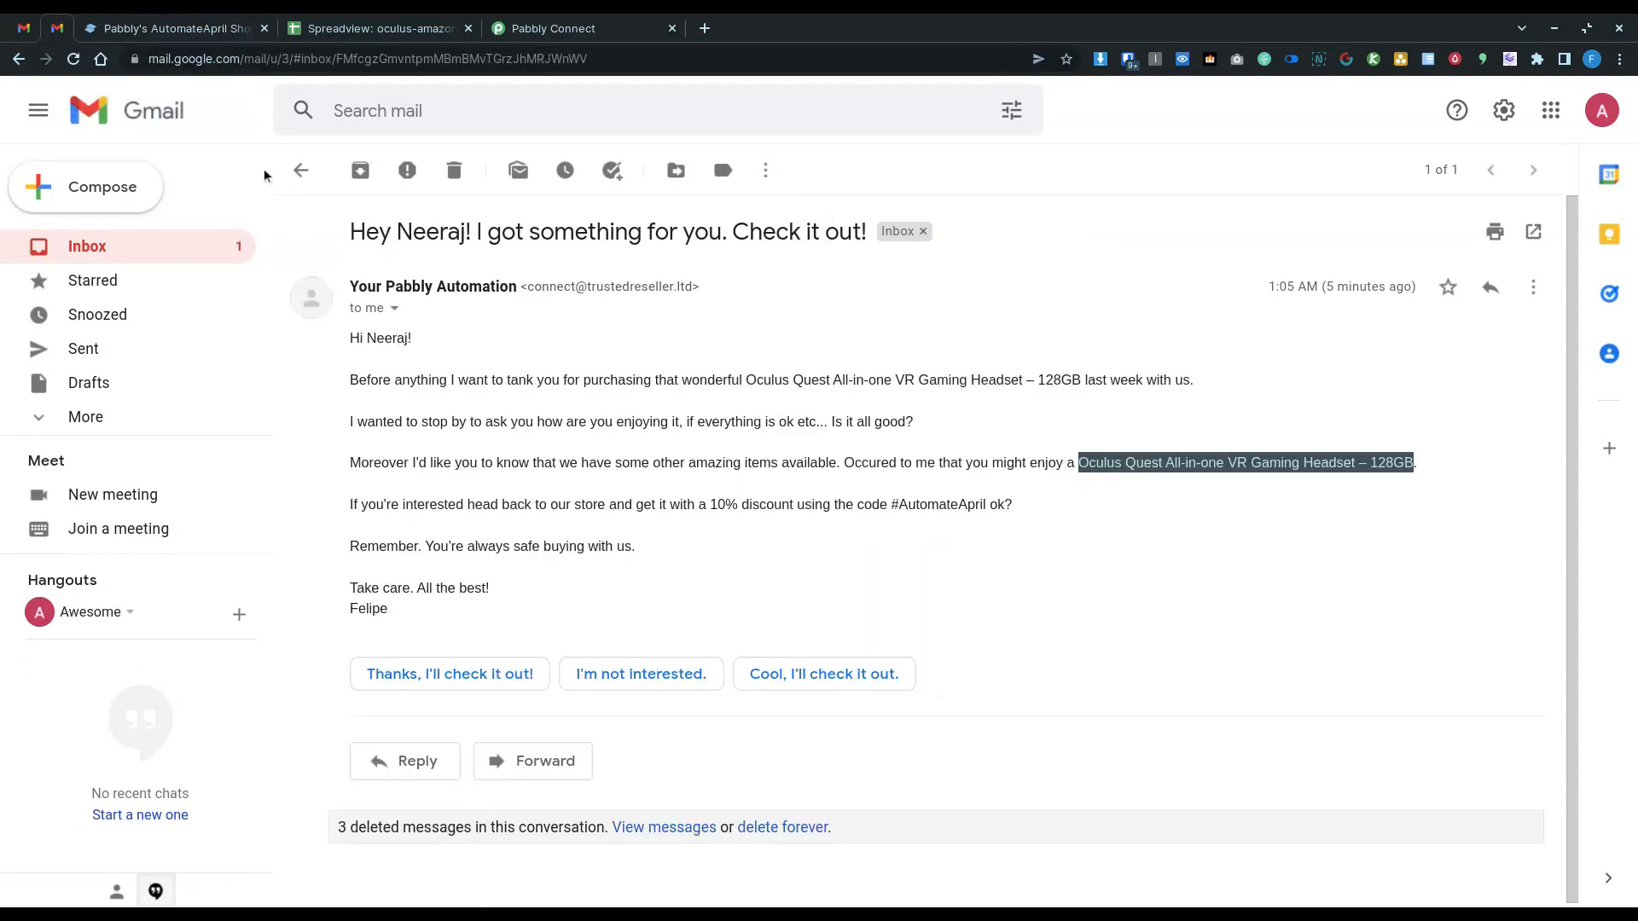
click(302, 170)
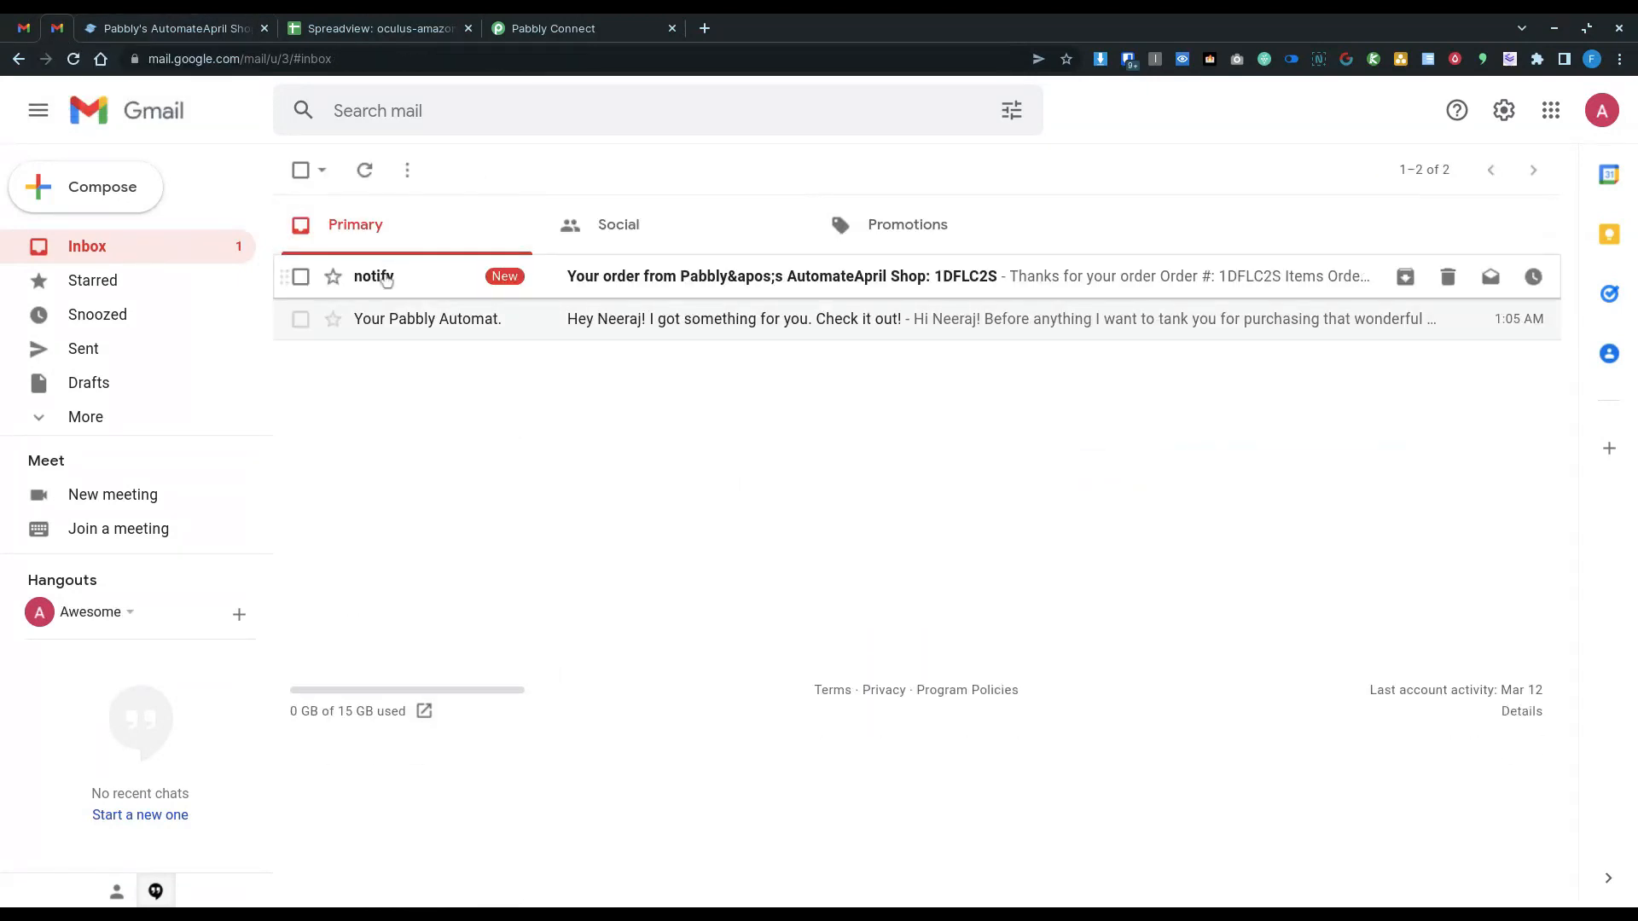
click(778, 276)
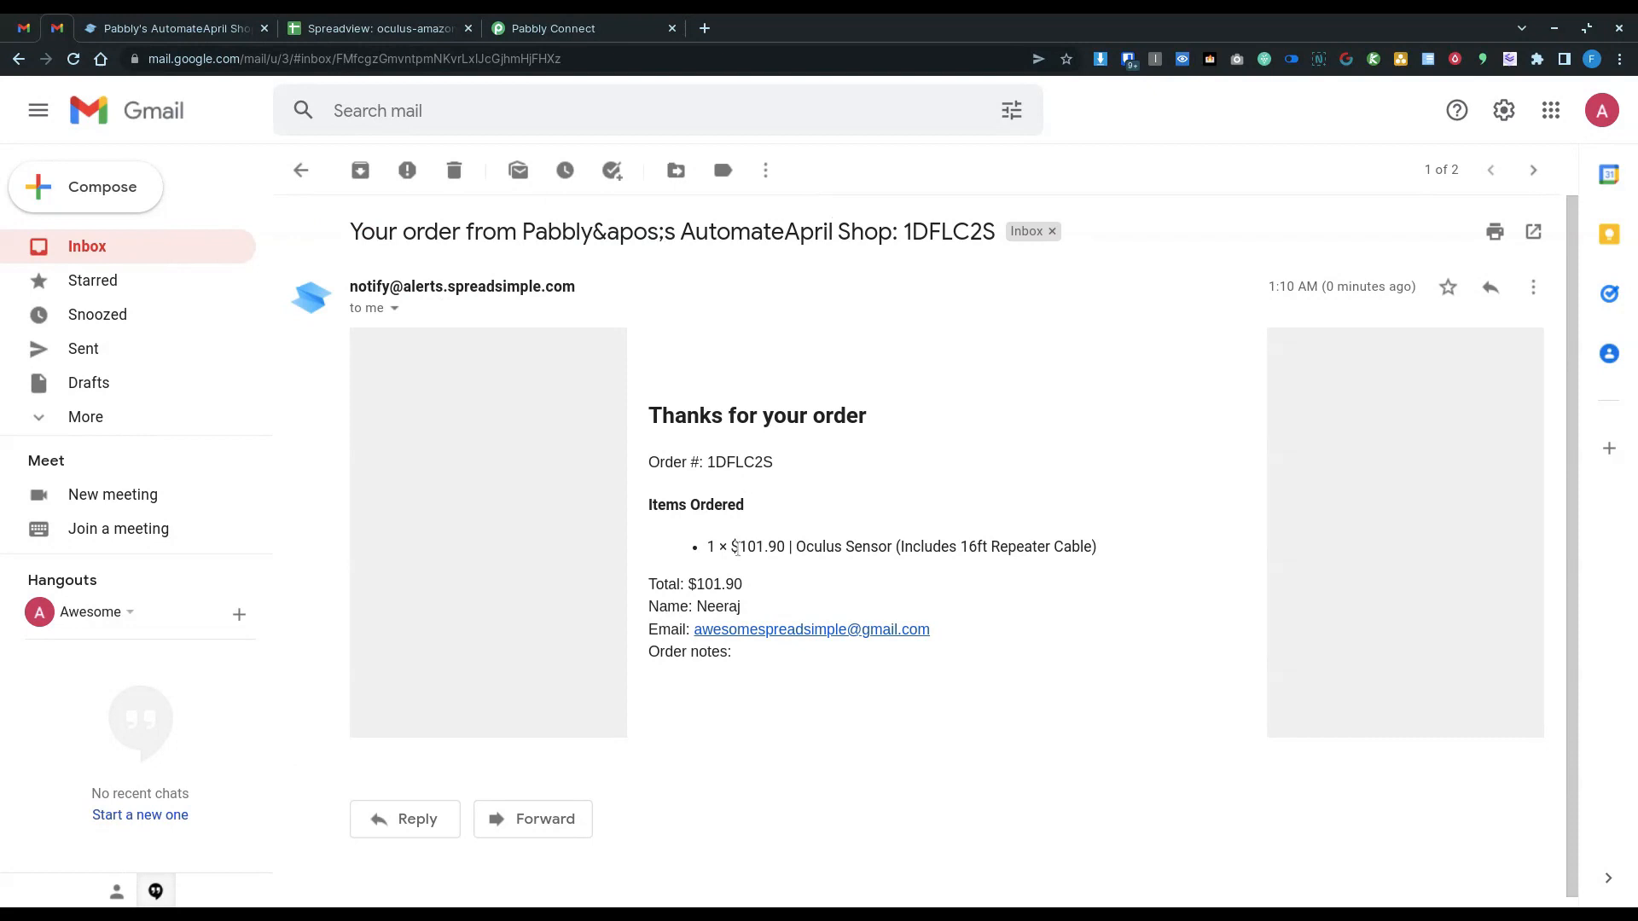
mouse_move(674, 456)
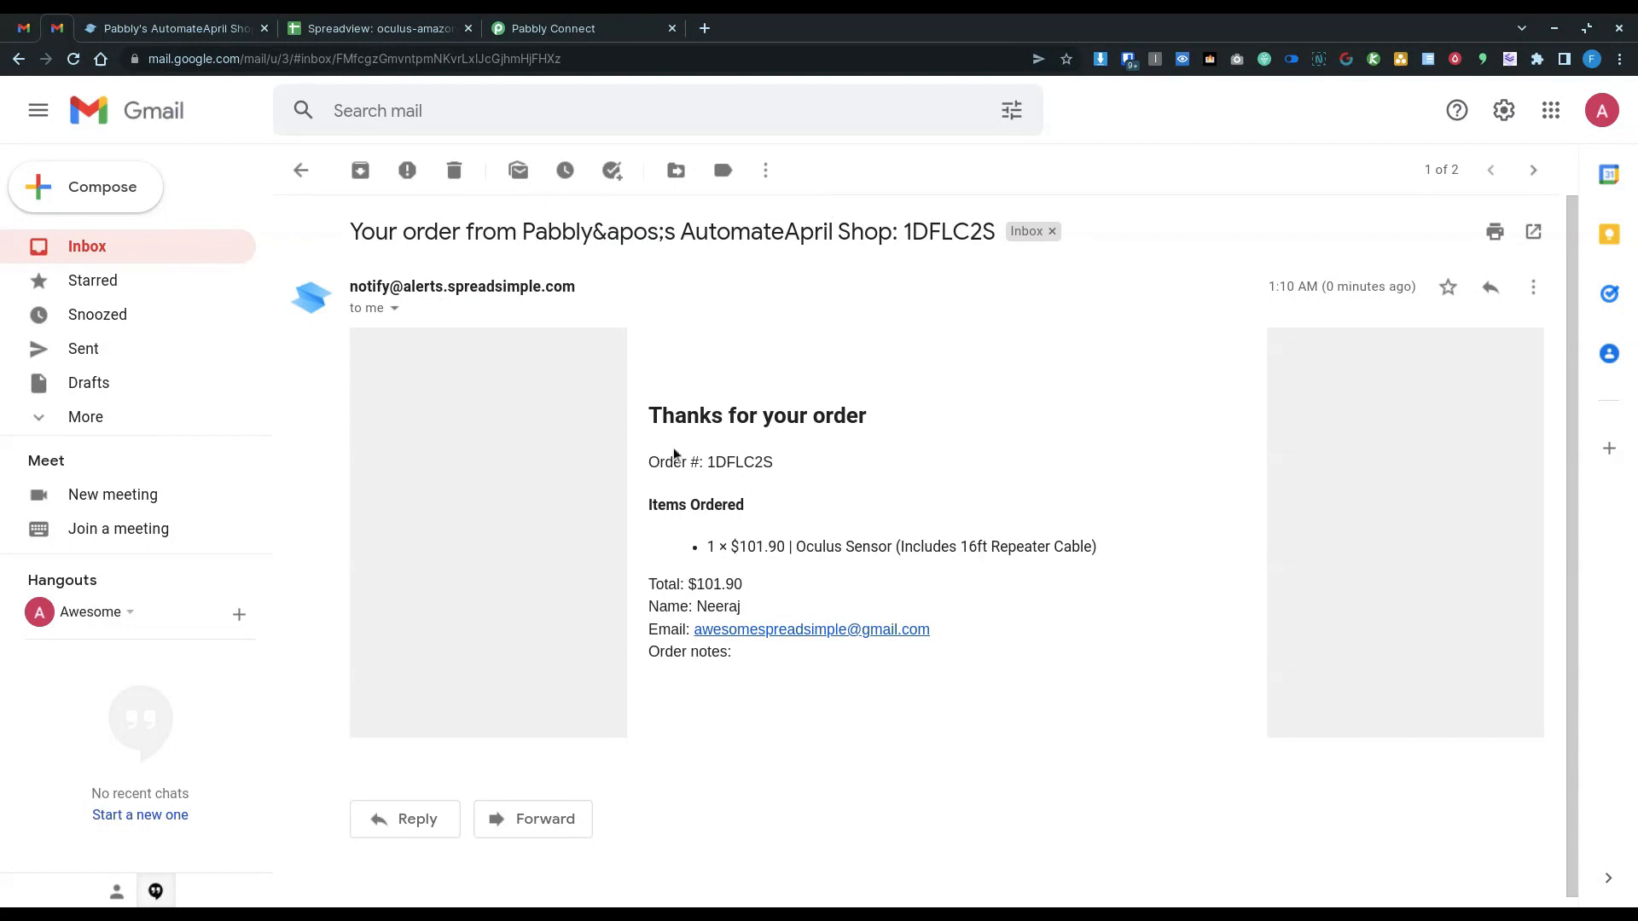
click(301, 169)
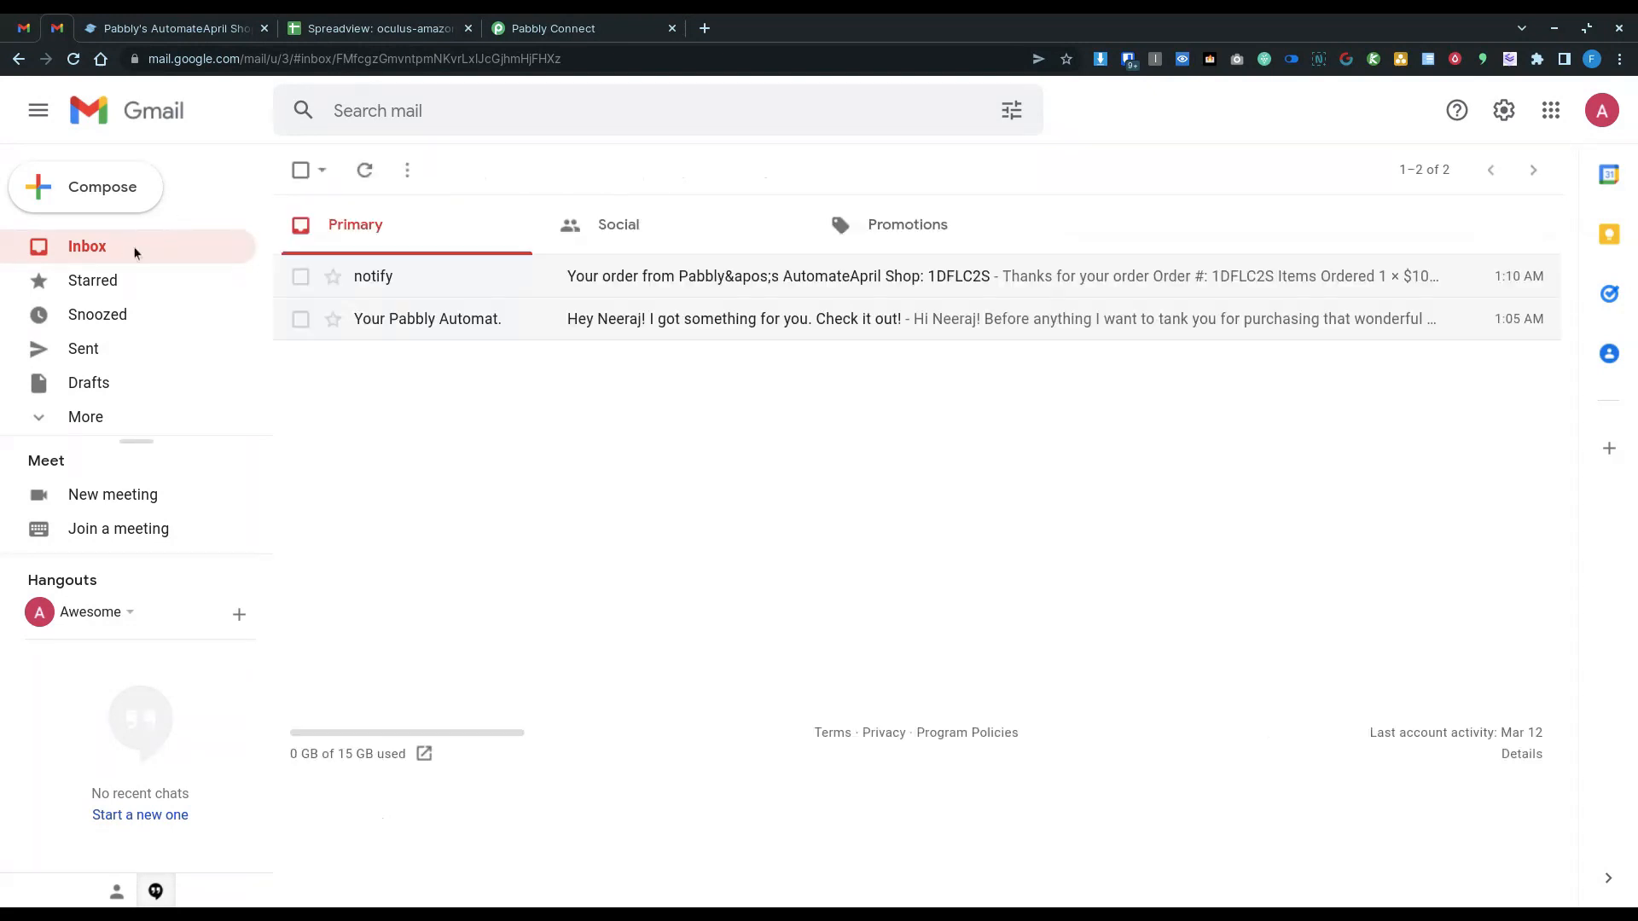
click(301, 319)
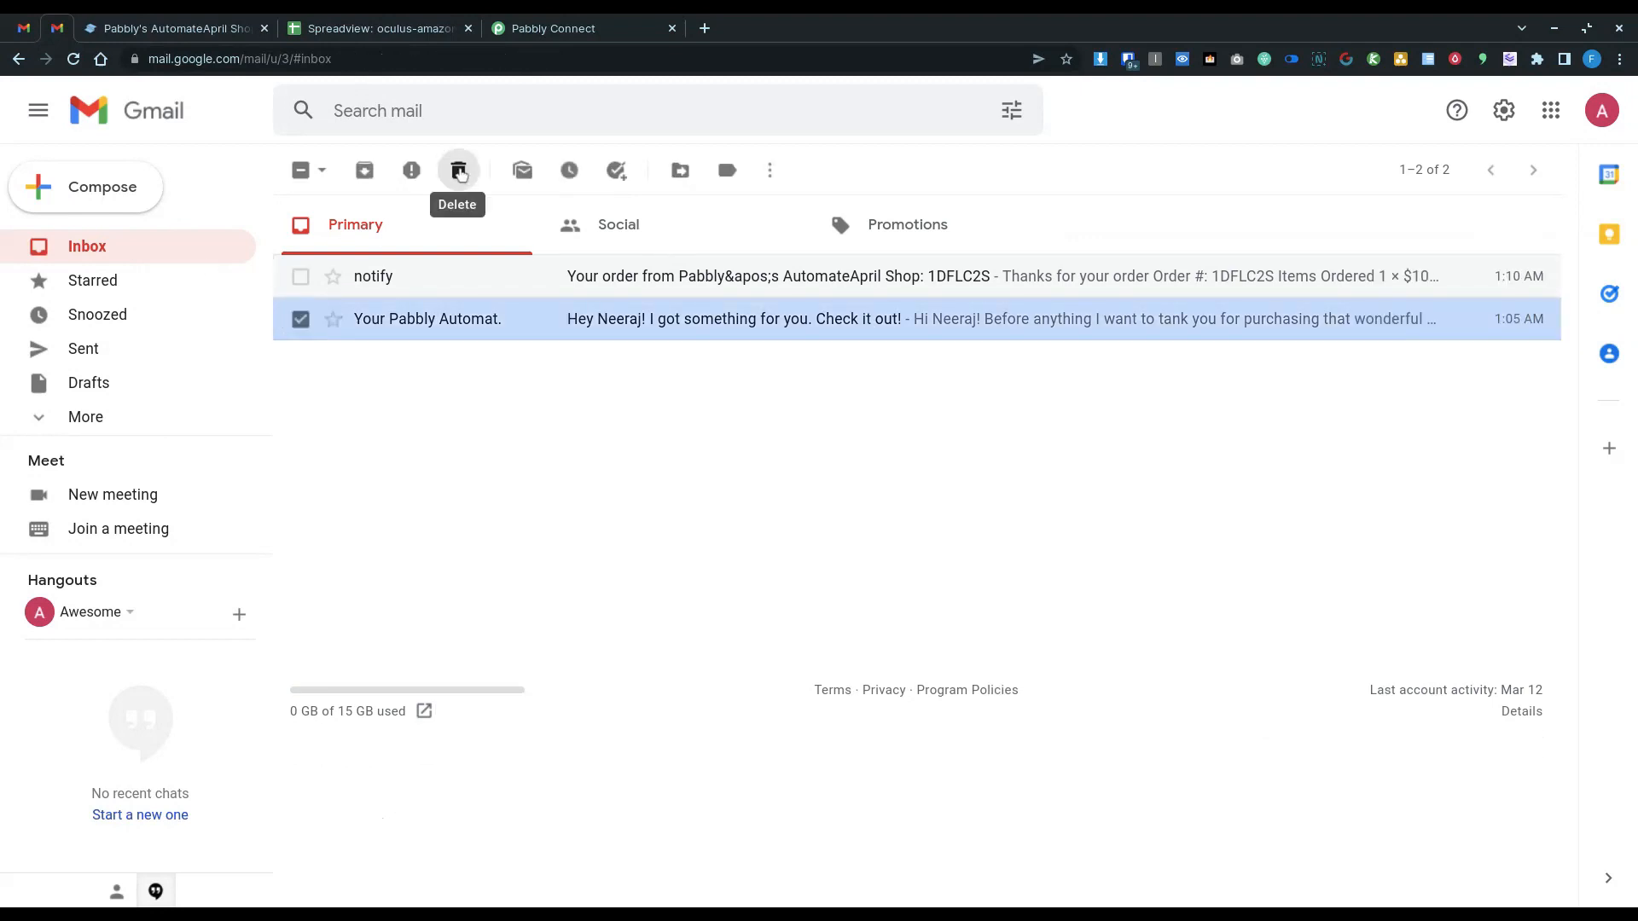
click(457, 169)
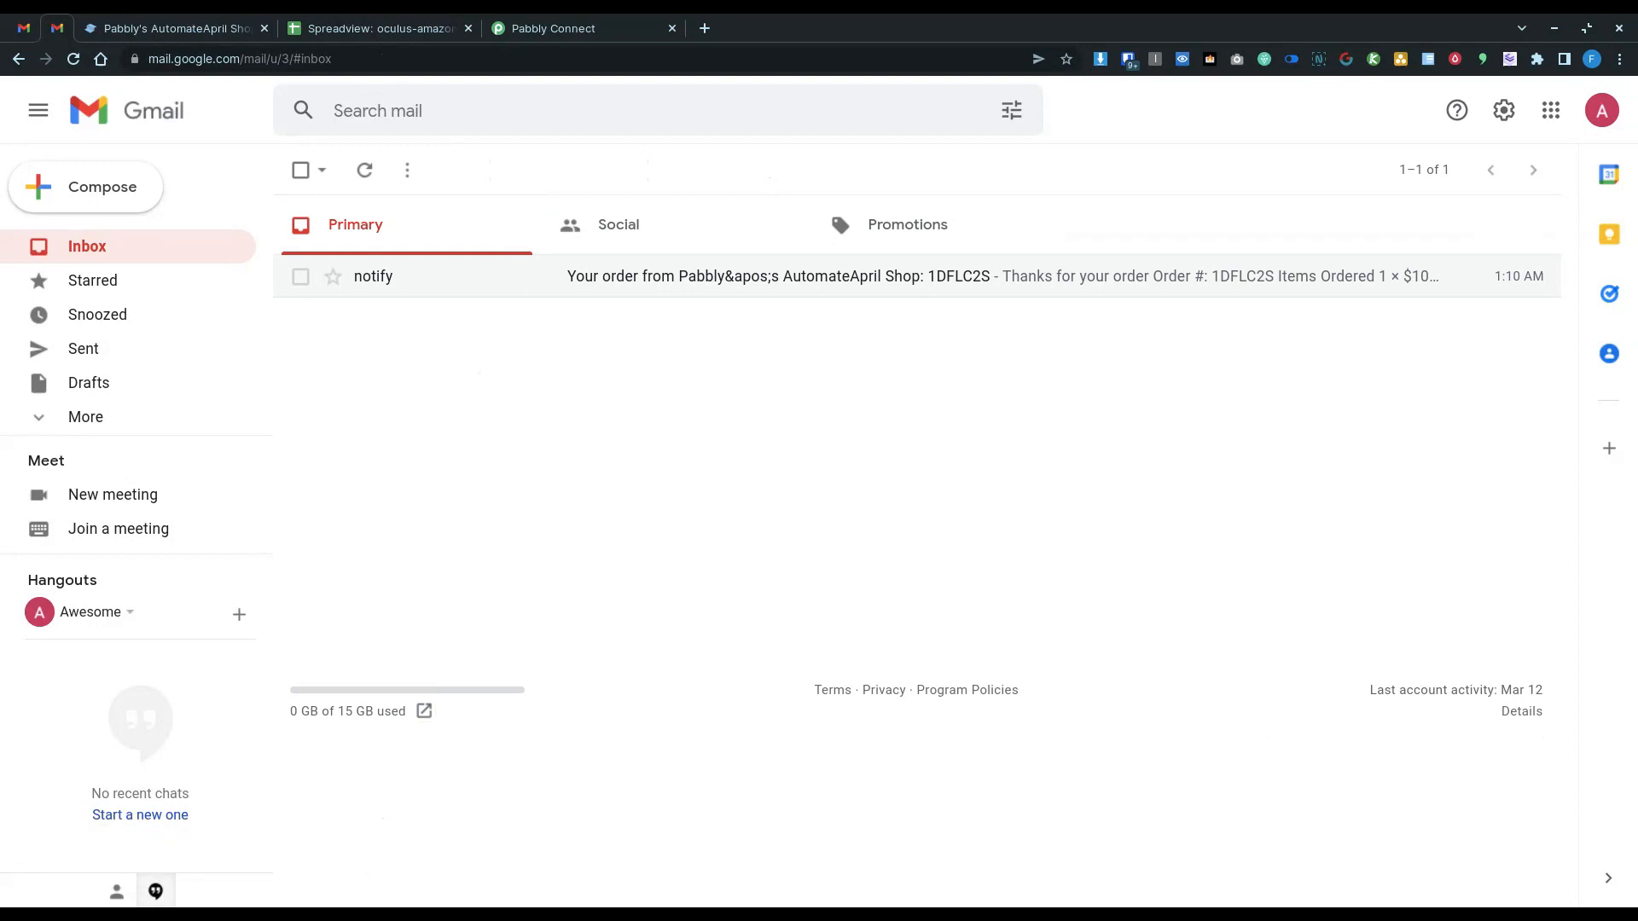
mouse_move(627, 366)
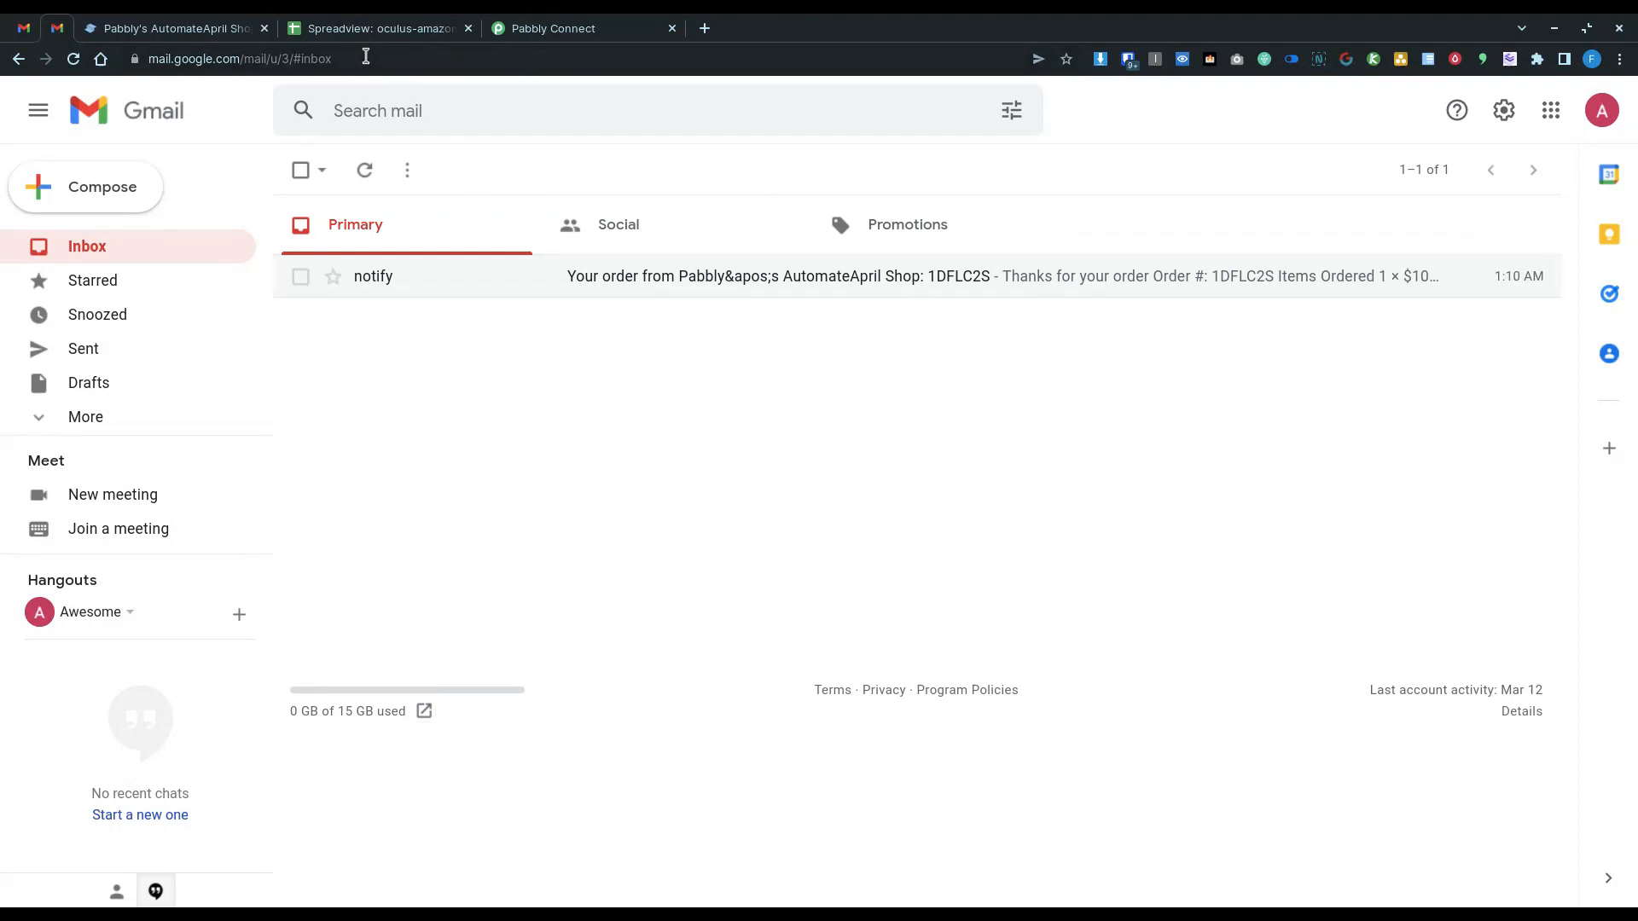
Show the Spreadview: oculus-amazon Items sheet with Oculus products, prices and ratings
click(376, 28)
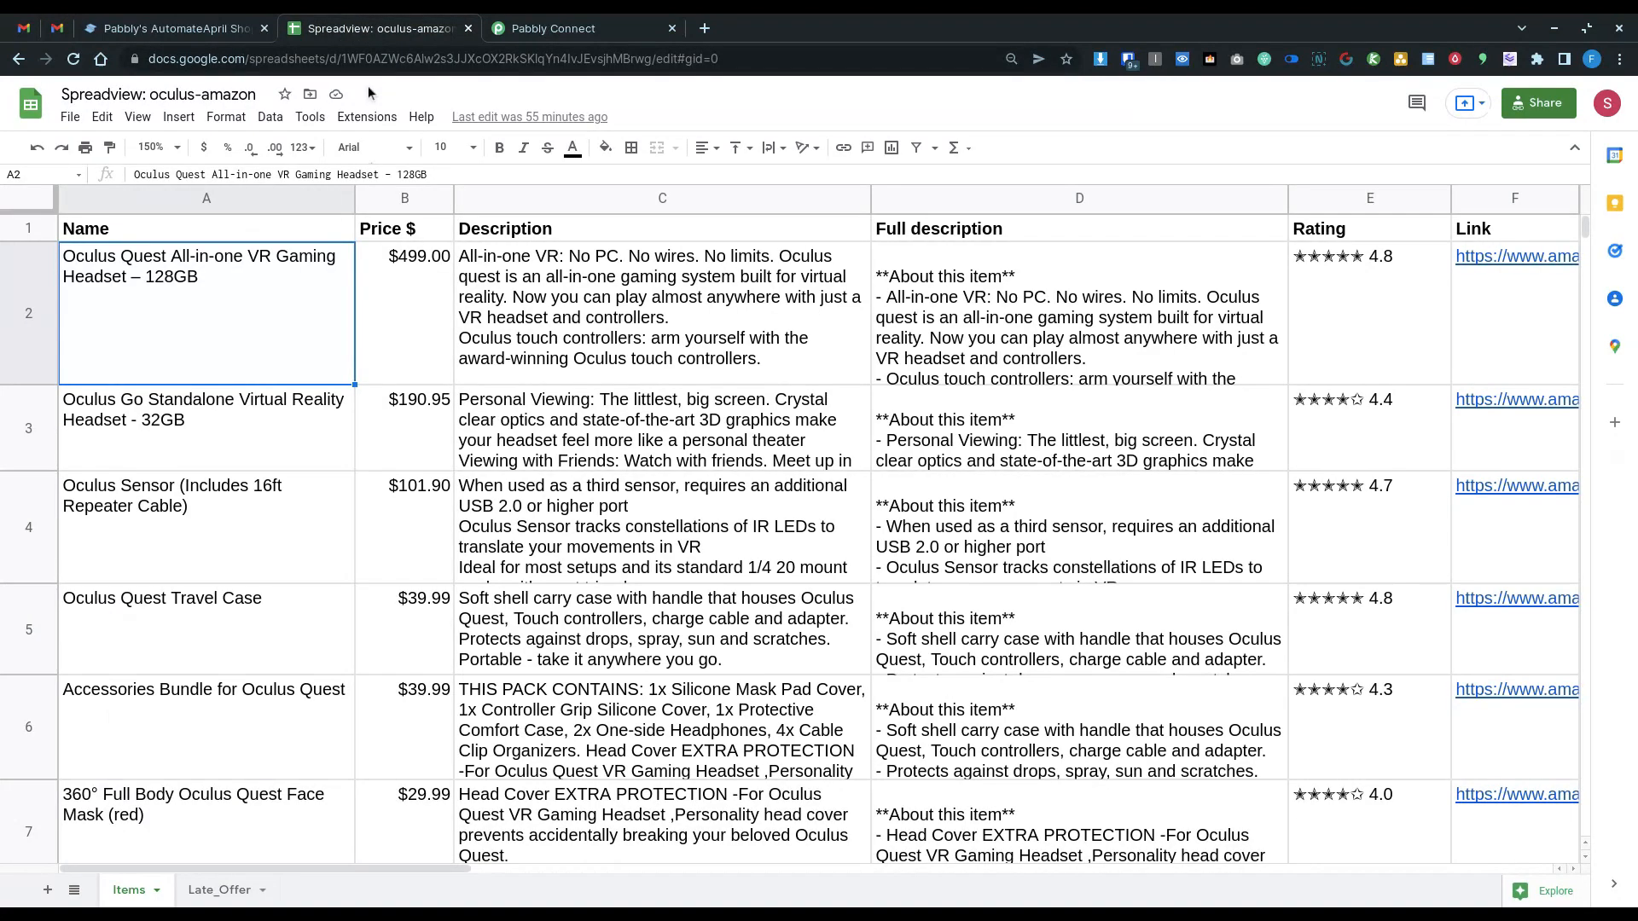
mouse_move(622, 325)
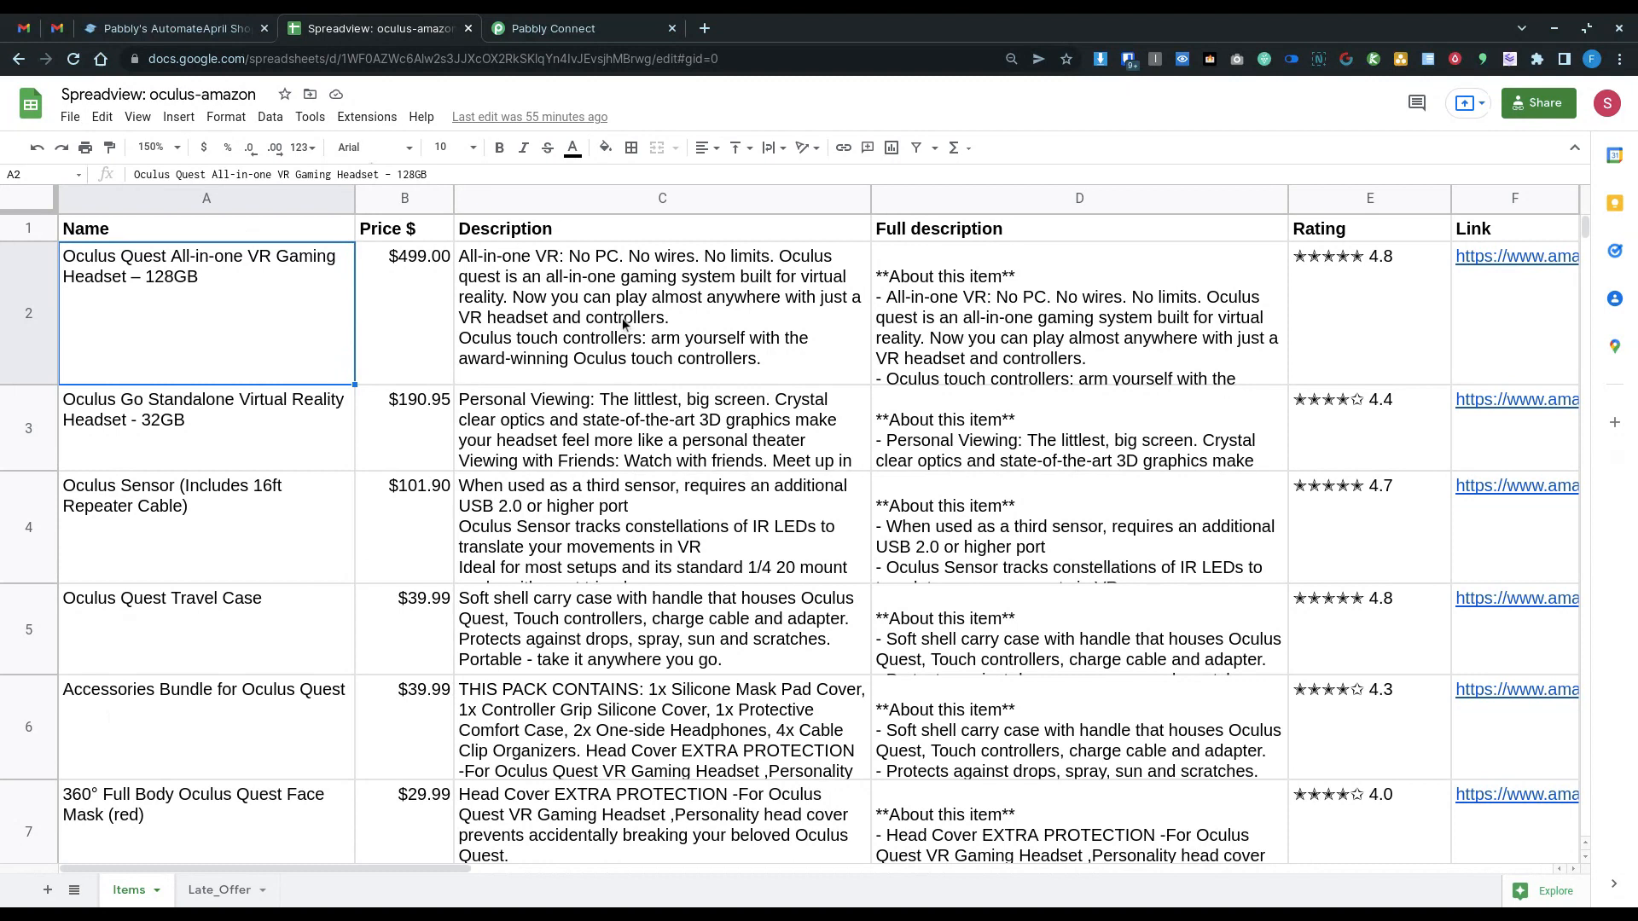
mouse_move(911, 318)
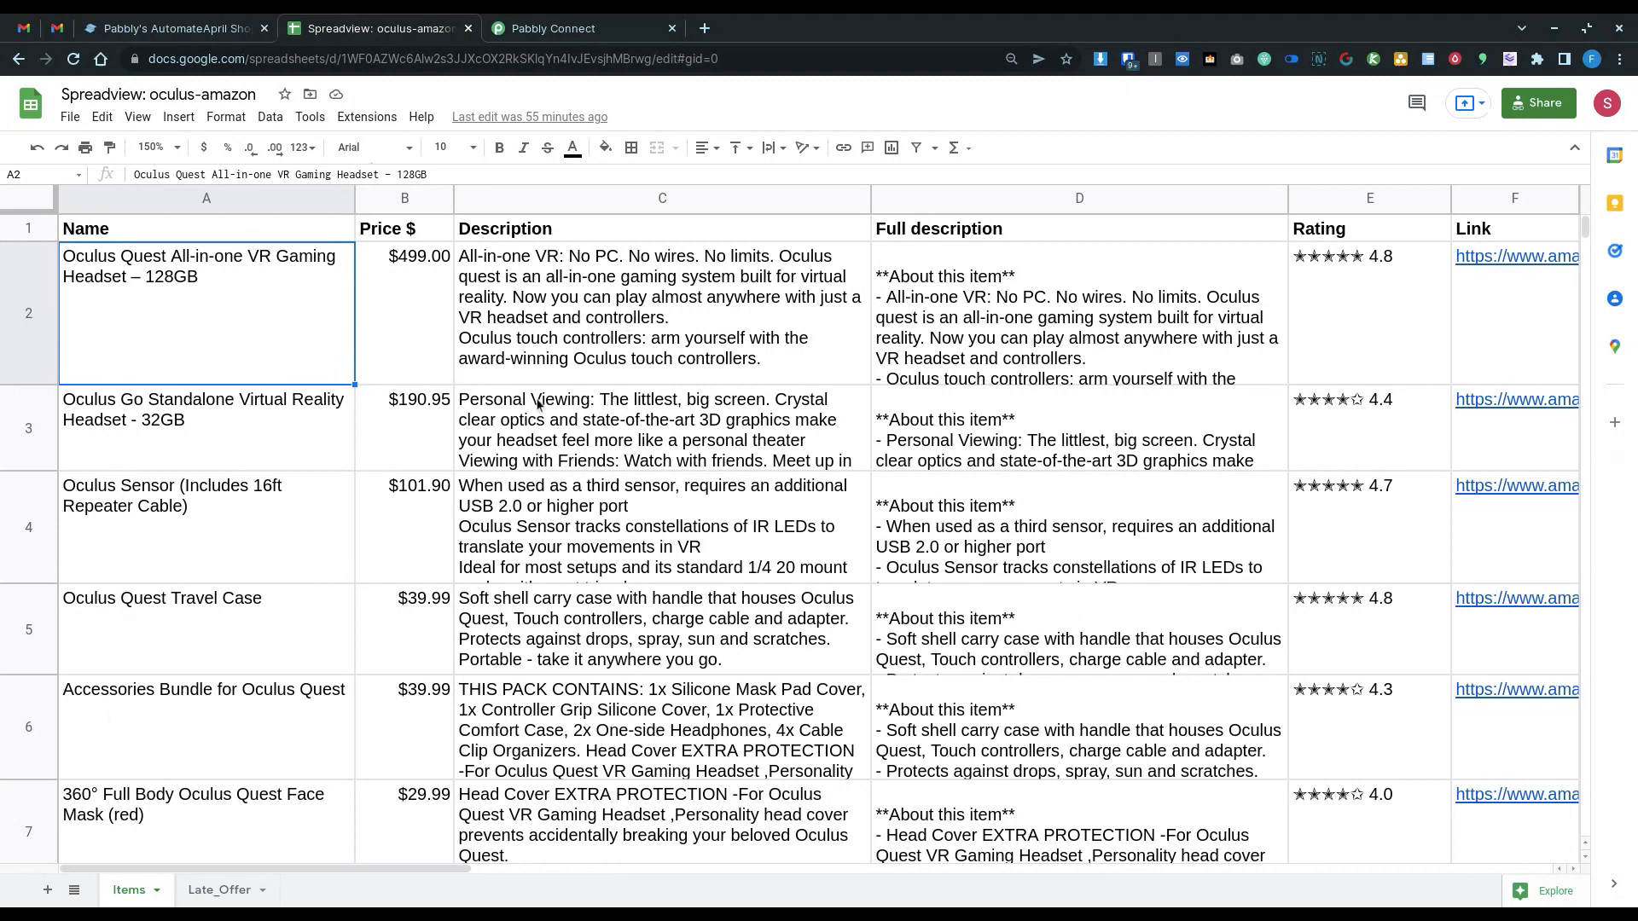
mouse_move(218, 896)
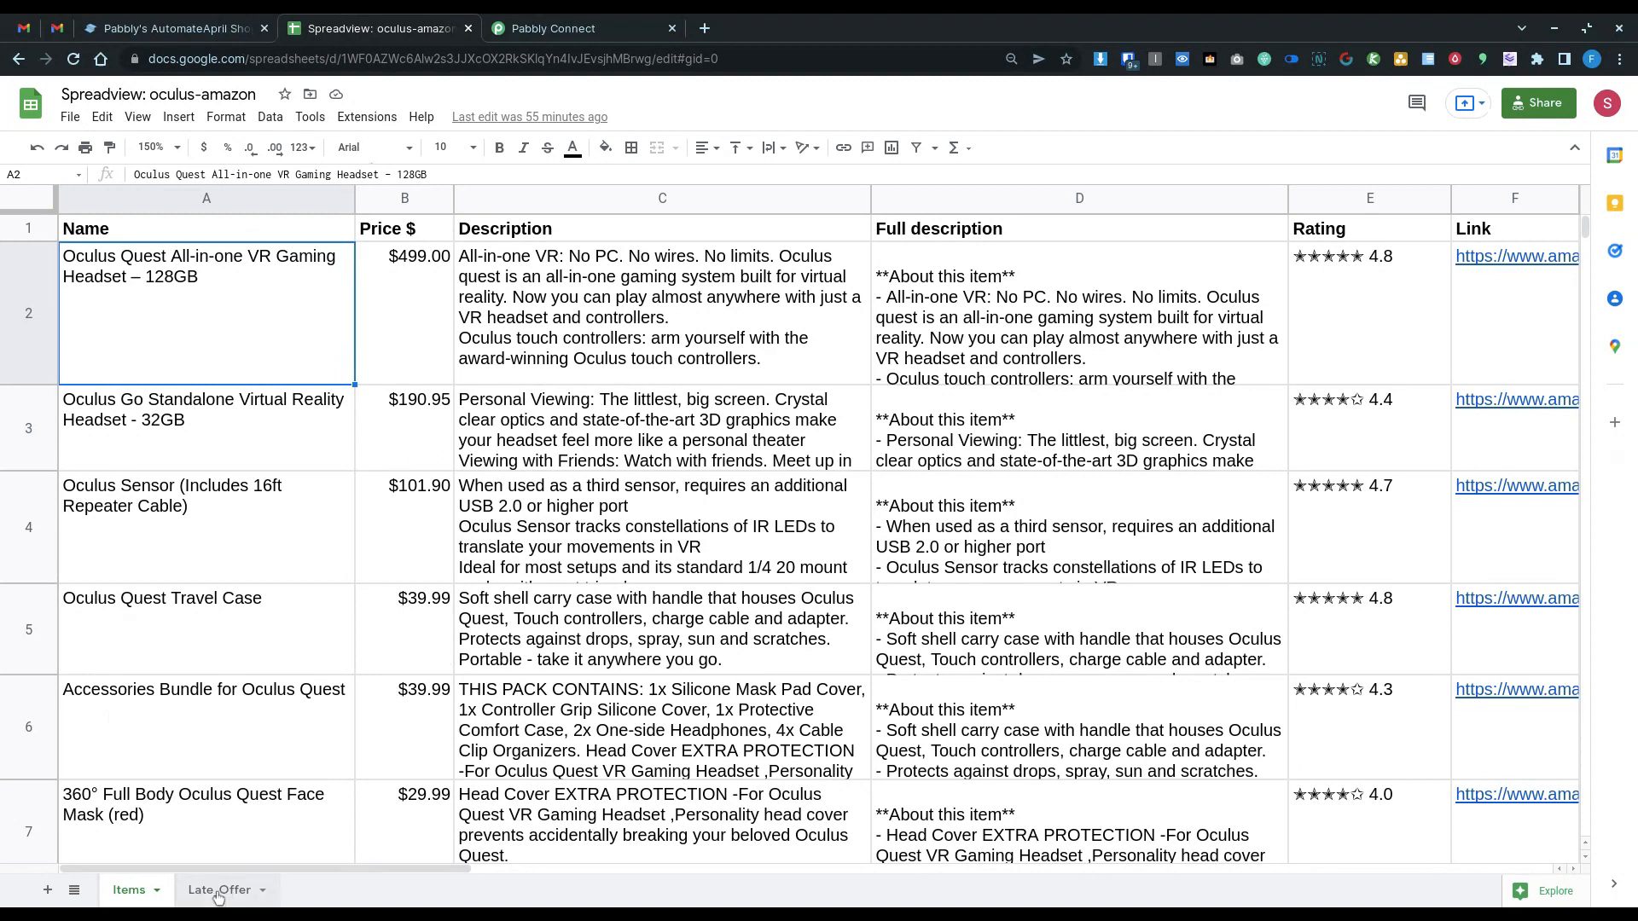
click(219, 889)
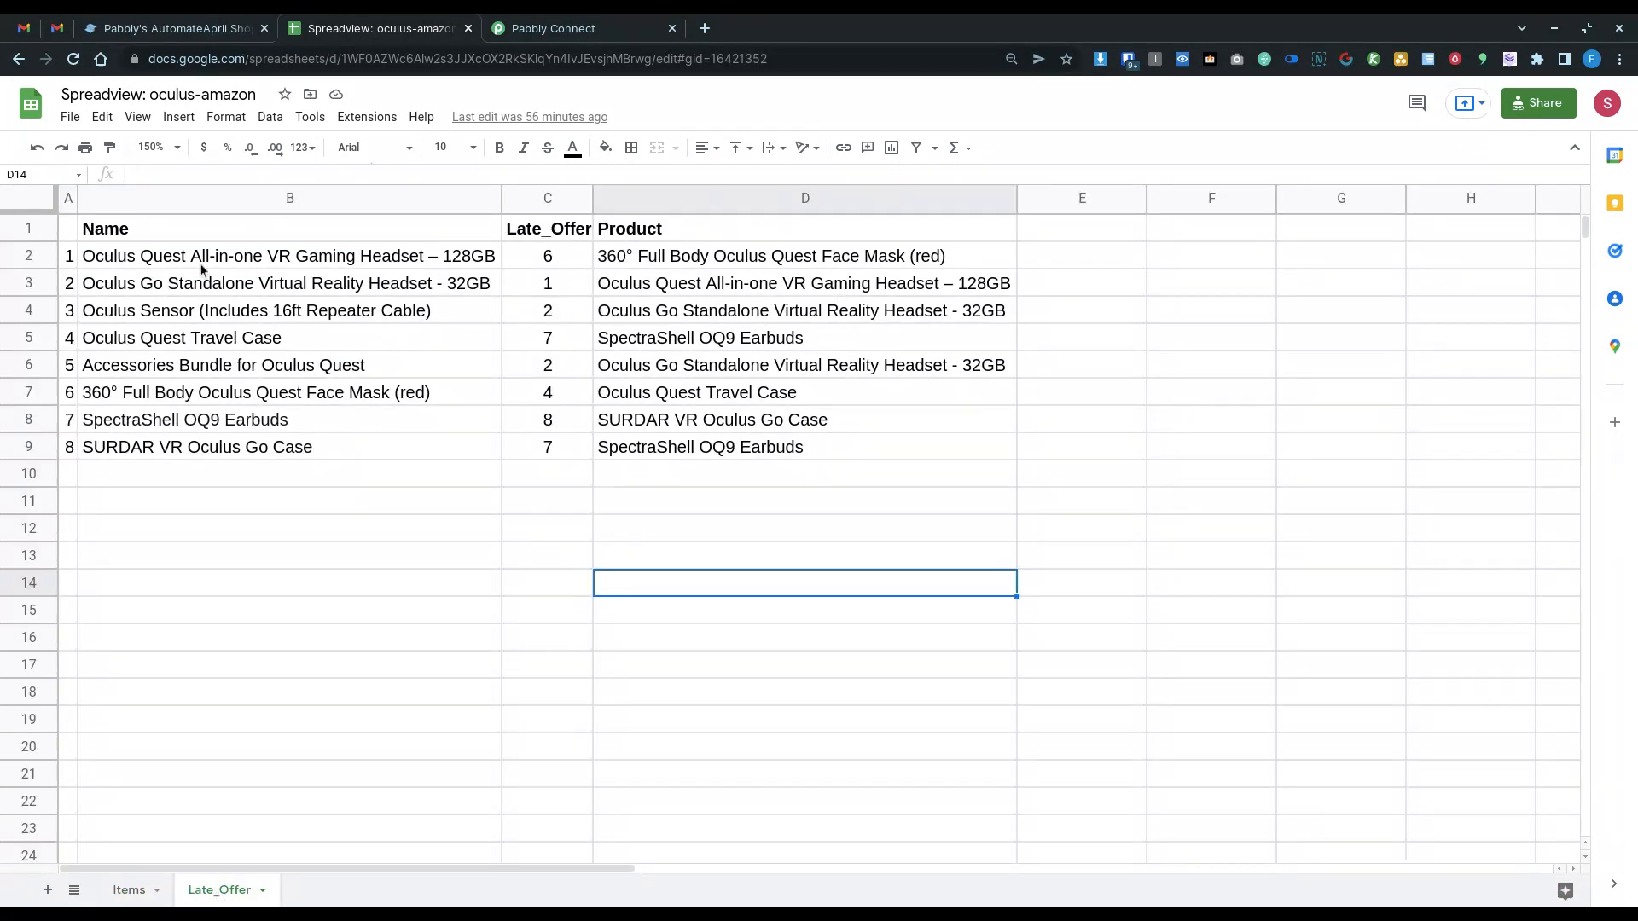
click(289, 256)
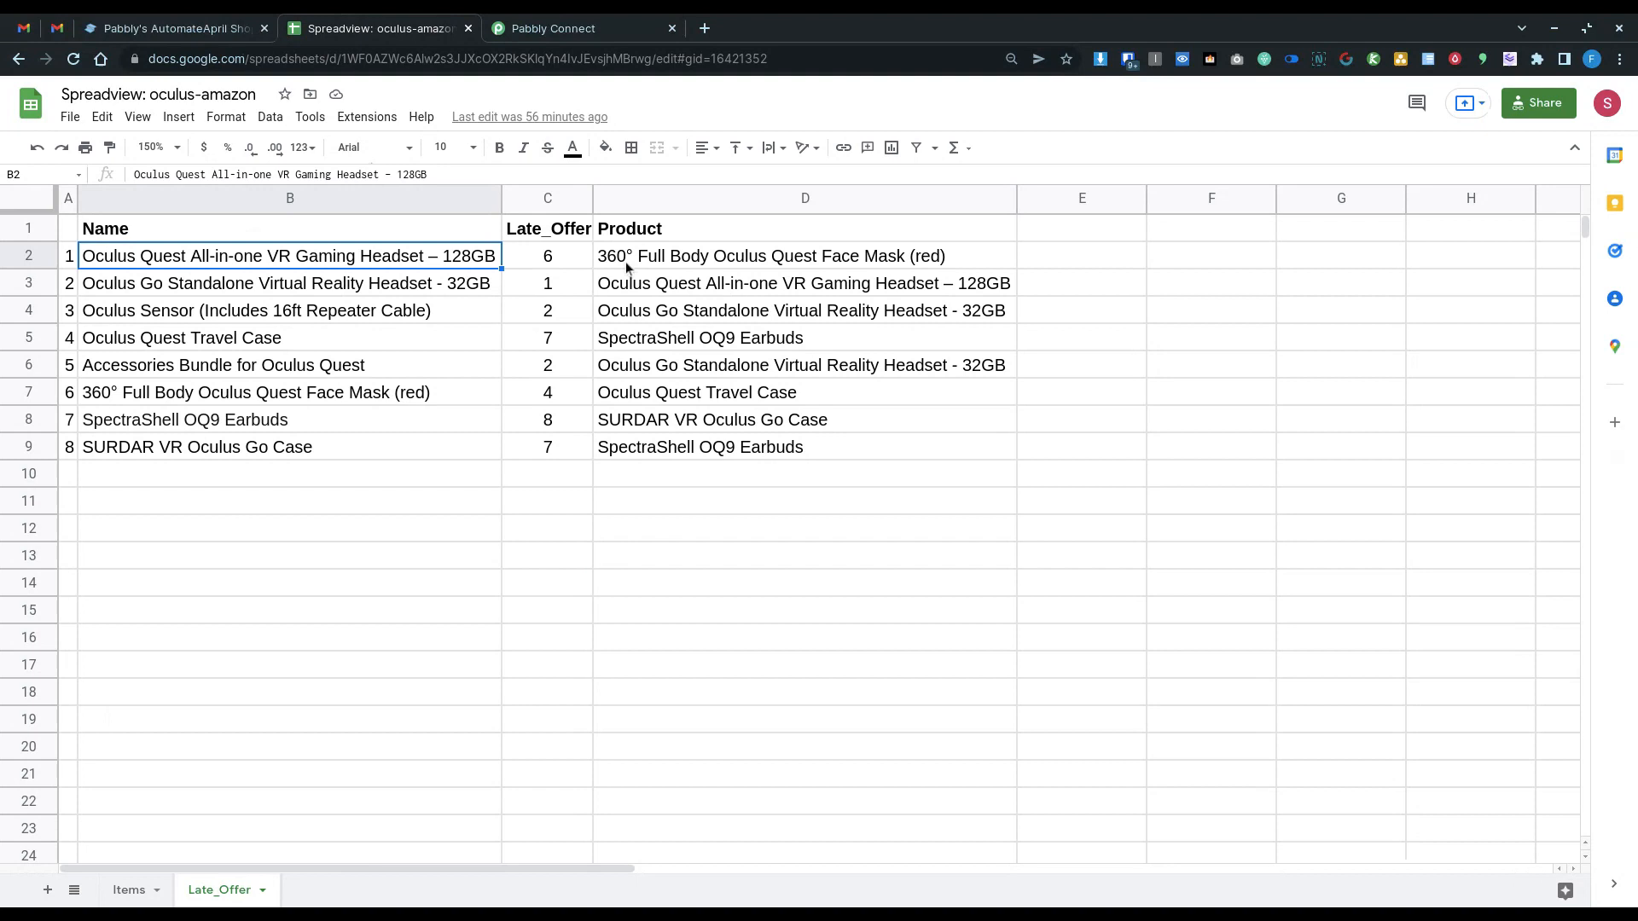
mouse_move(344, 262)
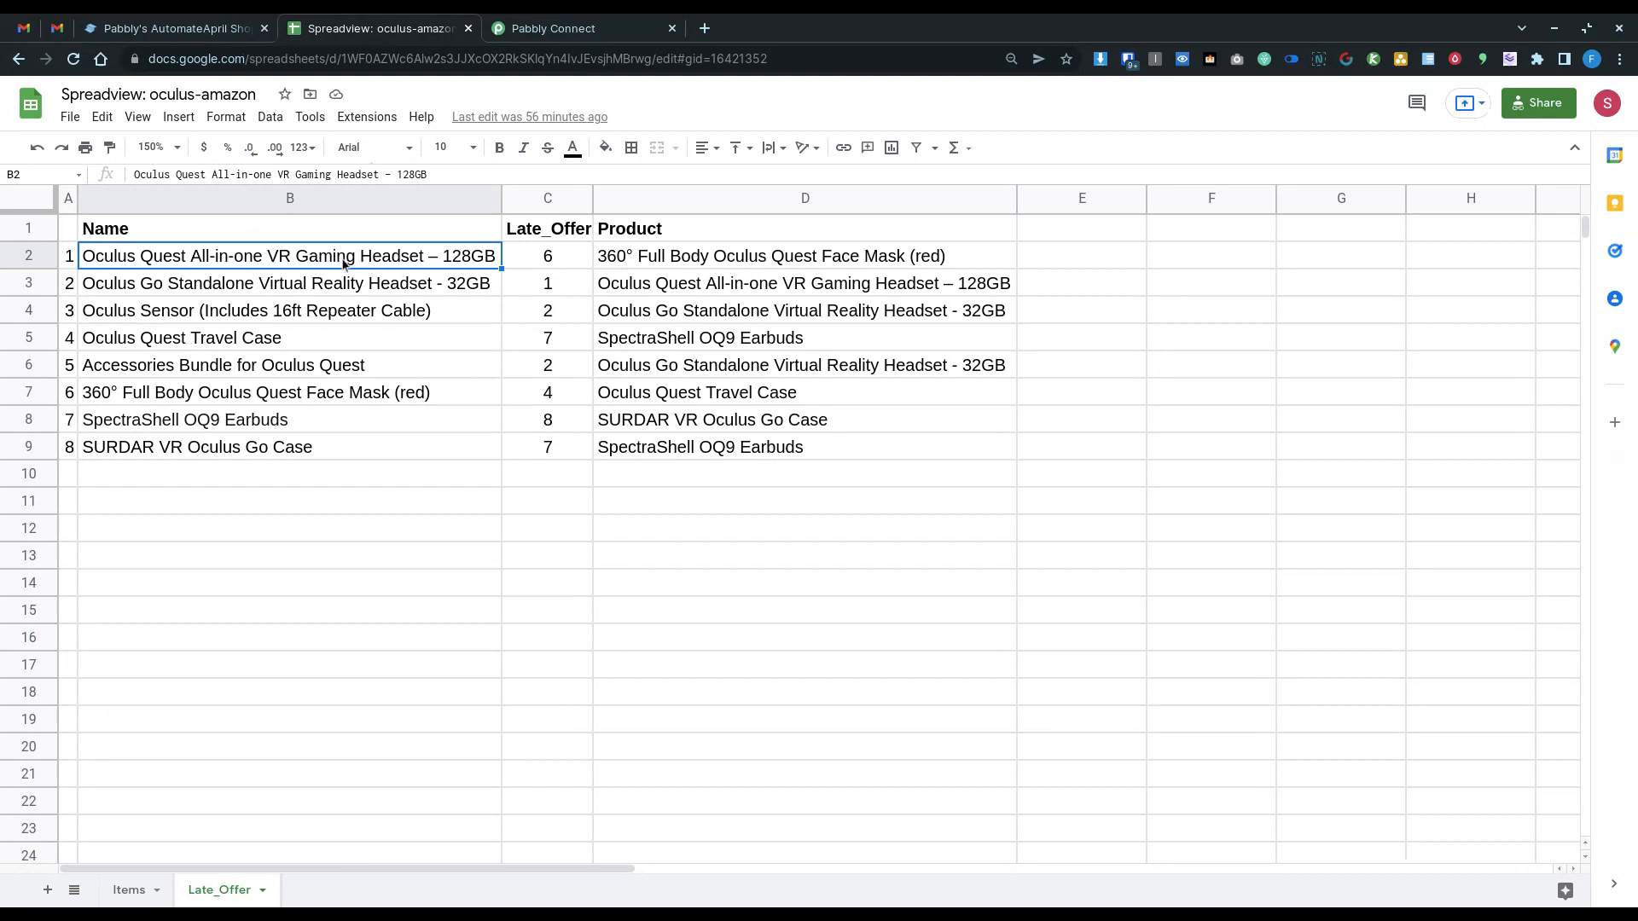
click(804, 256)
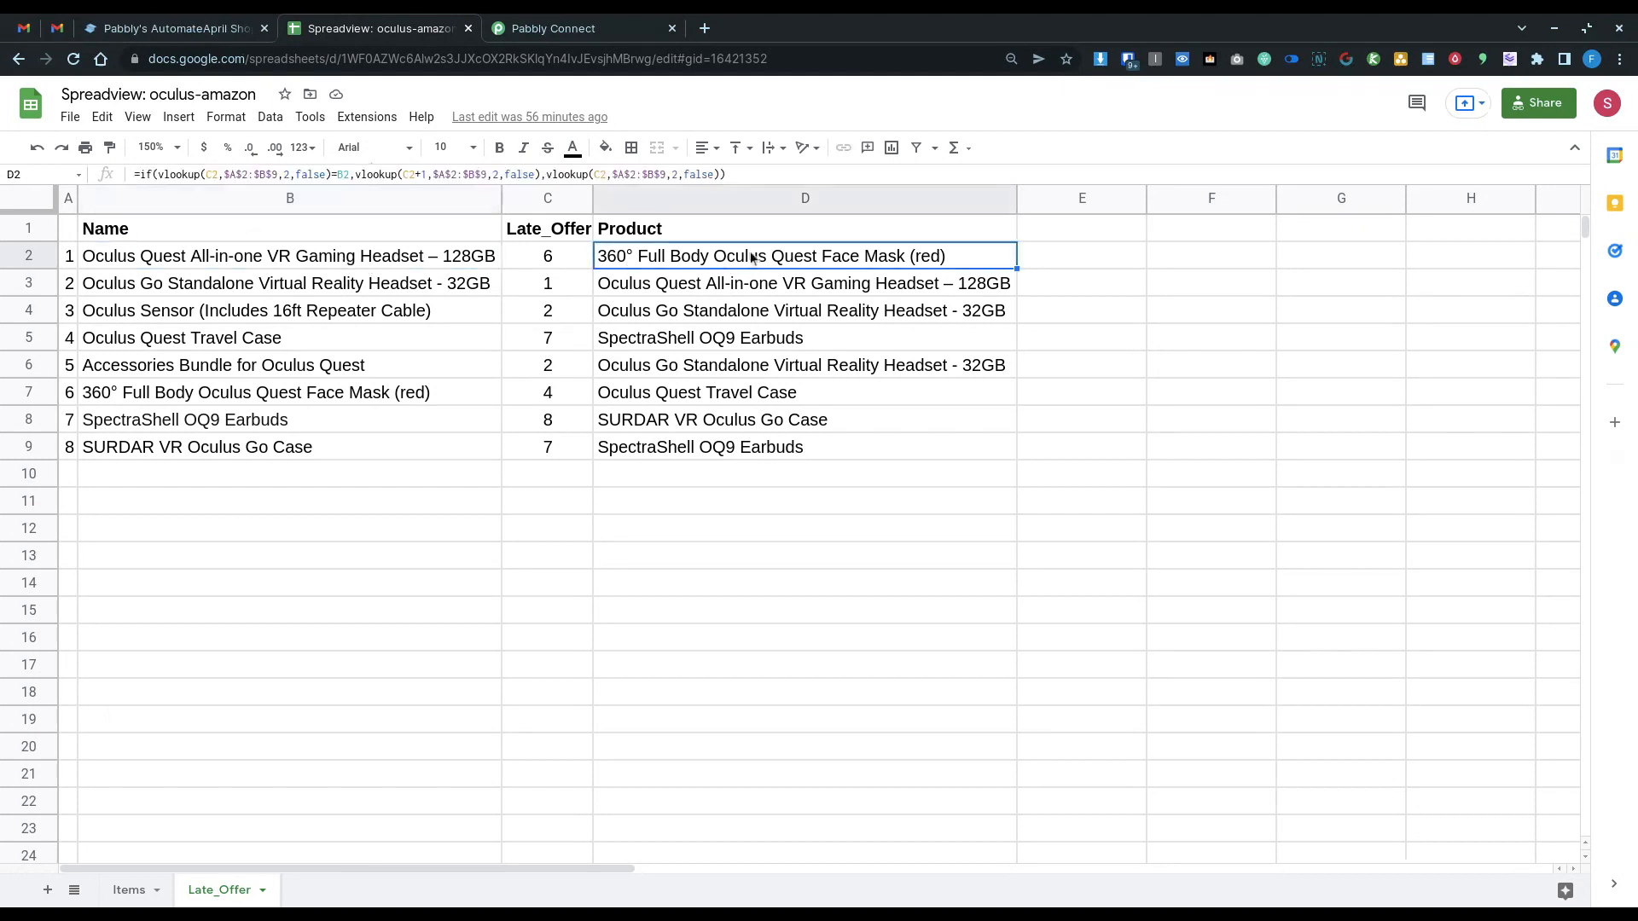
mouse_move(629, 257)
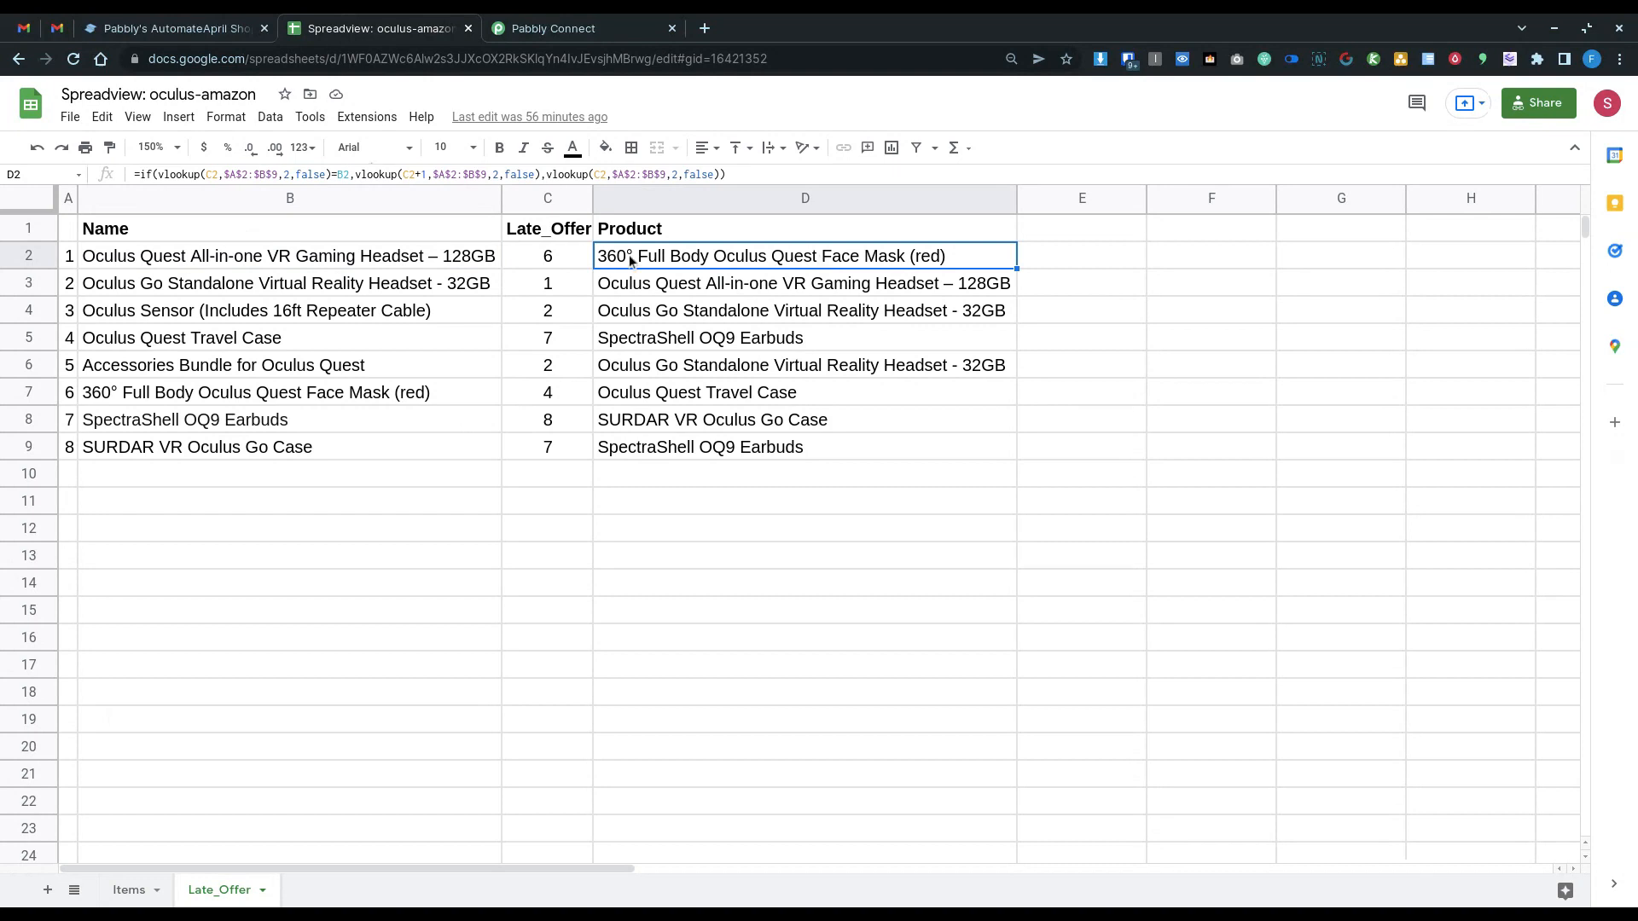
mouse_move(639, 420)
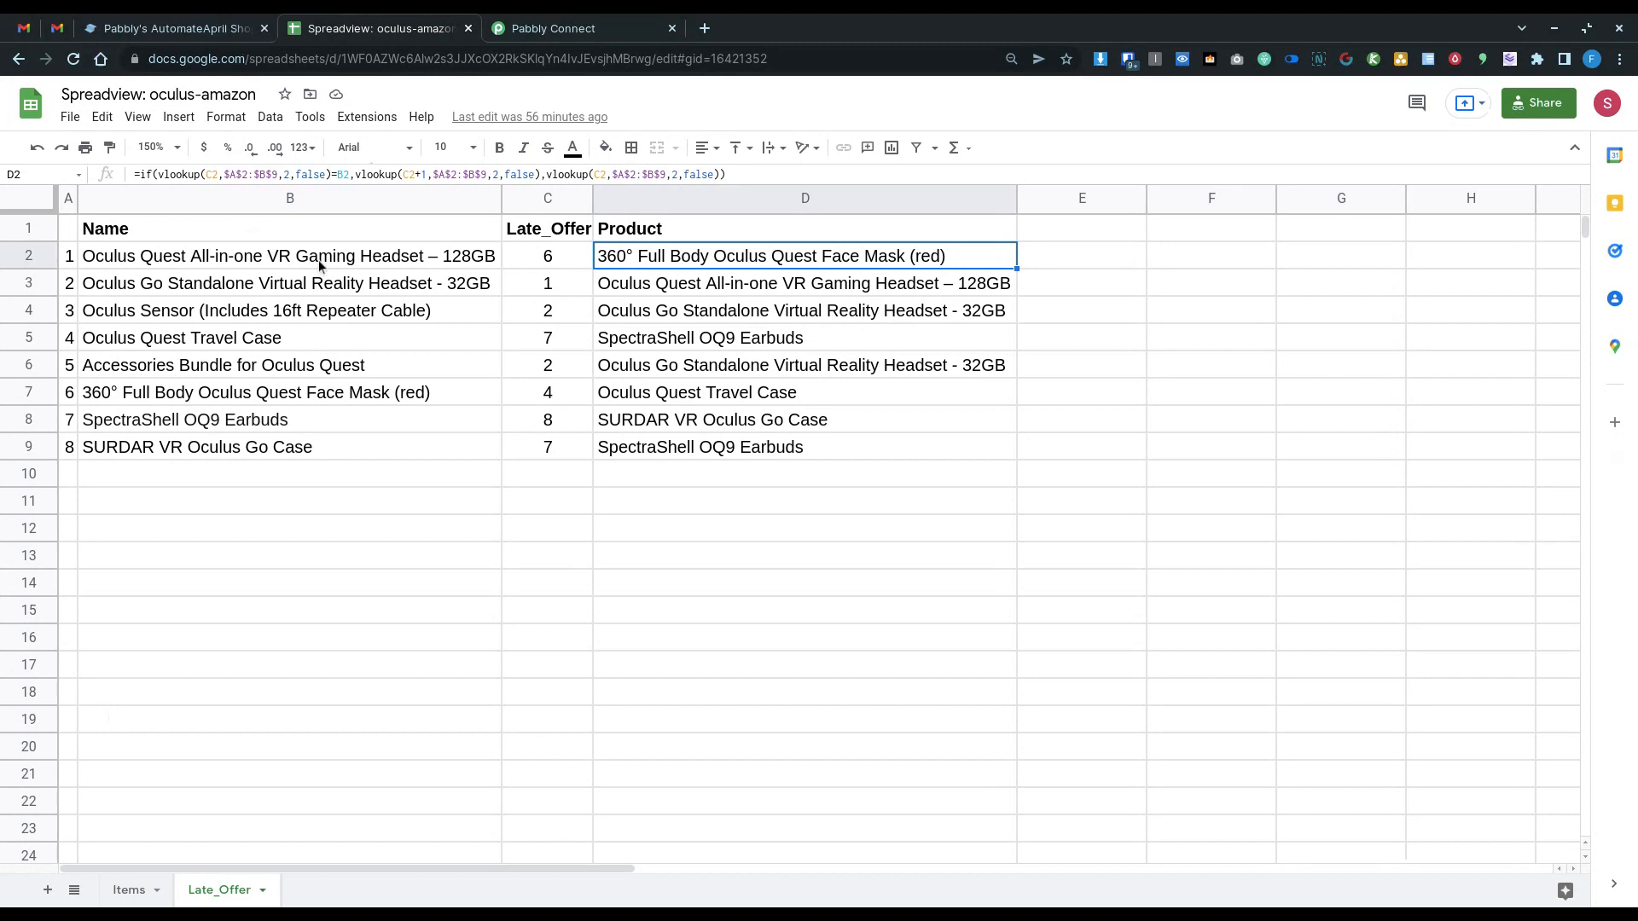
mouse_move(479, 264)
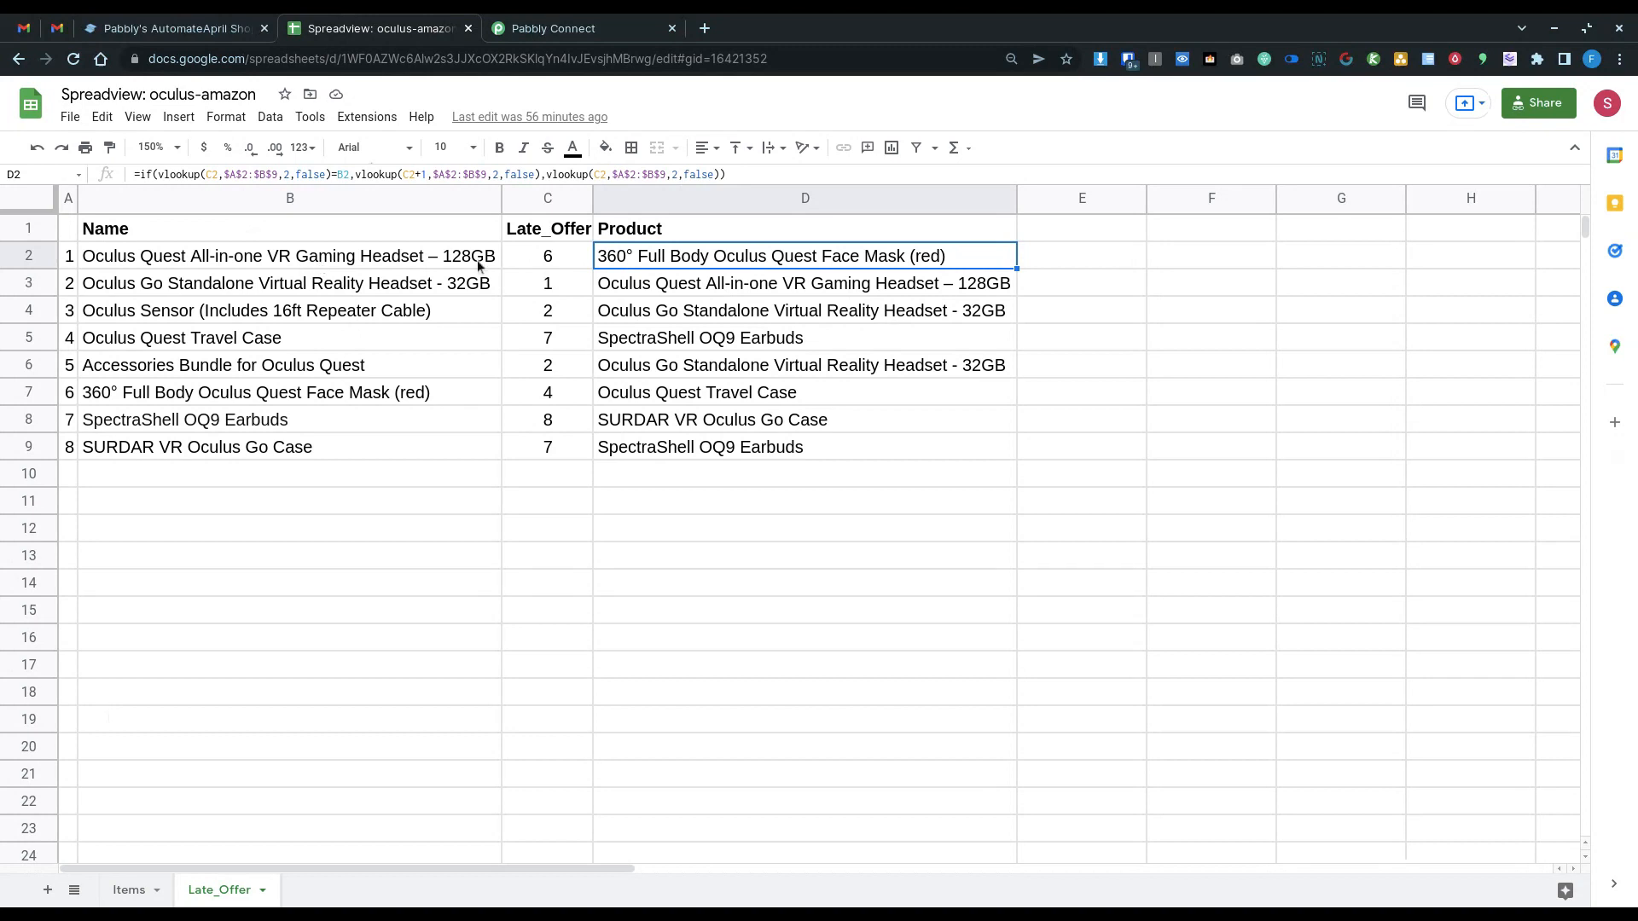
mouse_move(456, 338)
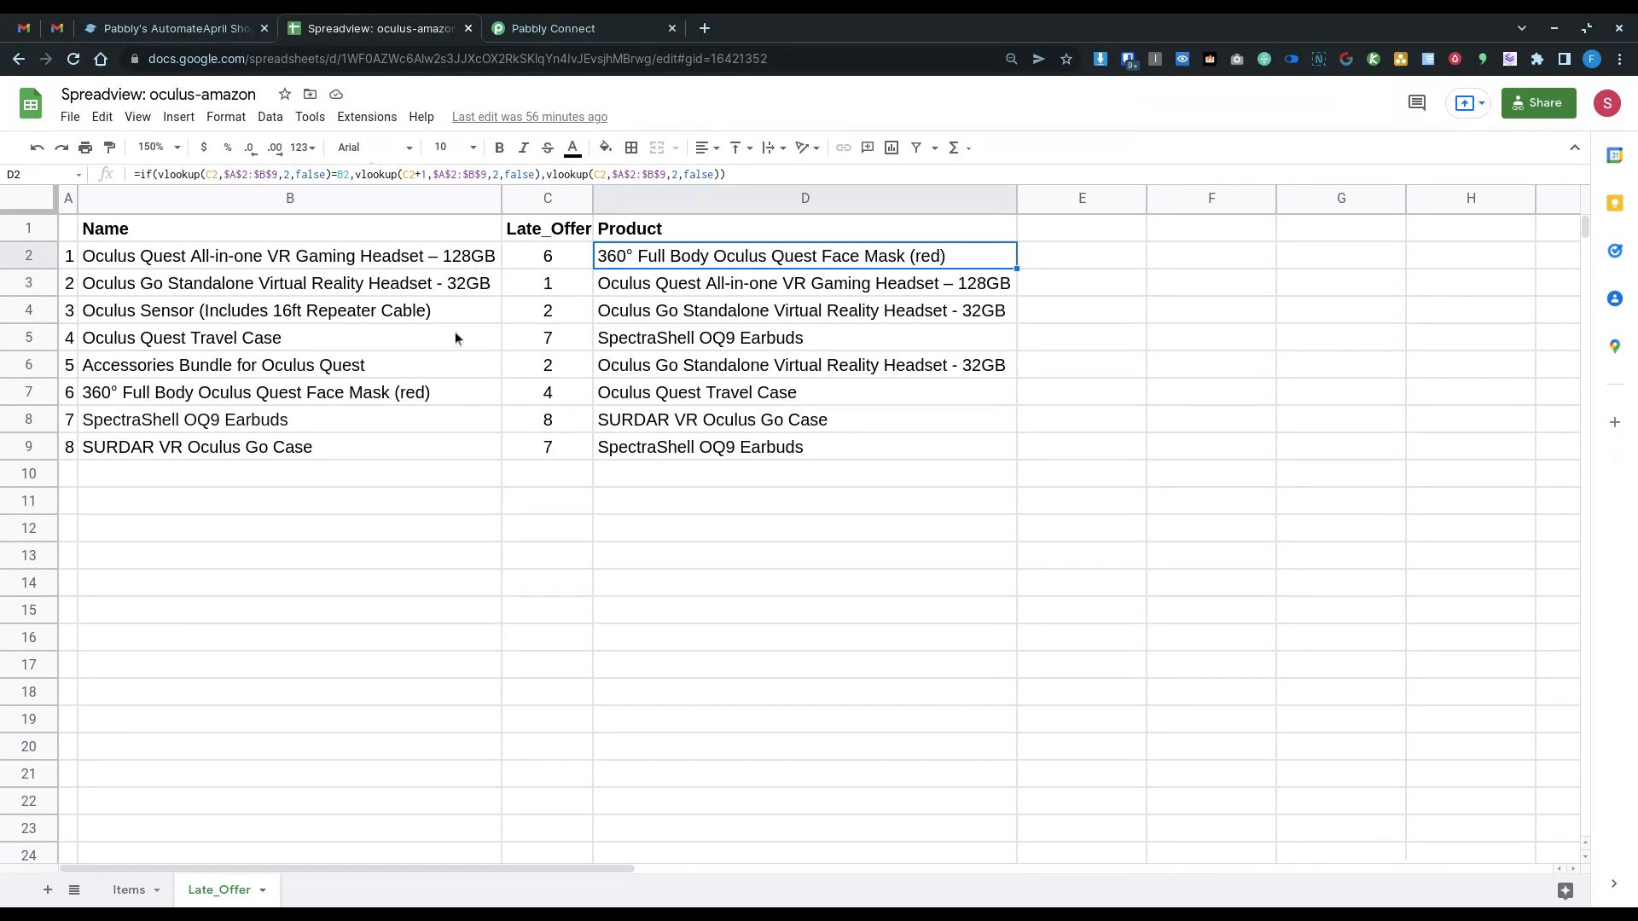
mouse_move(134, 345)
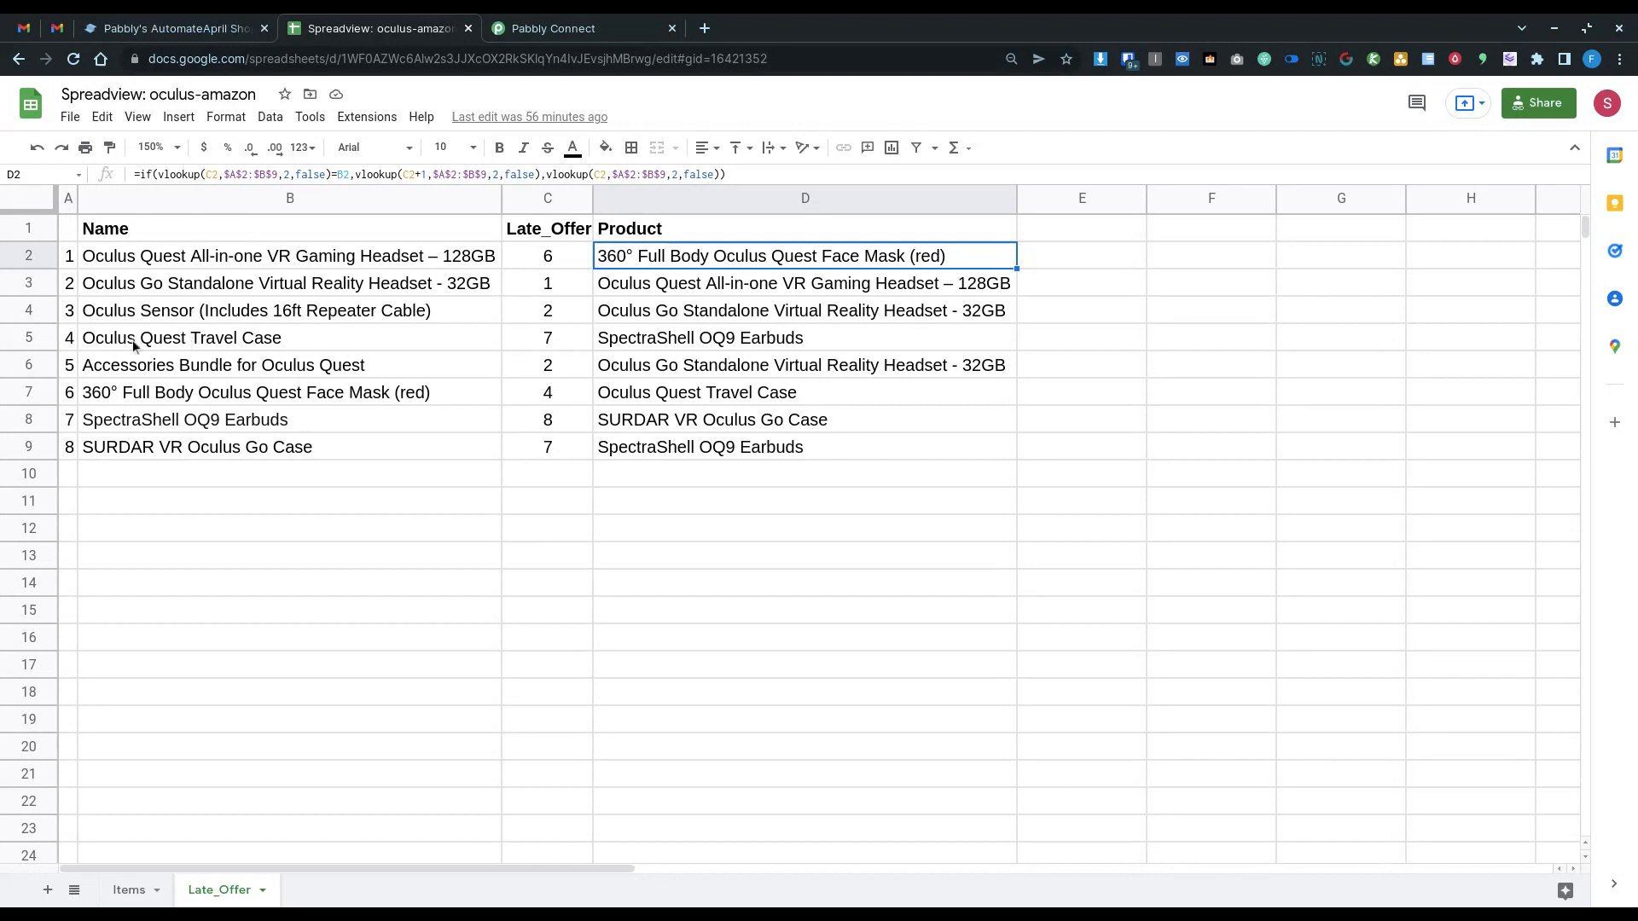
click(182, 338)
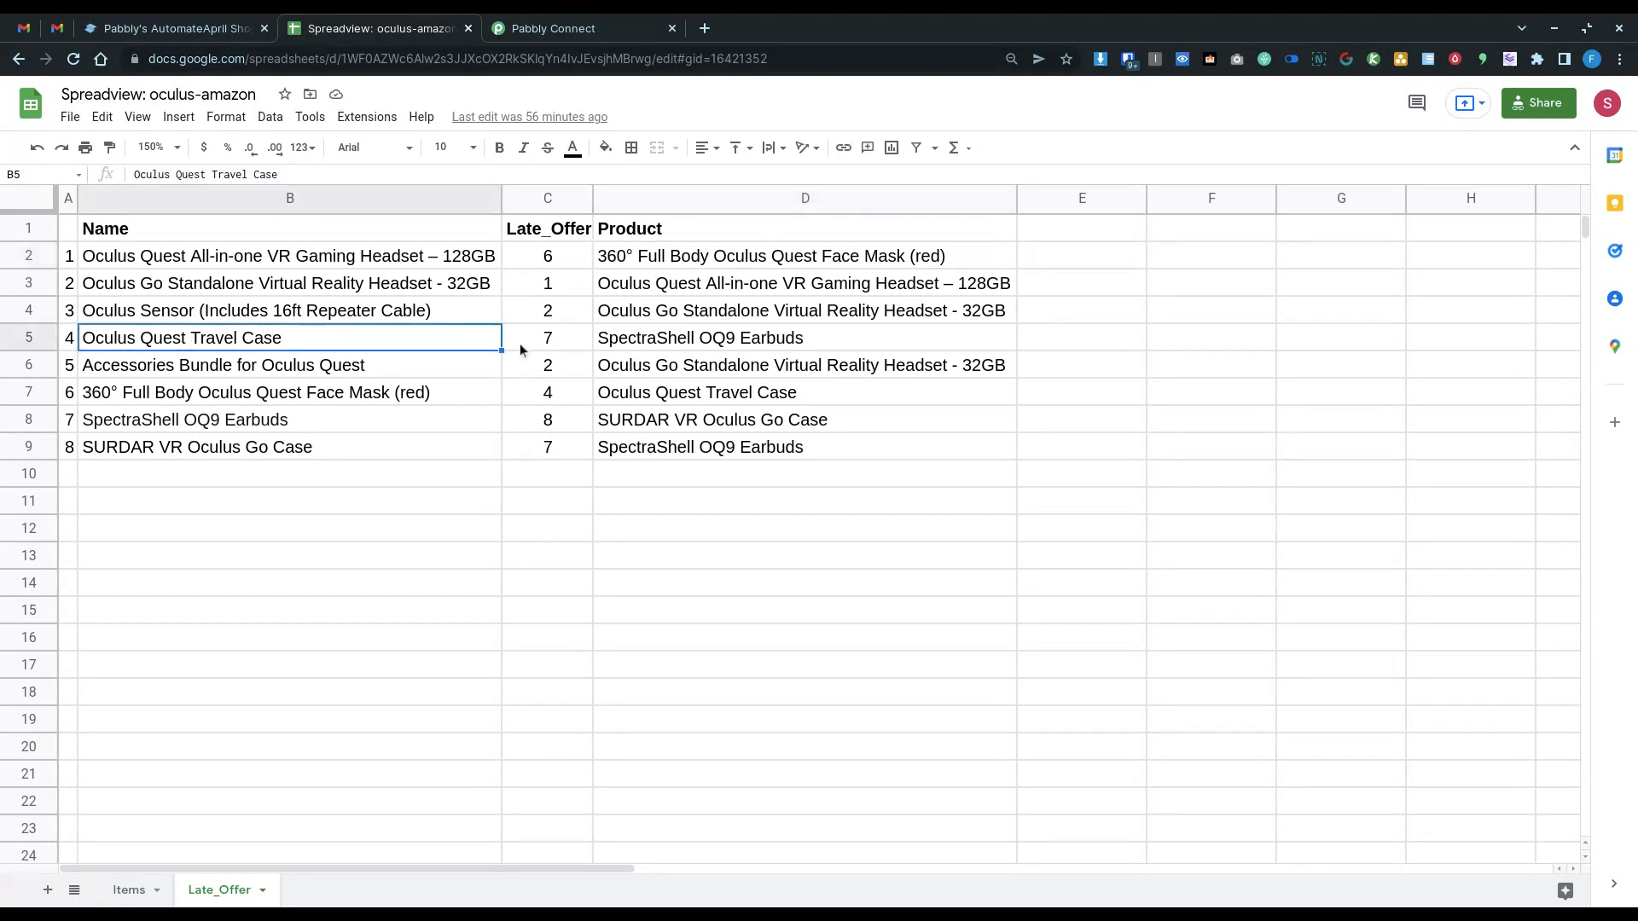
mouse_move(768, 344)
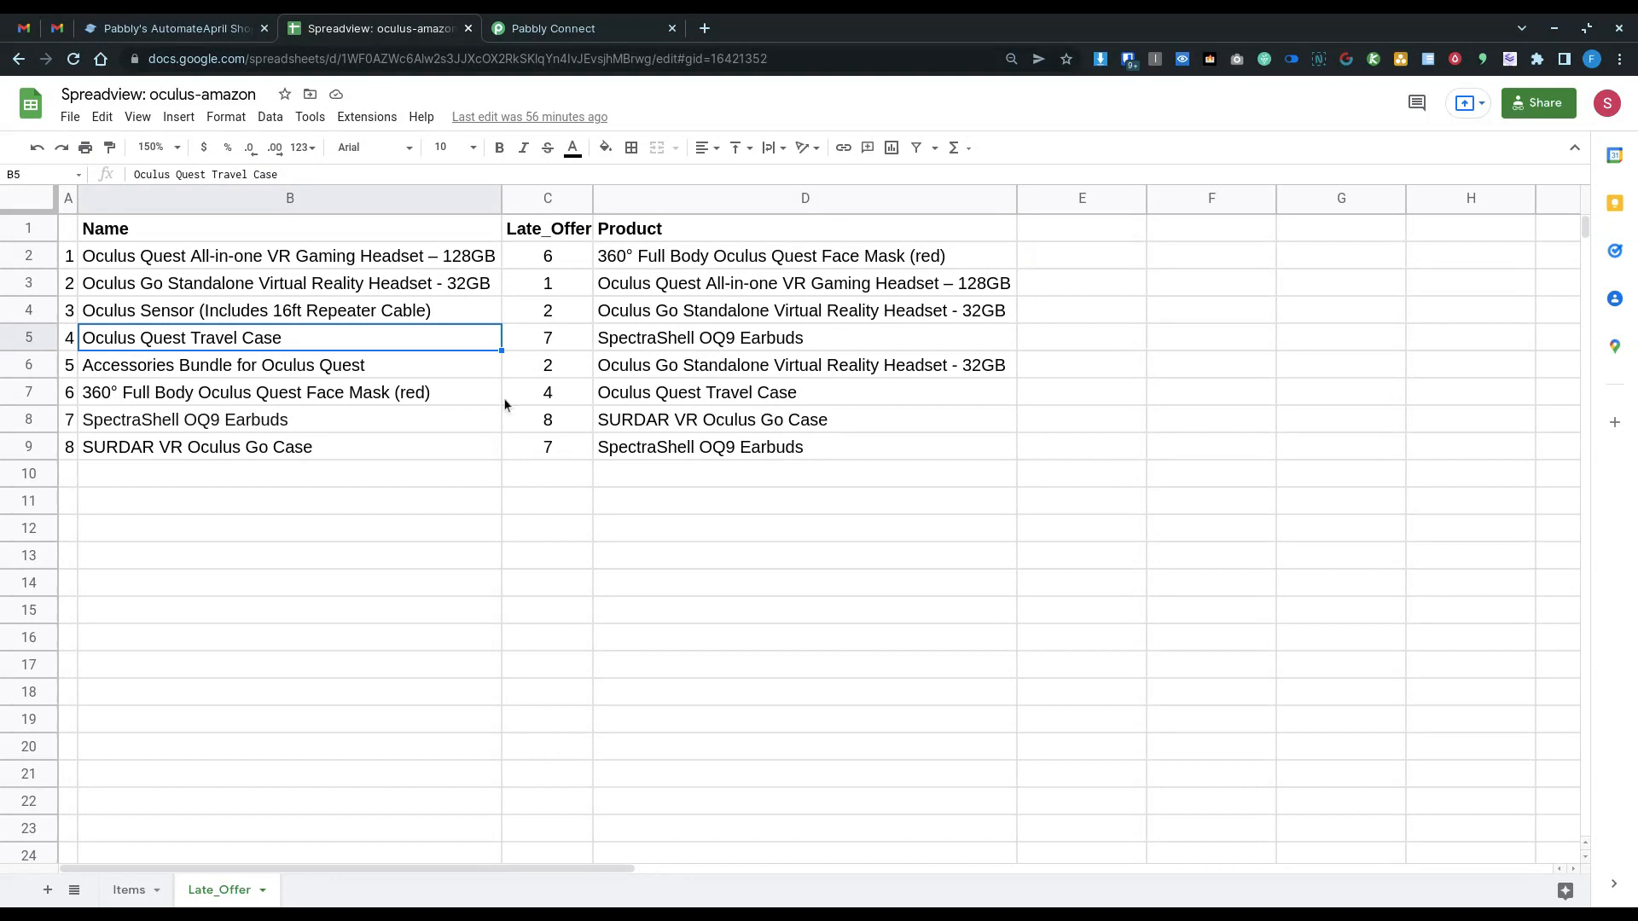
mouse_move(201, 647)
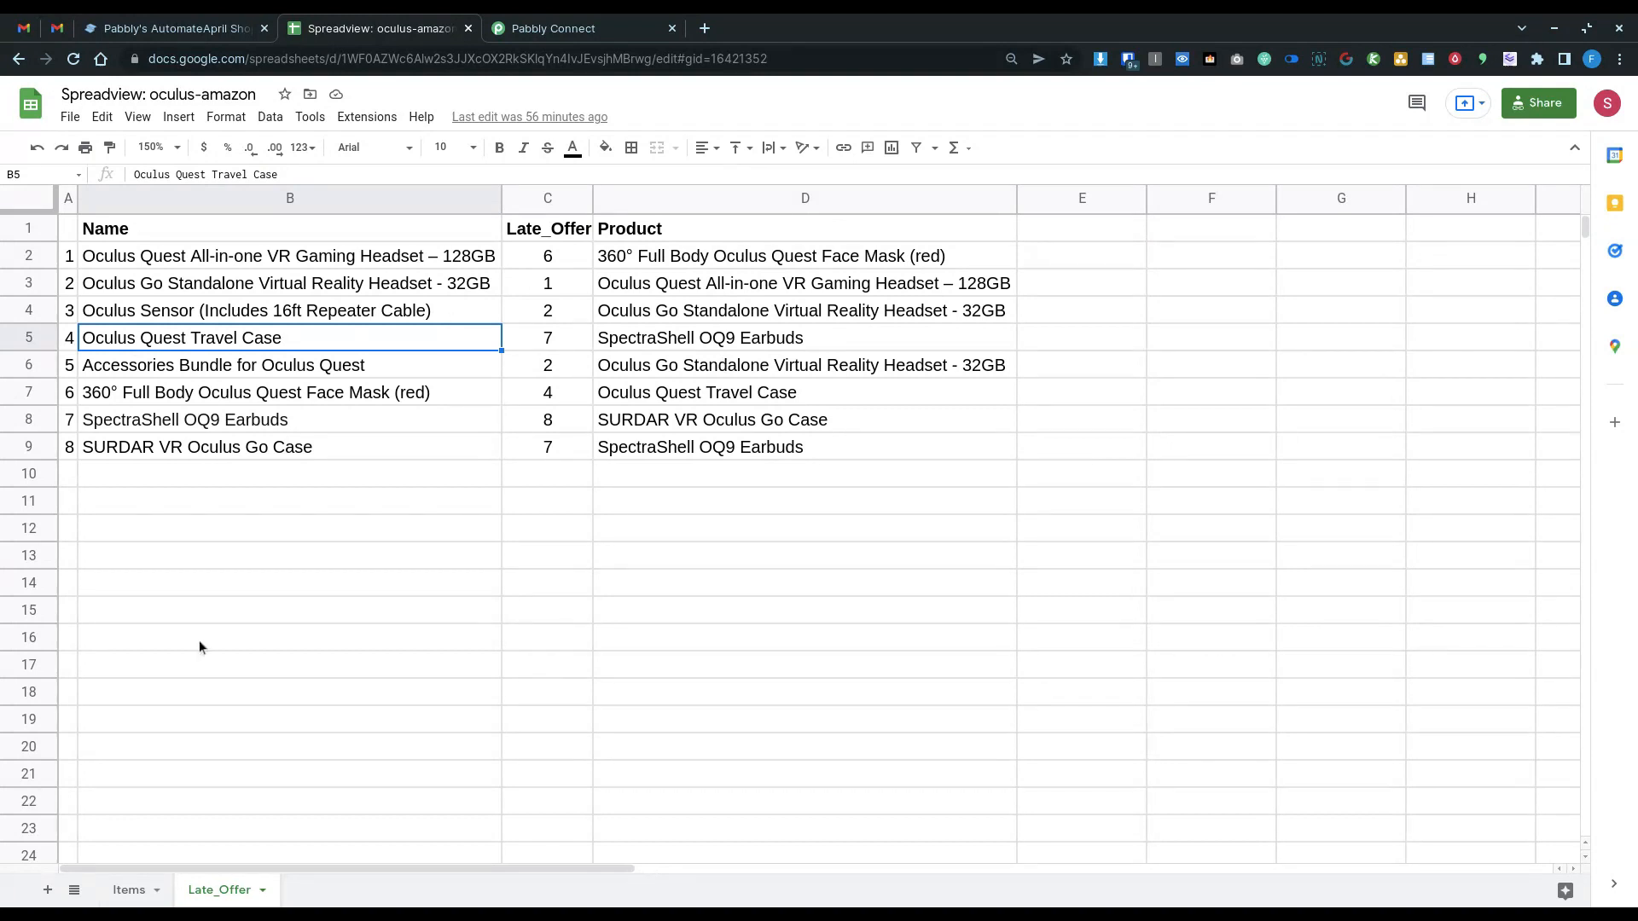
mouse_move(57, 28)
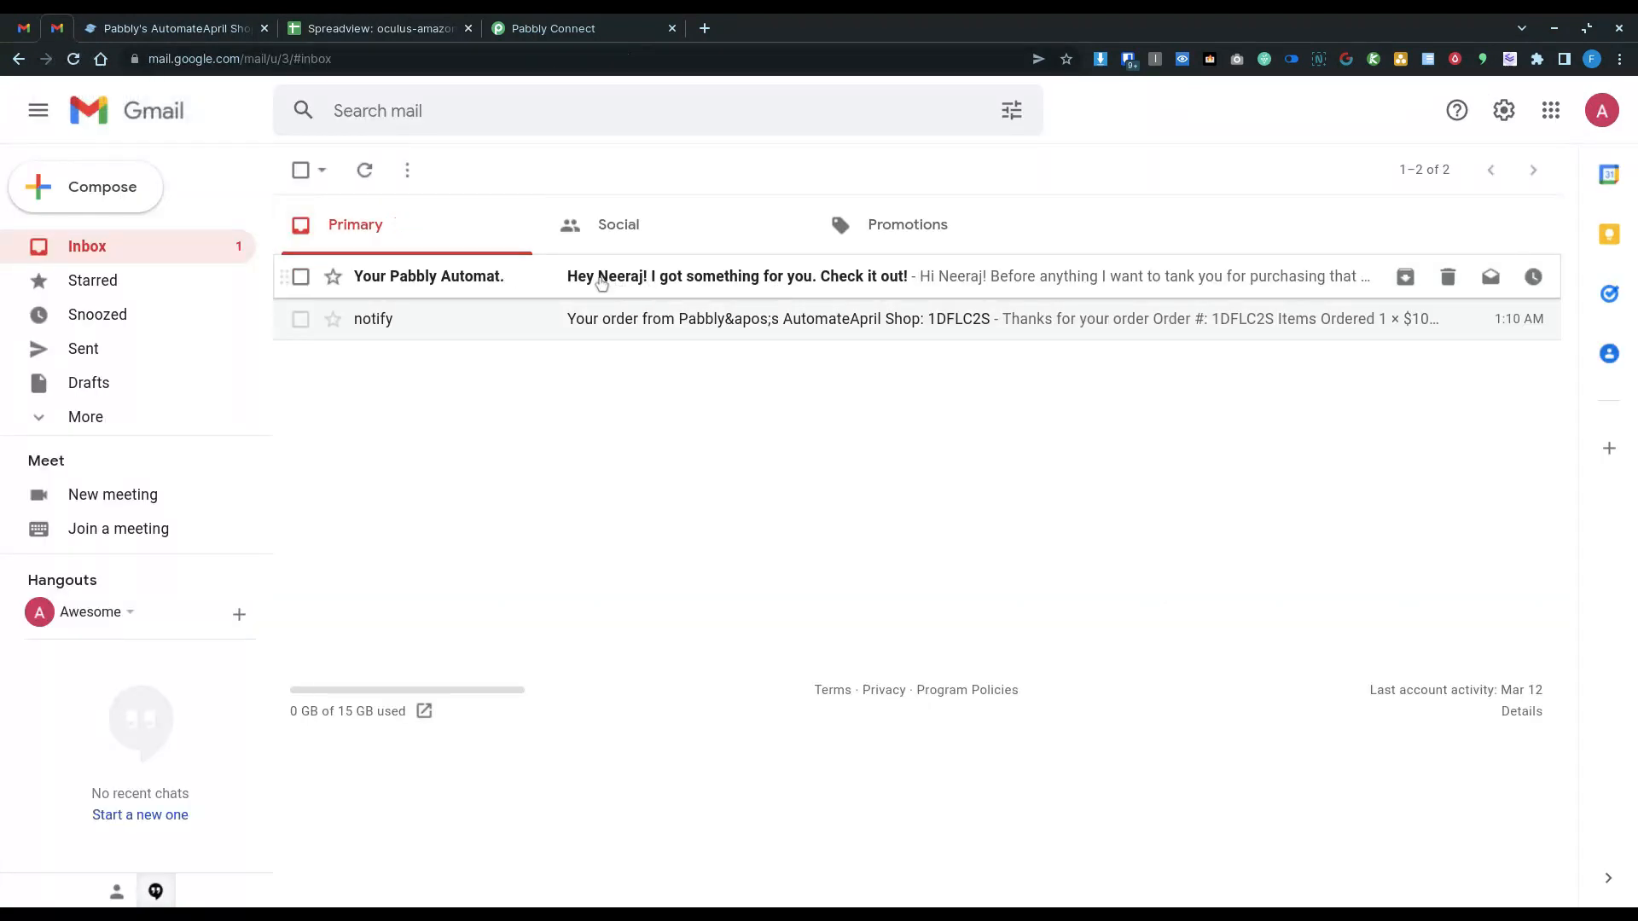
Read the Oculus Quest 10% discount offer email, then go to the workflow's History
click(737, 276)
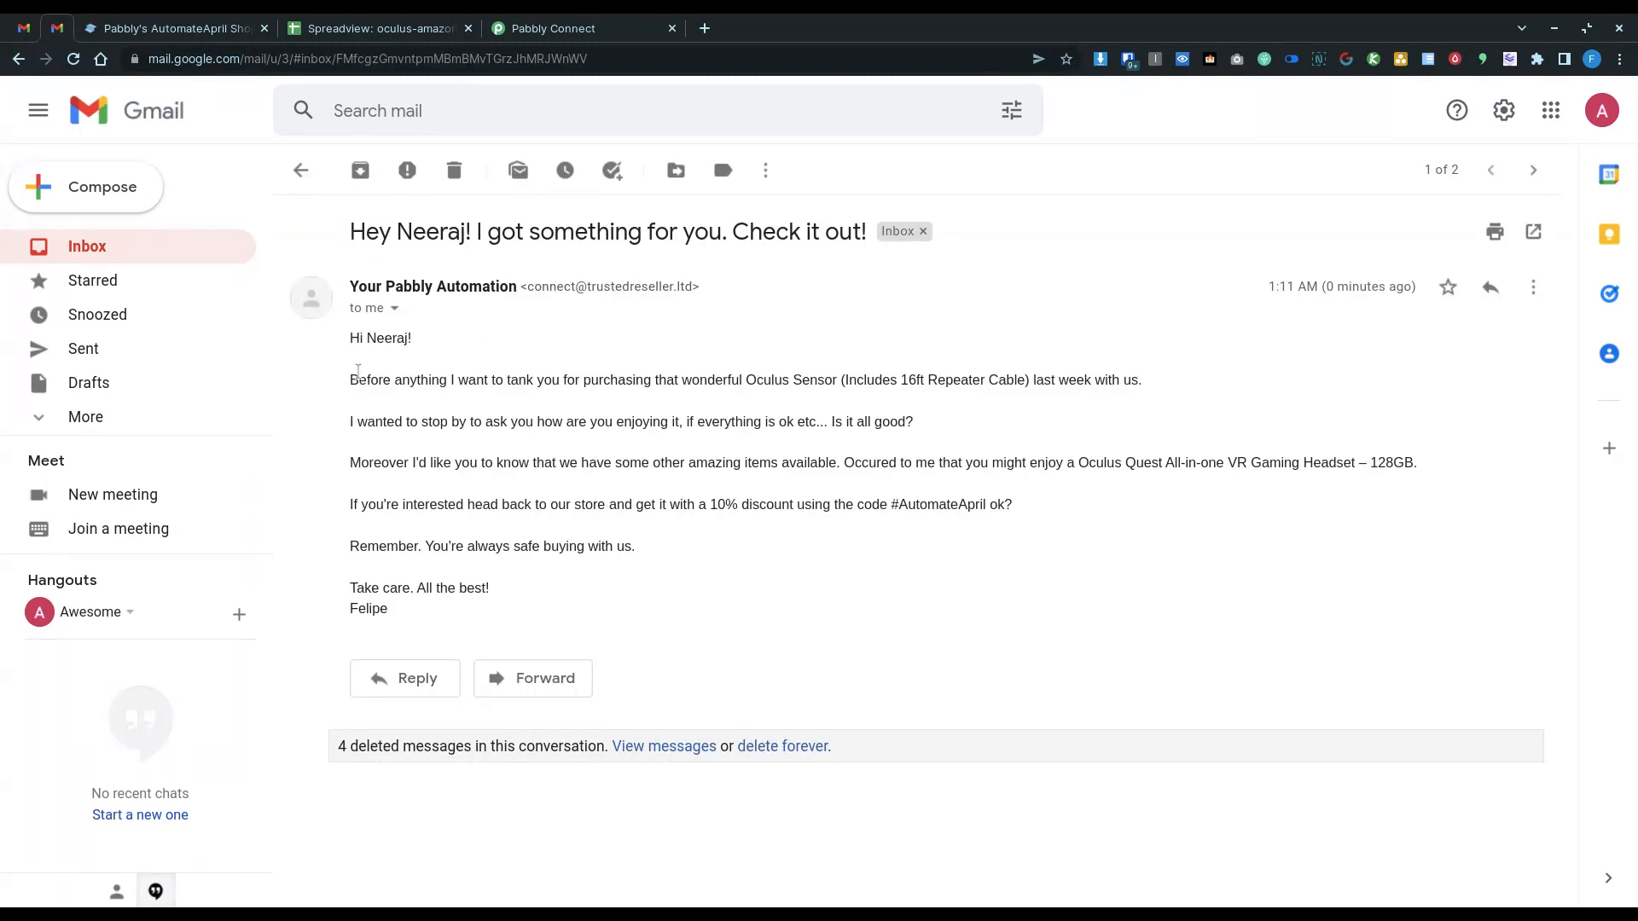
mouse_move(493, 383)
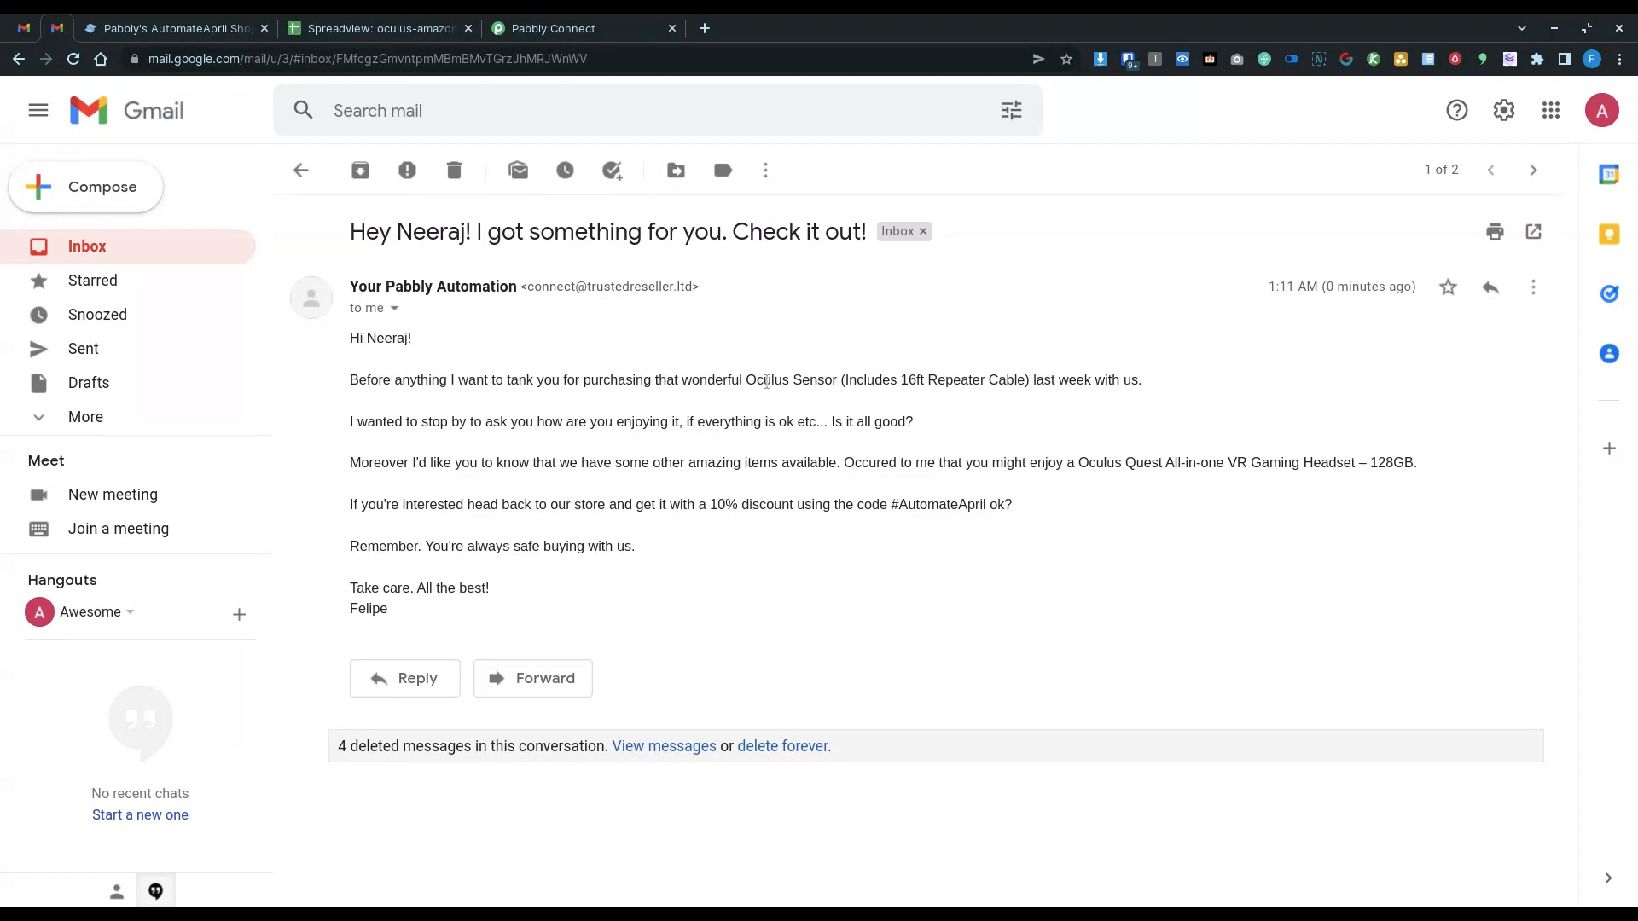
mouse_move(1118, 381)
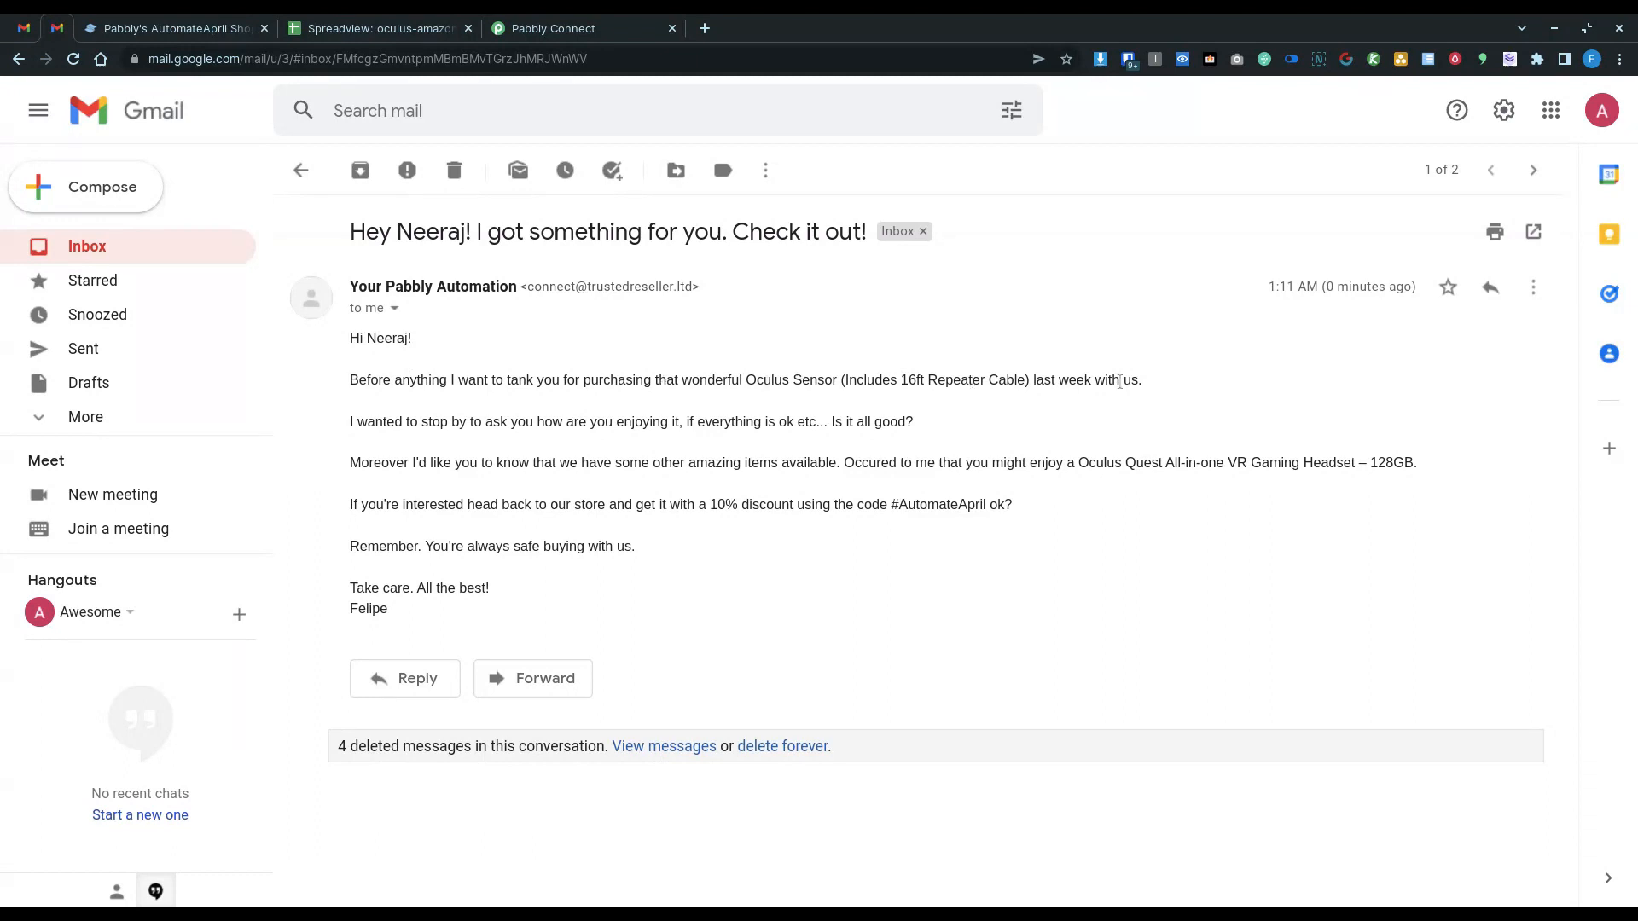
mouse_move(572, 421)
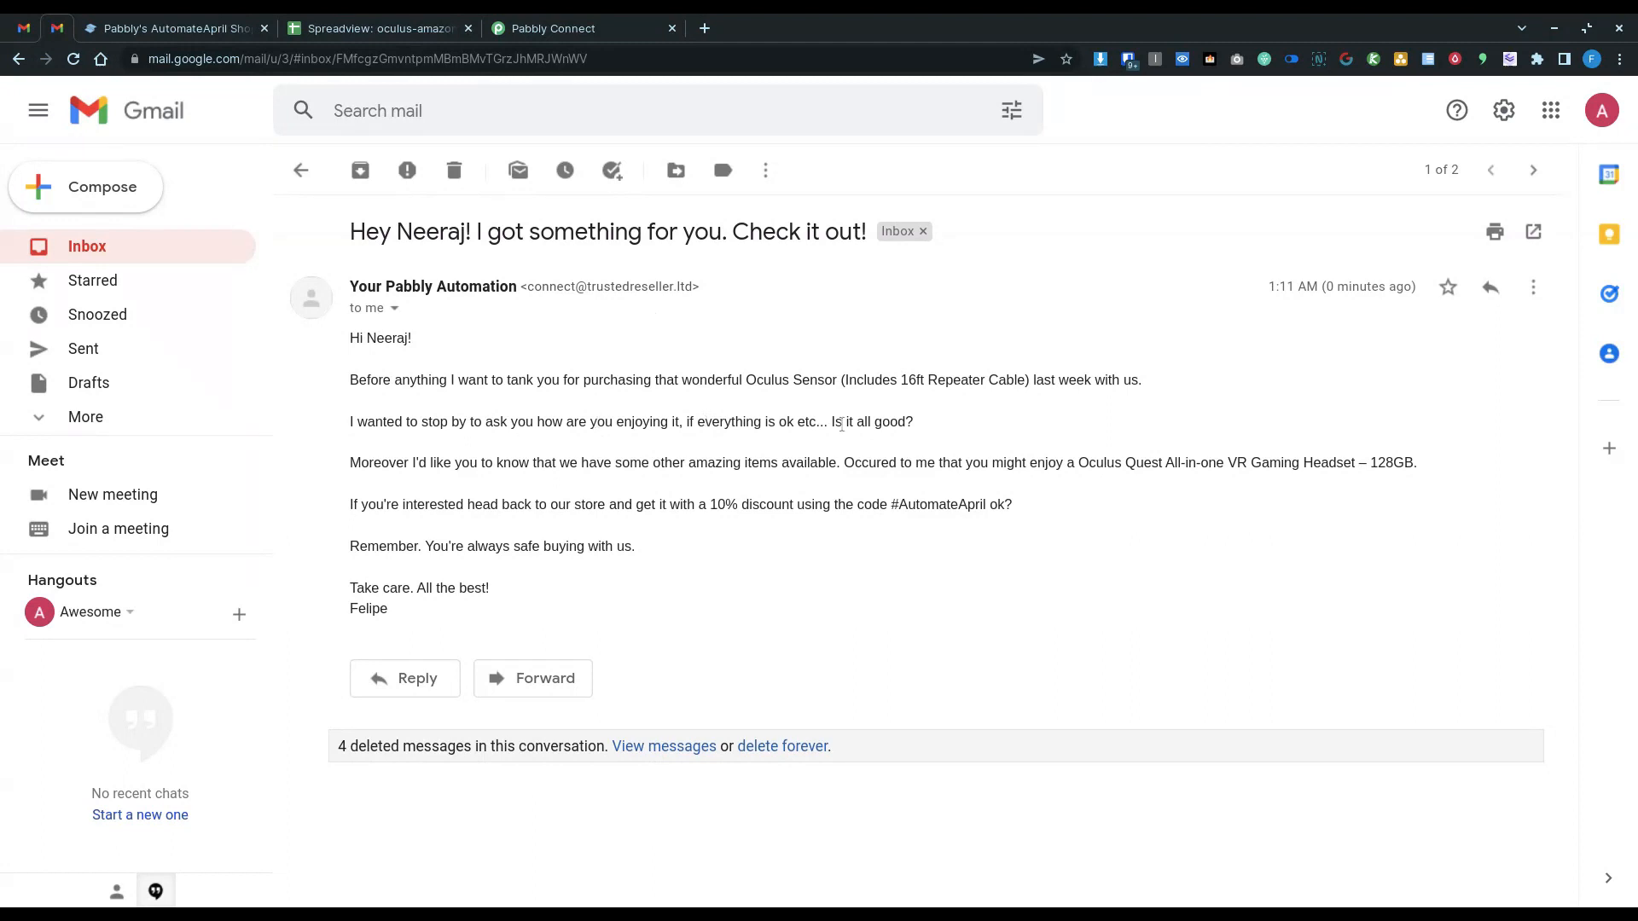
mouse_move(494, 480)
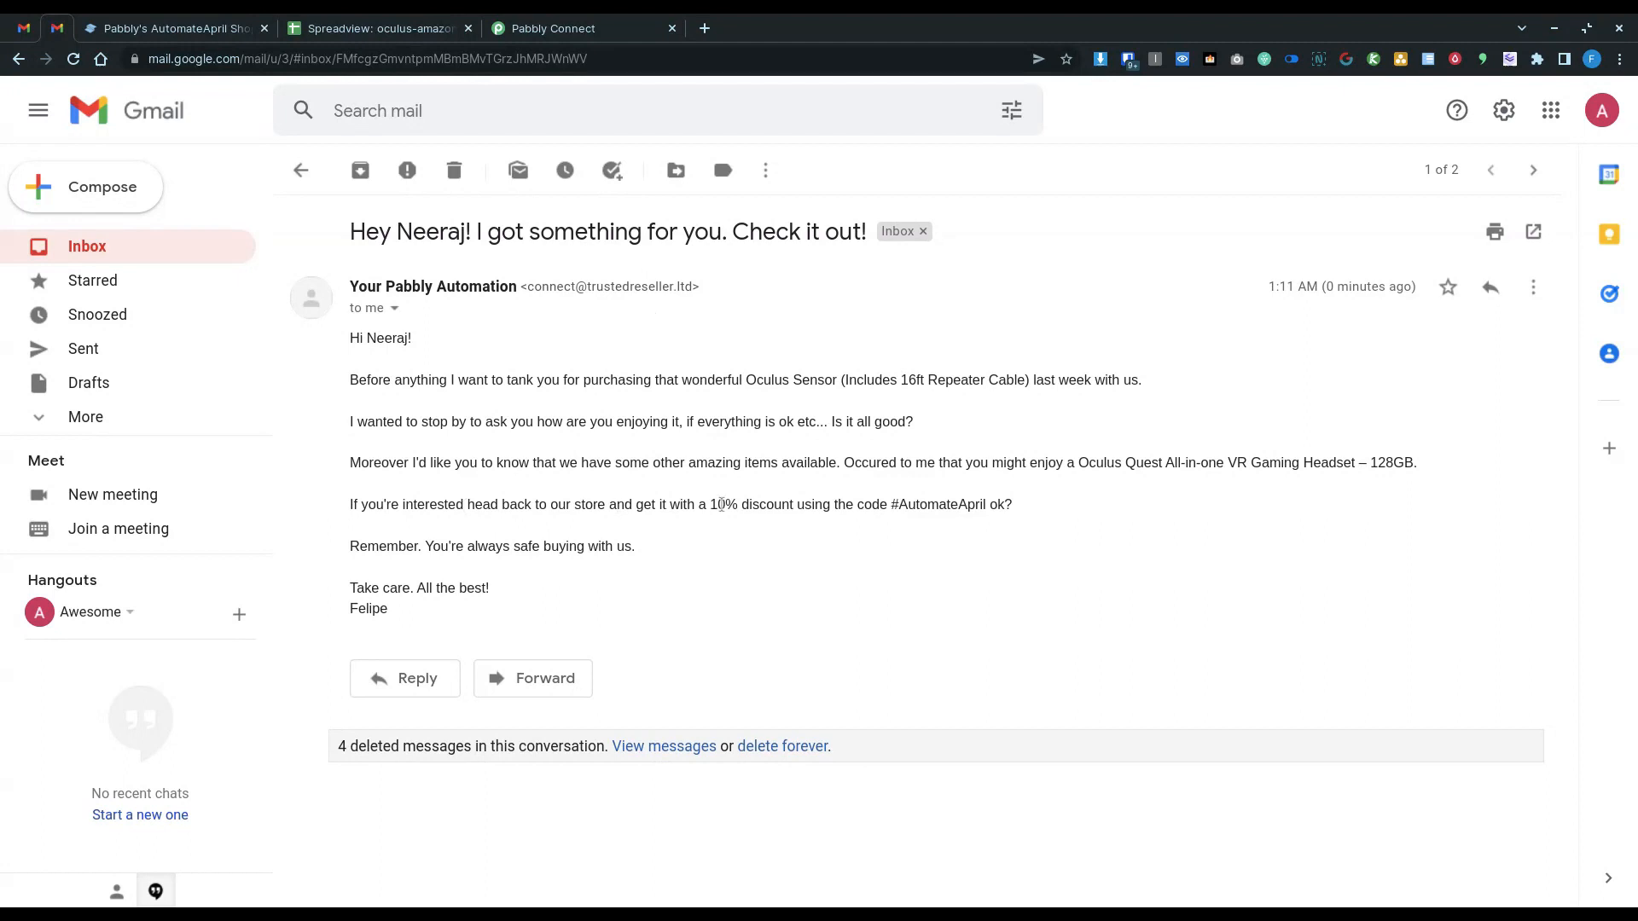
mouse_move(868, 507)
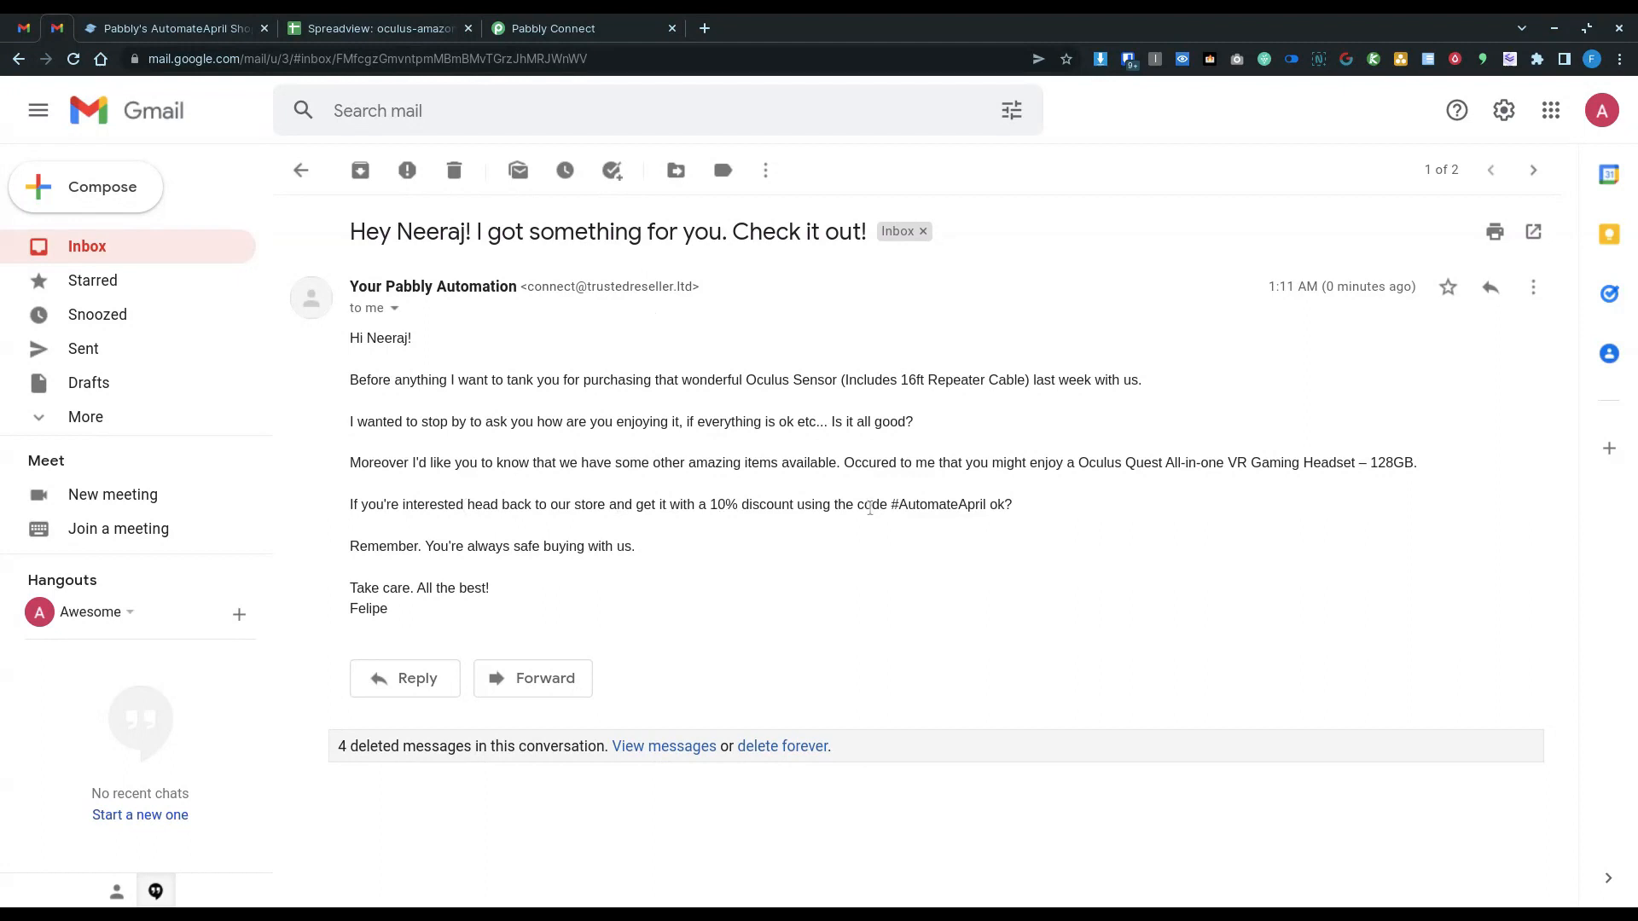
mouse_move(935, 501)
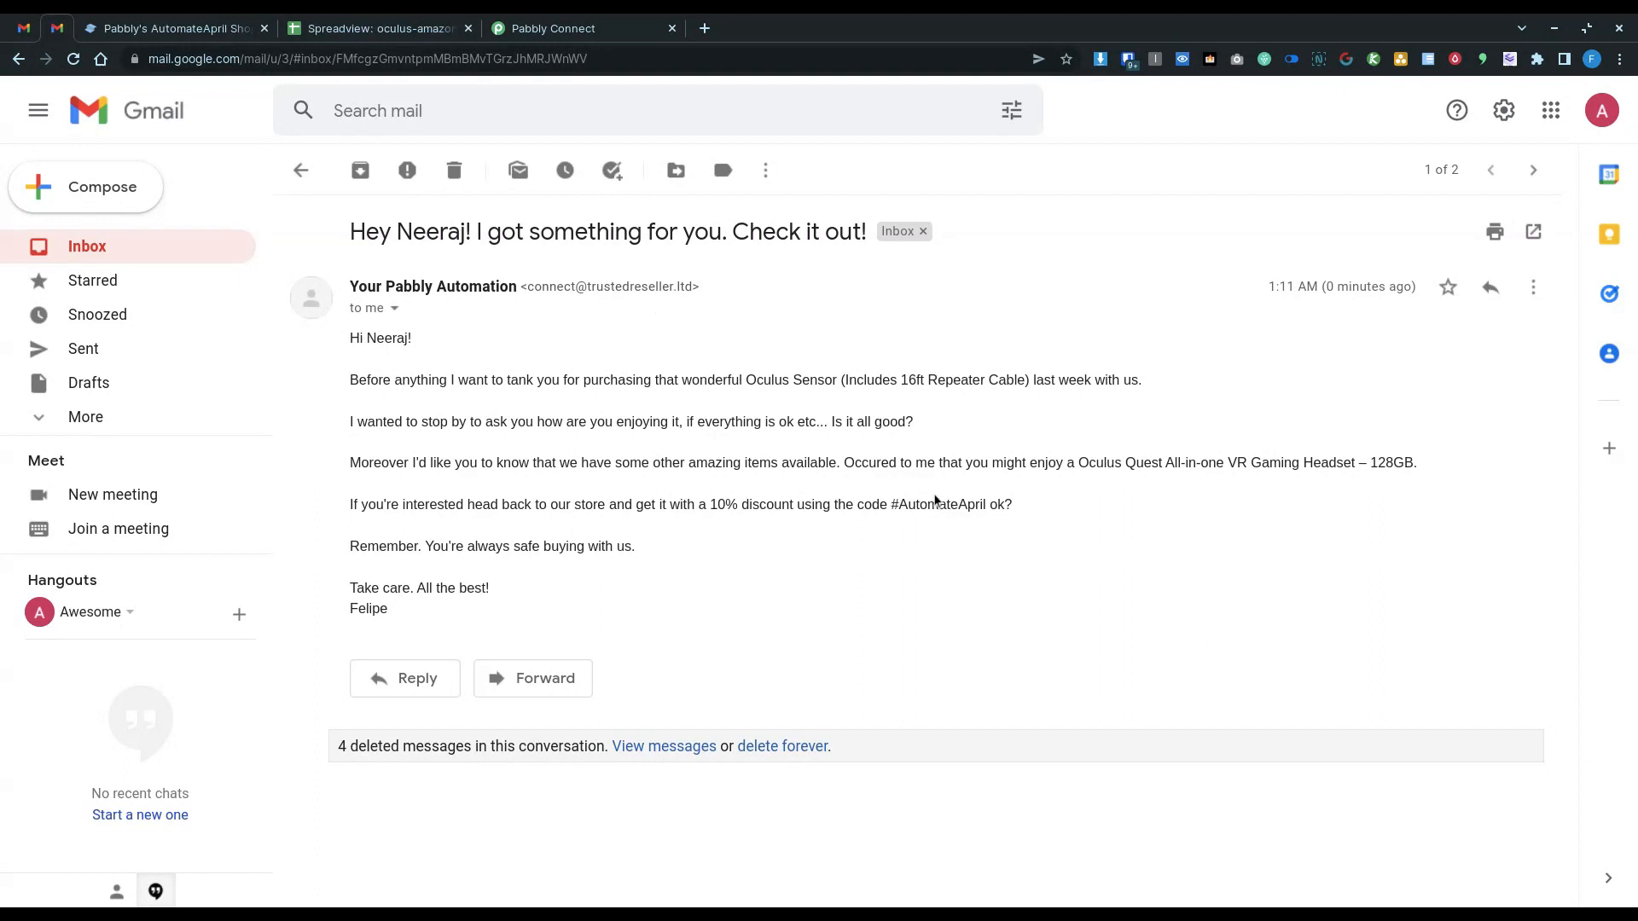
mouse_move(596, 571)
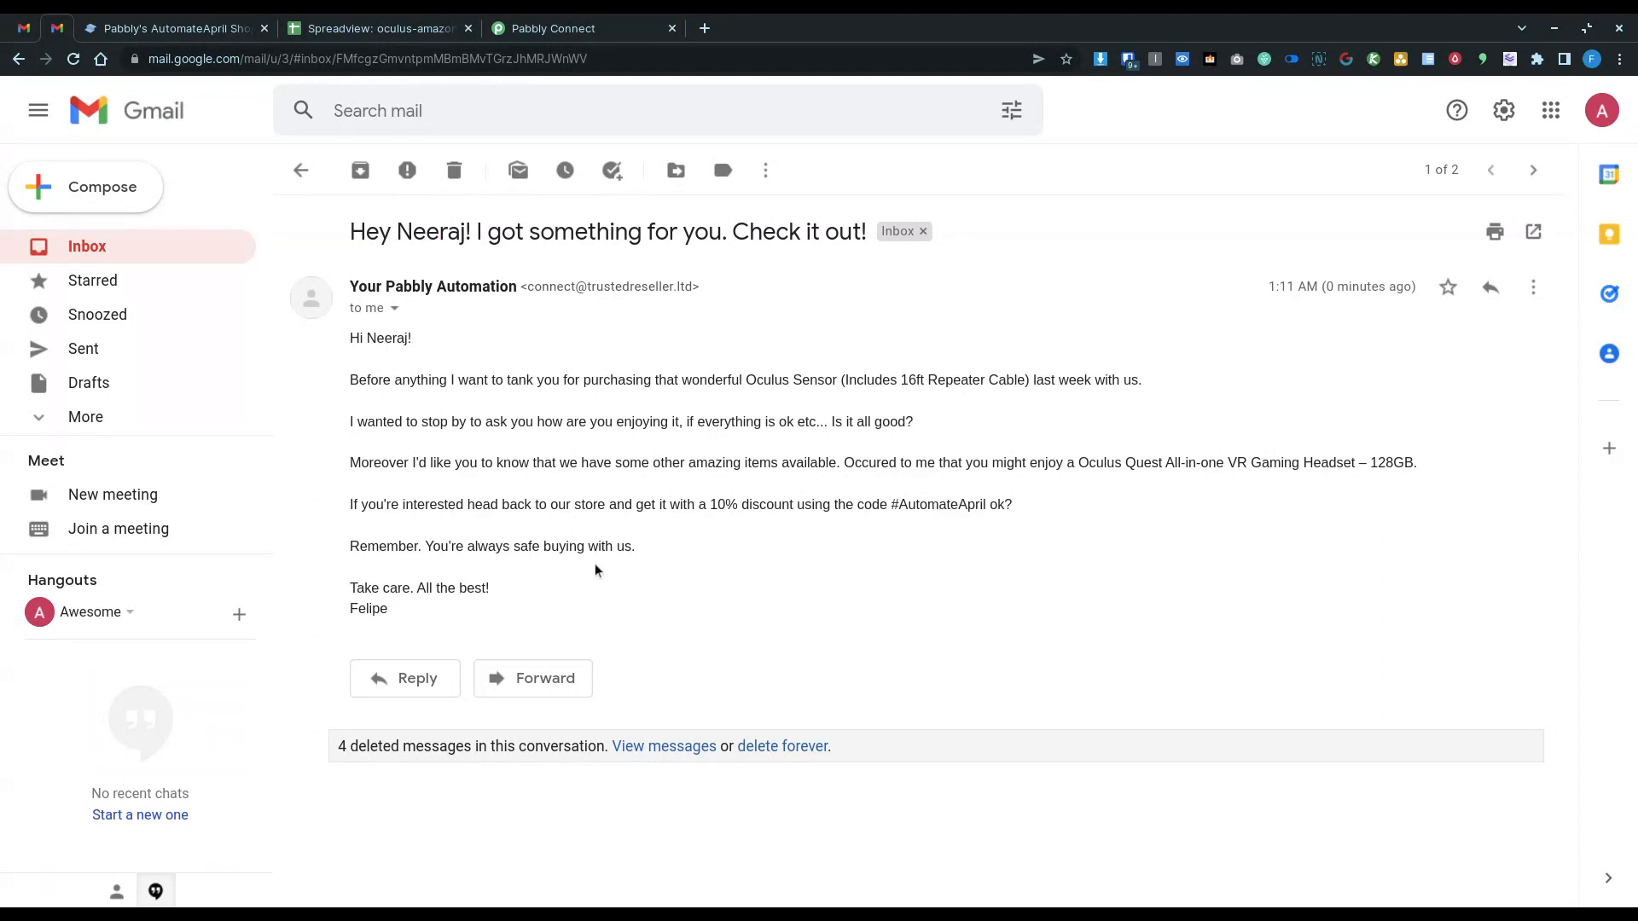
mouse_move(542, 38)
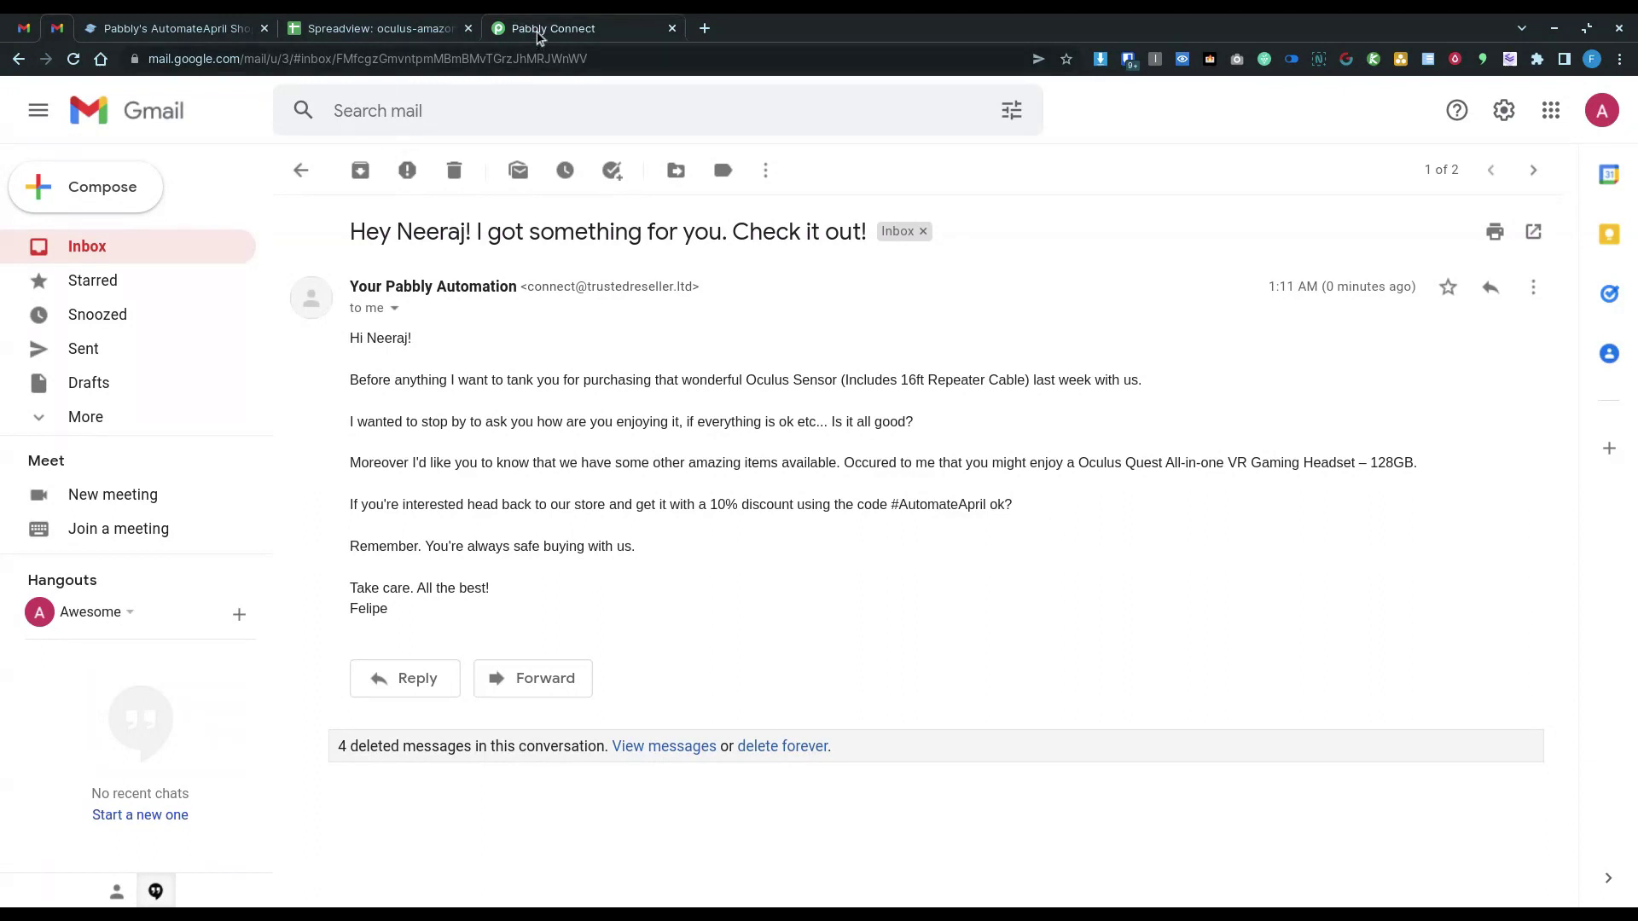
click(582, 28)
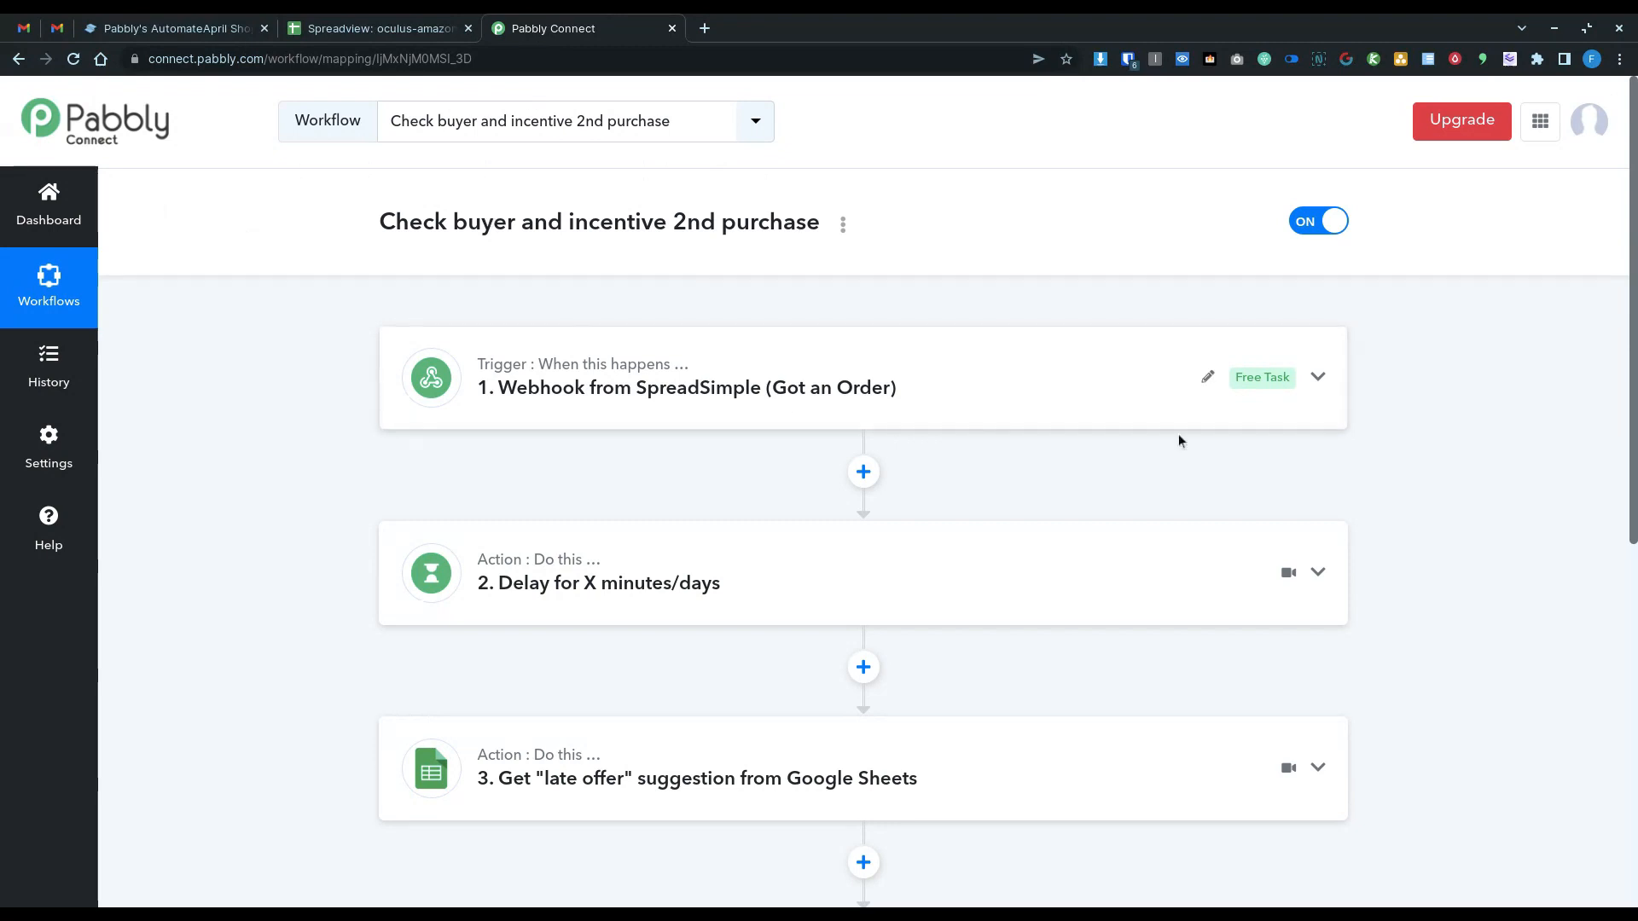
click(47, 367)
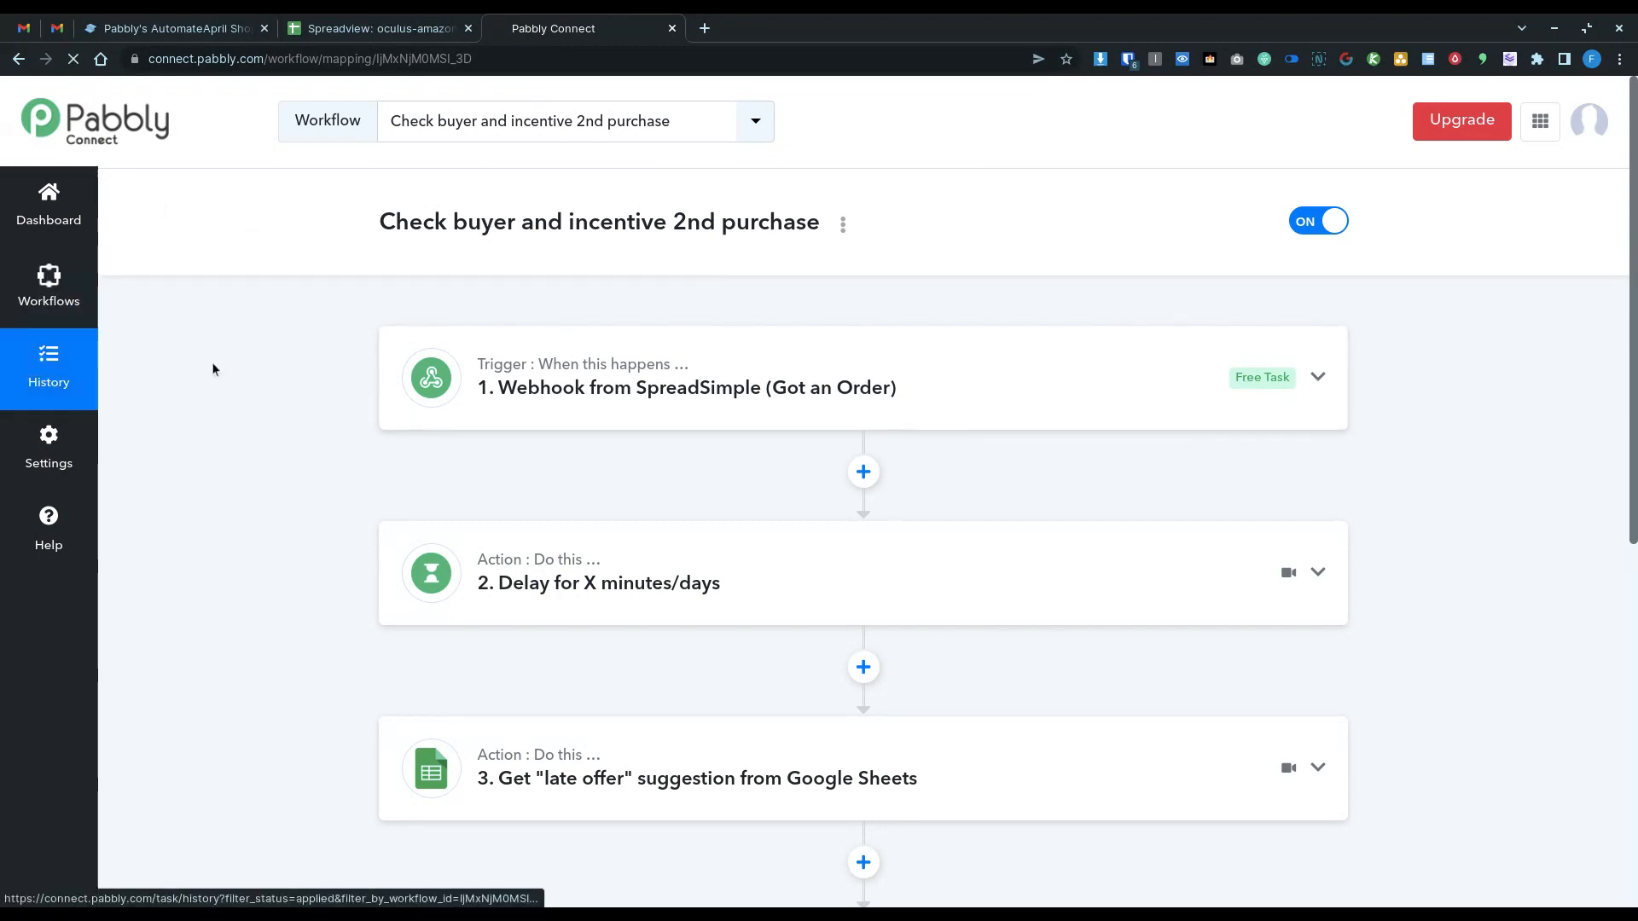
Review Task History: 6 executions, 18 tasks consumed, latest Apr 03 04:11 run marked Success
click(47, 368)
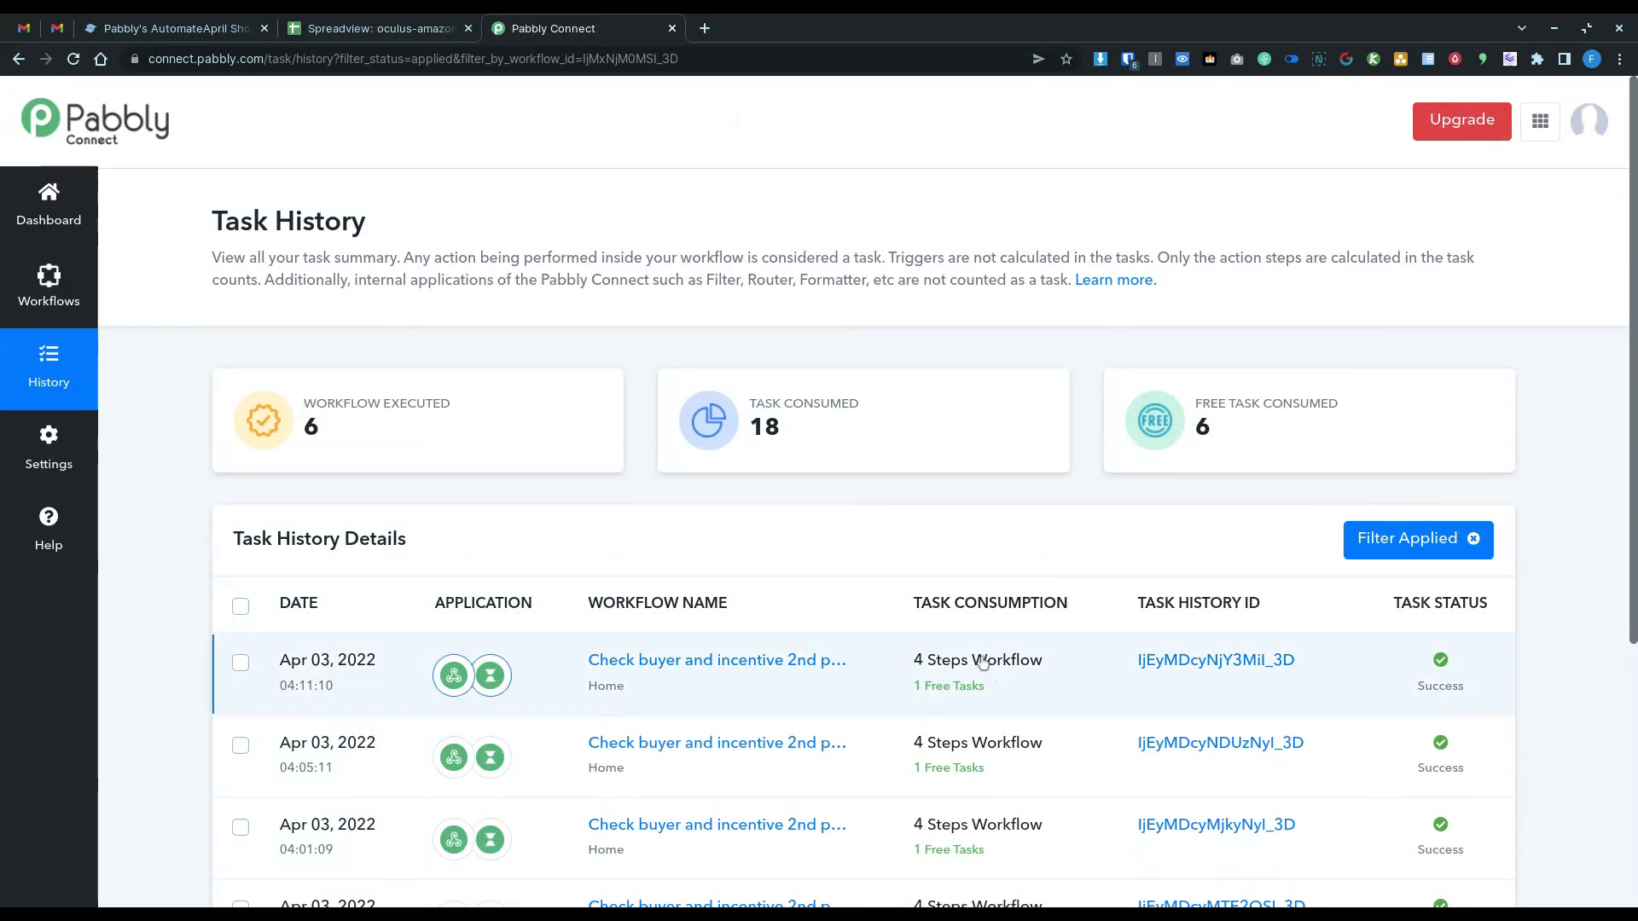
mouse_move(48, 287)
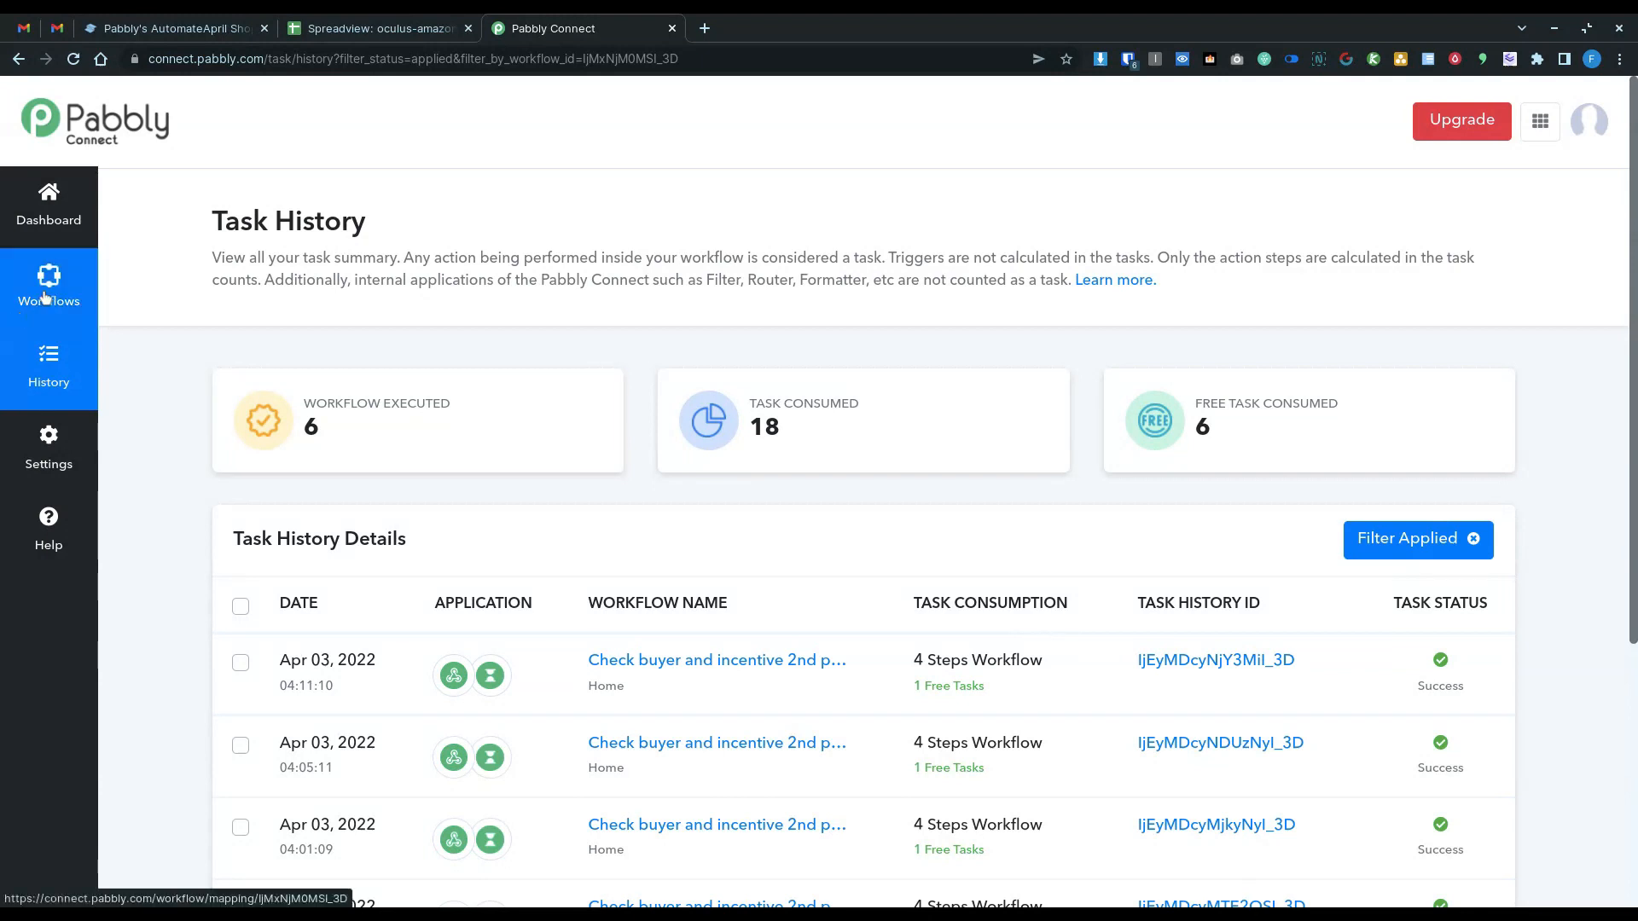
mouse_move(48, 327)
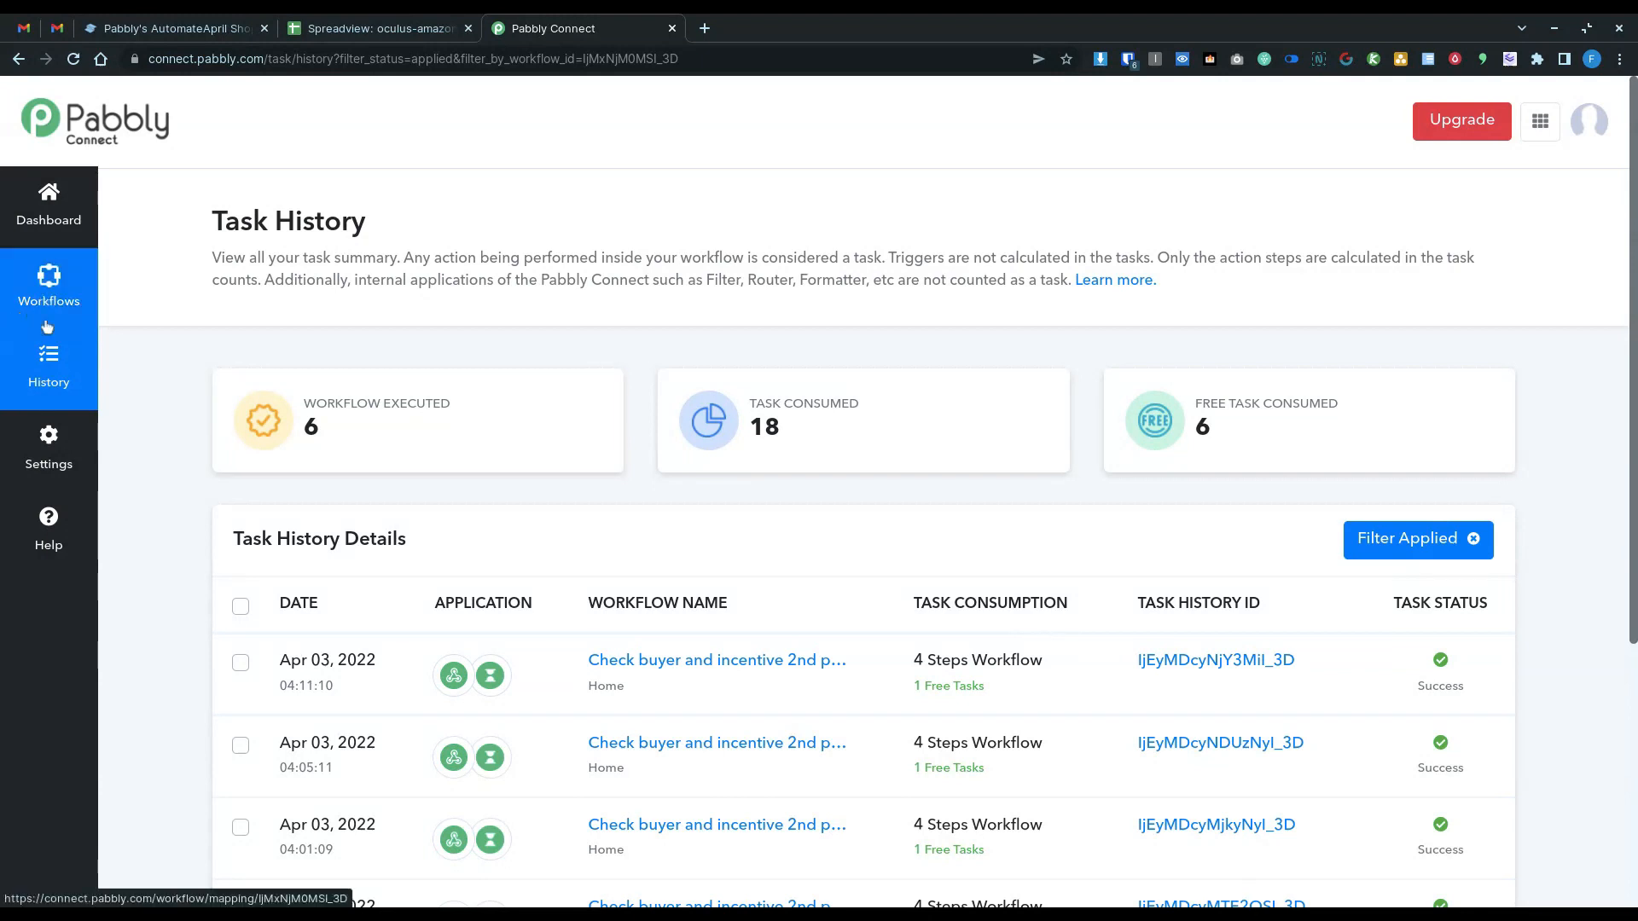
mouse_move(47, 206)
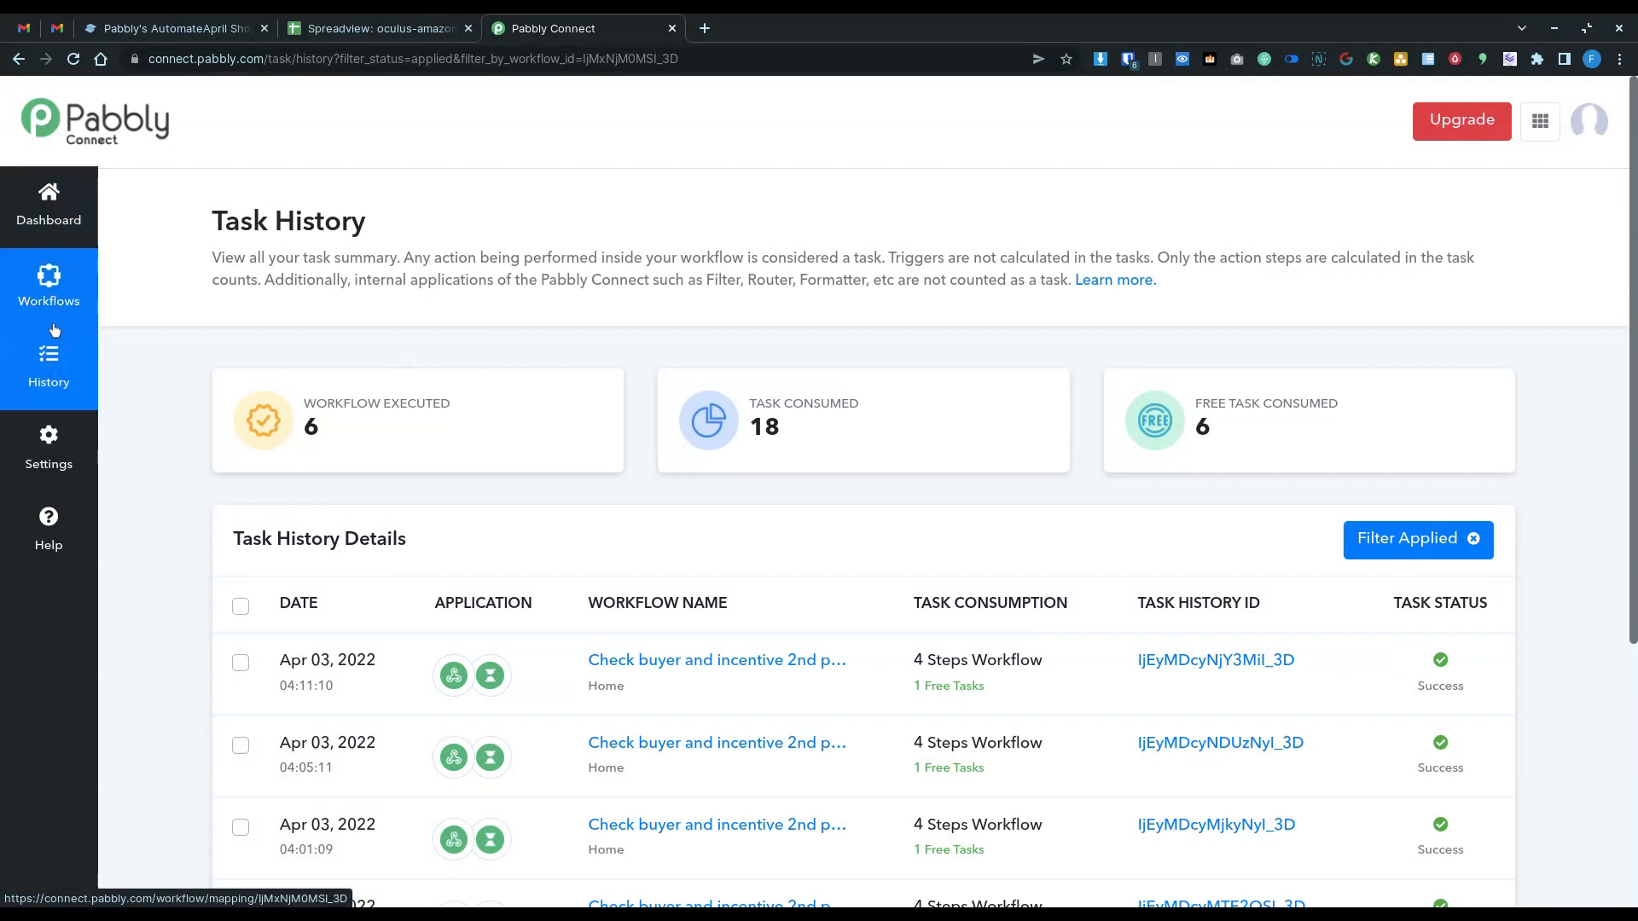
mouse_move(1204, 674)
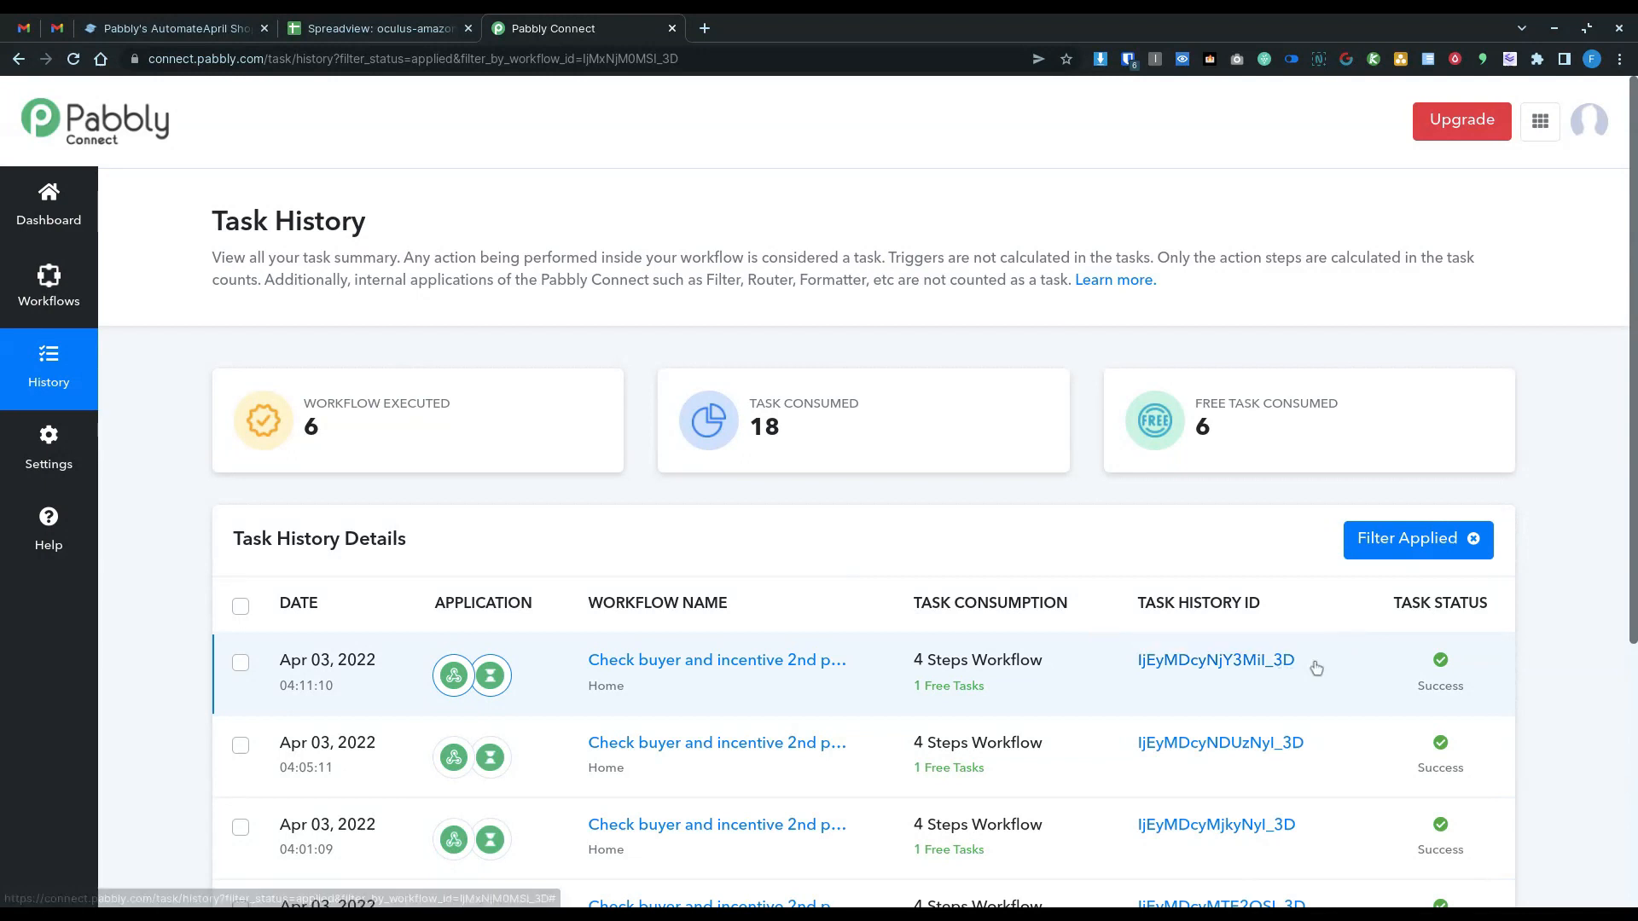
mouse_move(1140, 553)
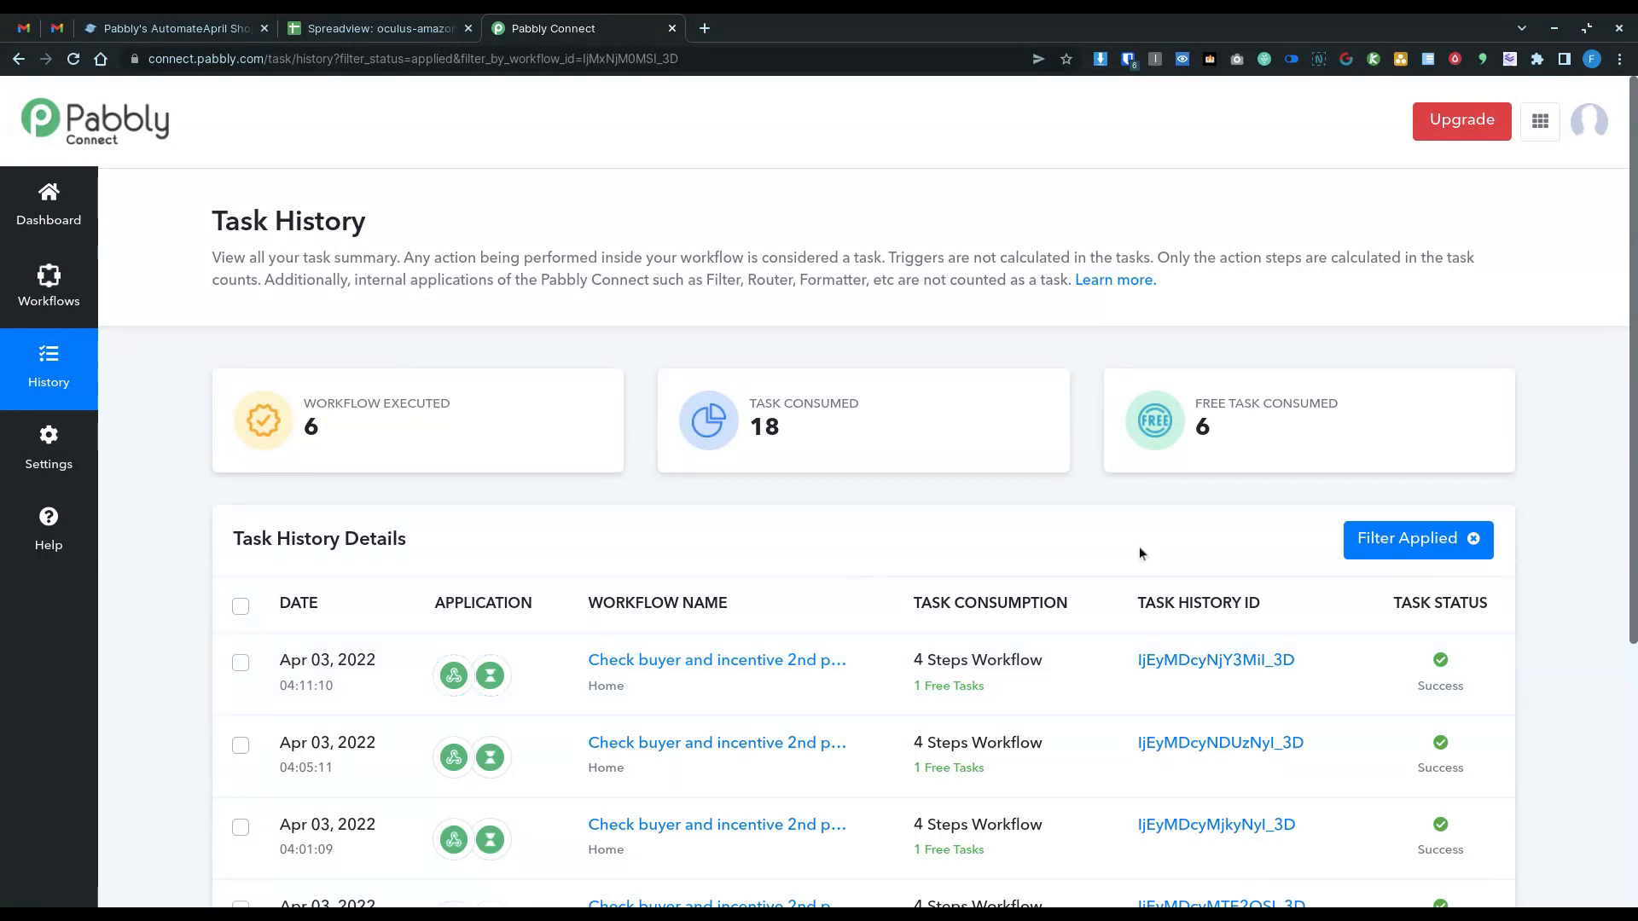
mouse_move(778, 150)
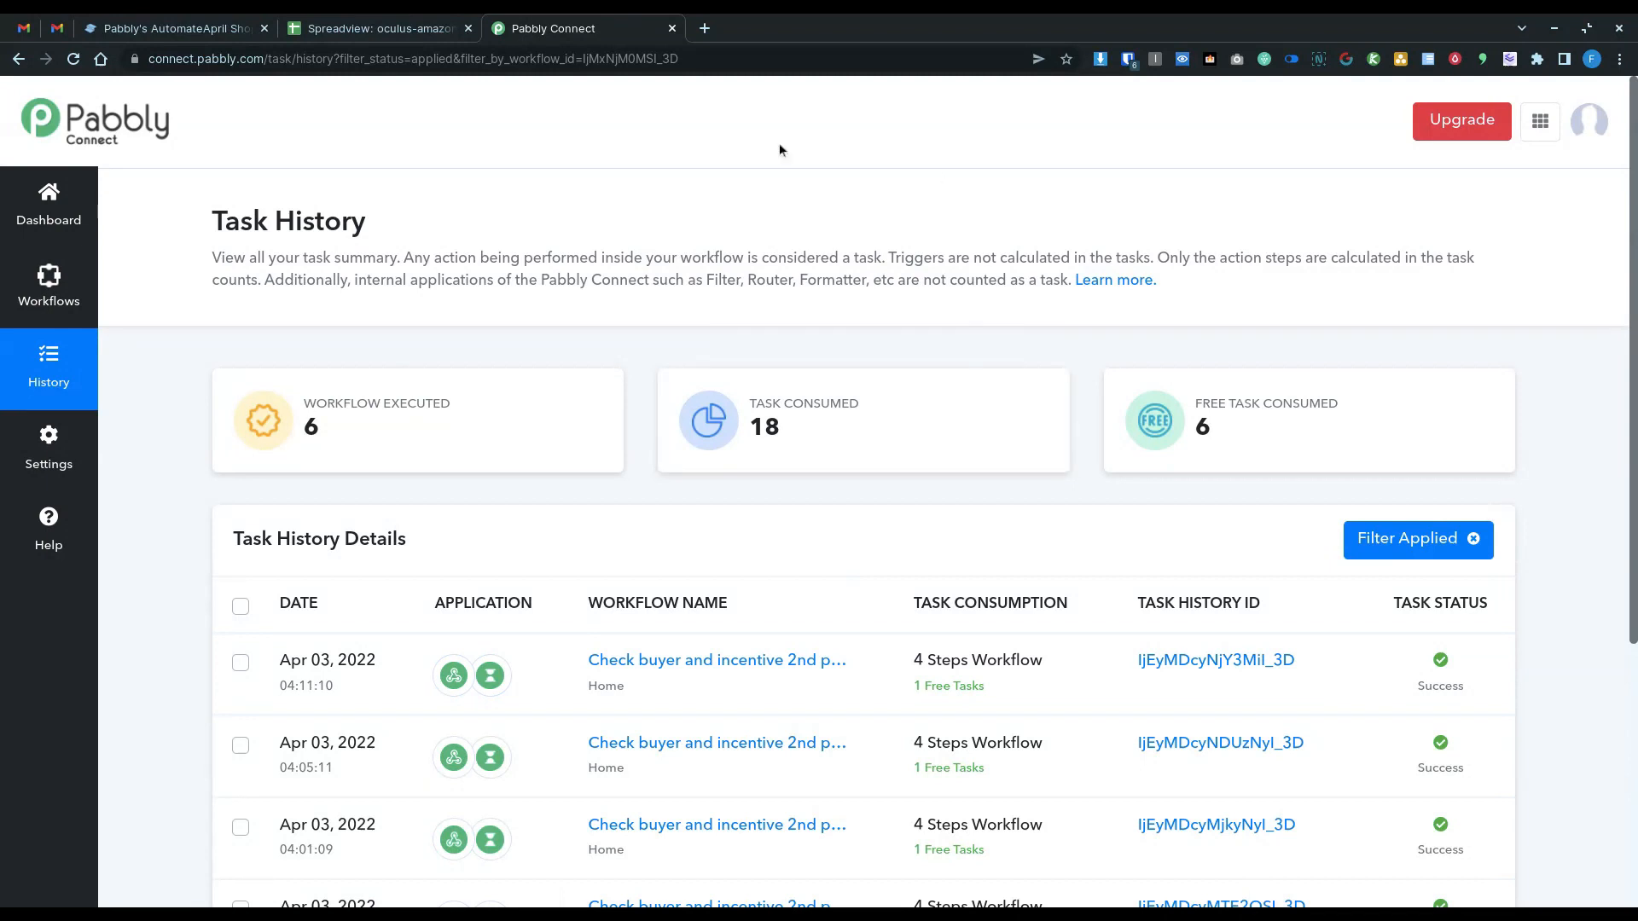
mouse_move(778, 153)
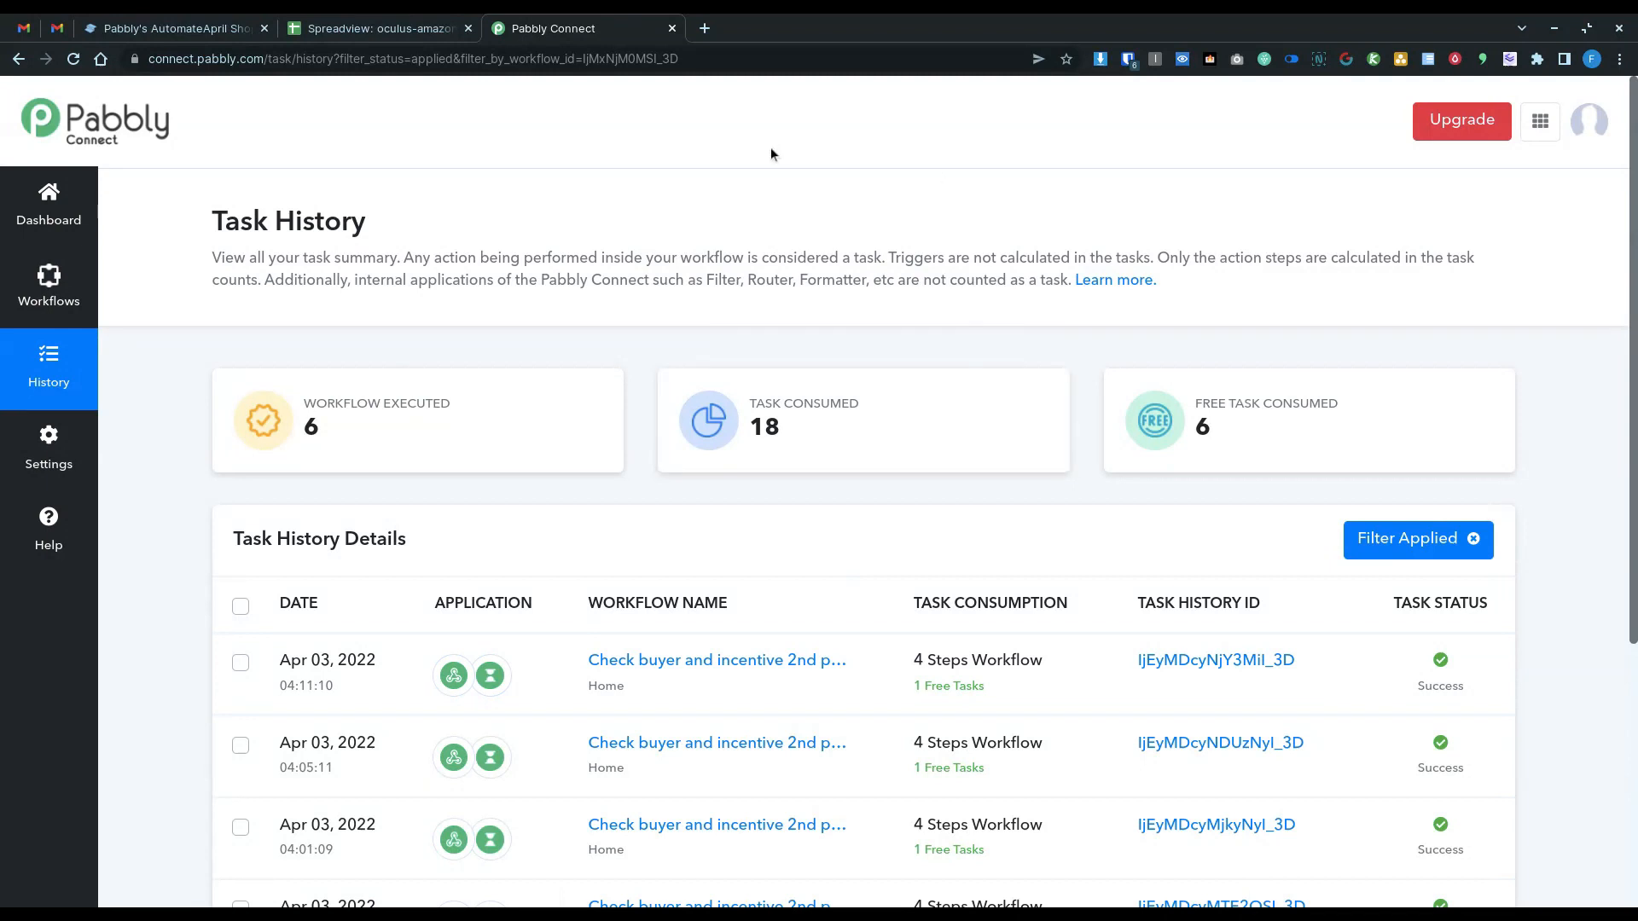